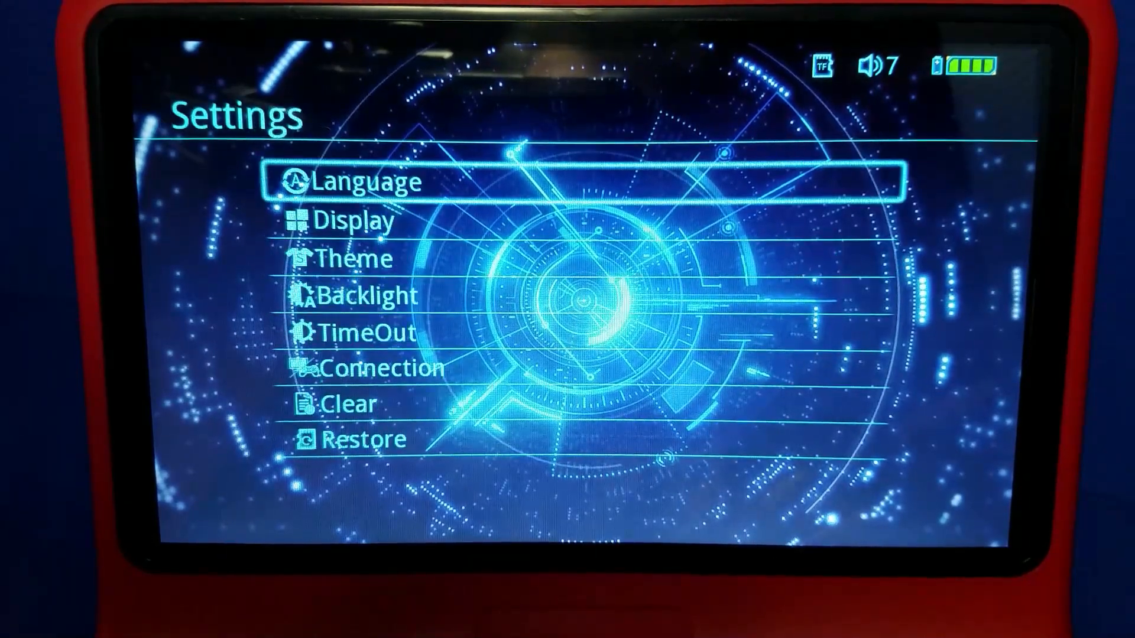
Back out of Input > User Binds and bring up RetroArch's Quick Menu for the running game
left_click(355, 220)
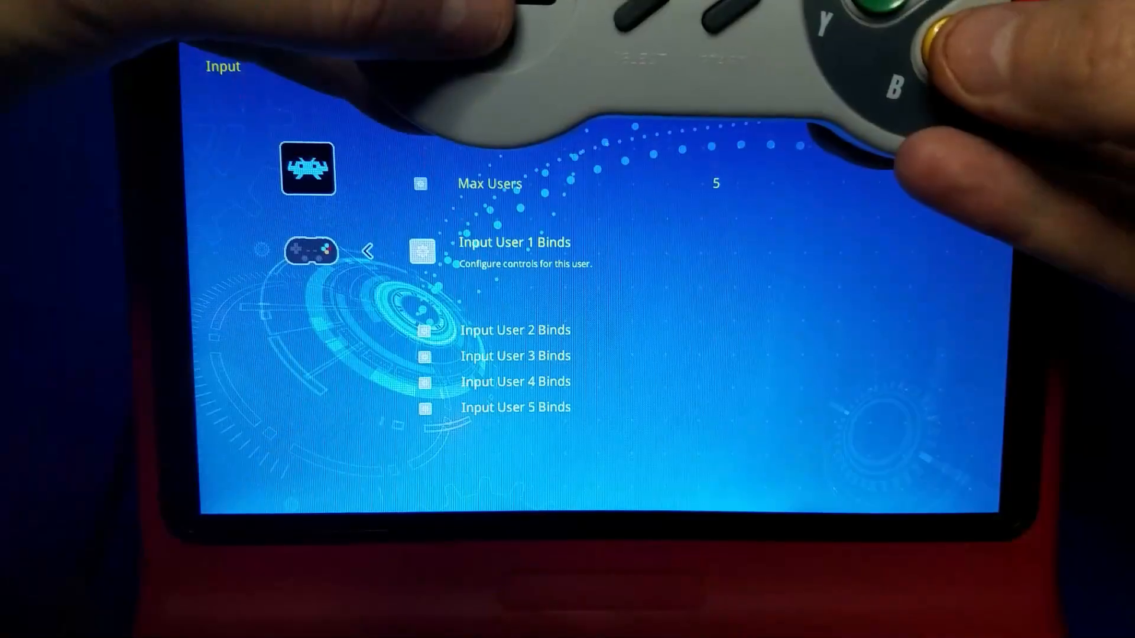
left_click(514, 242)
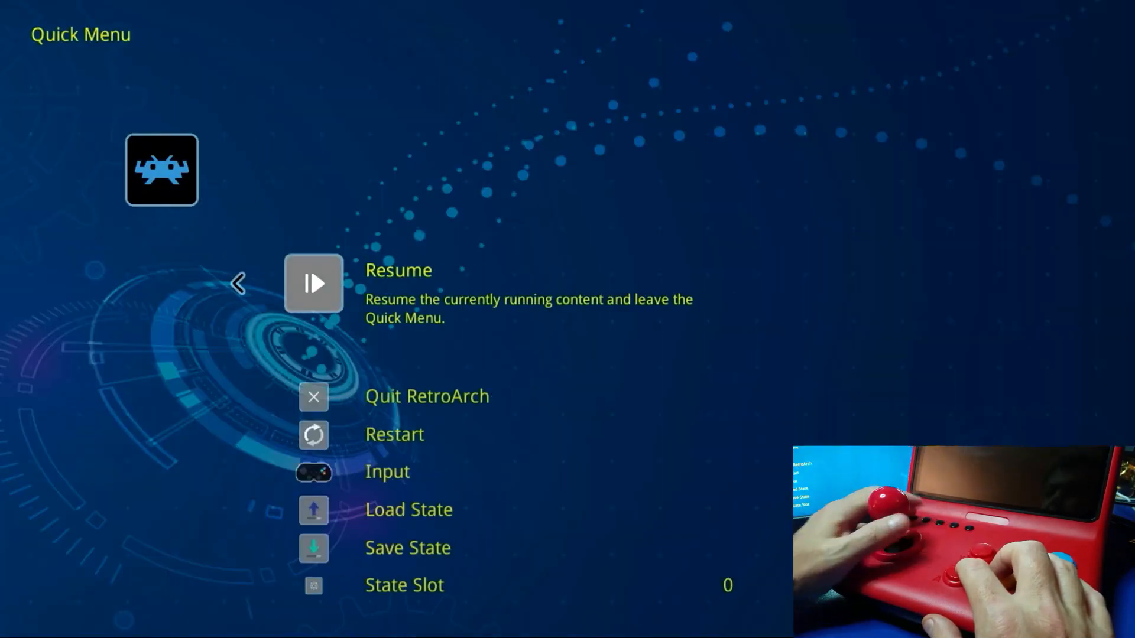
key("Down")
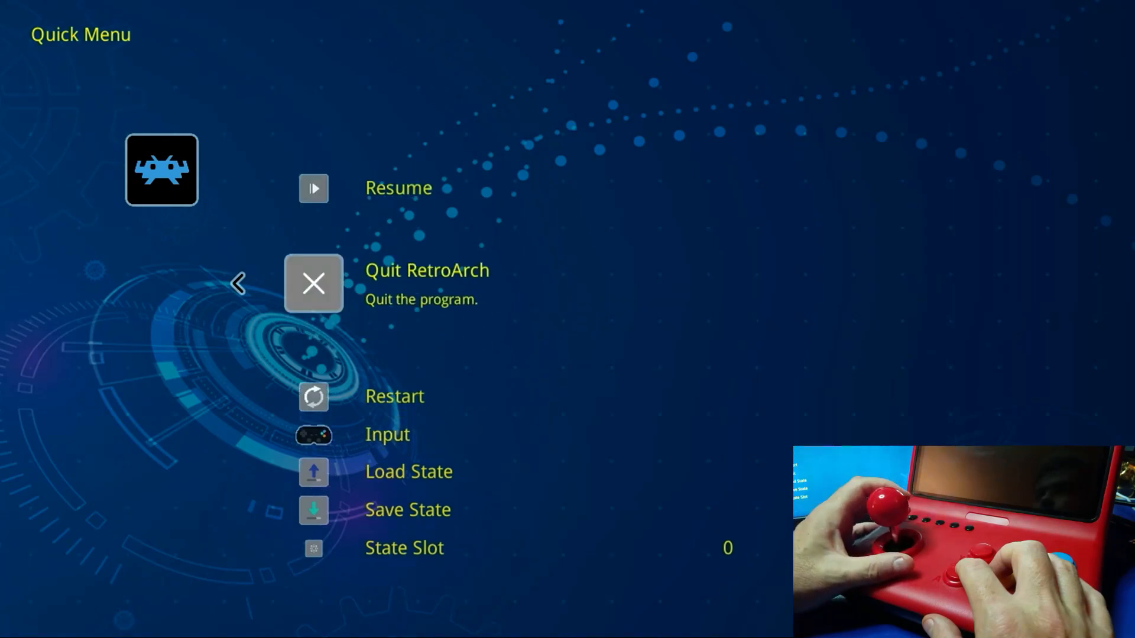
scroll("down", 3)
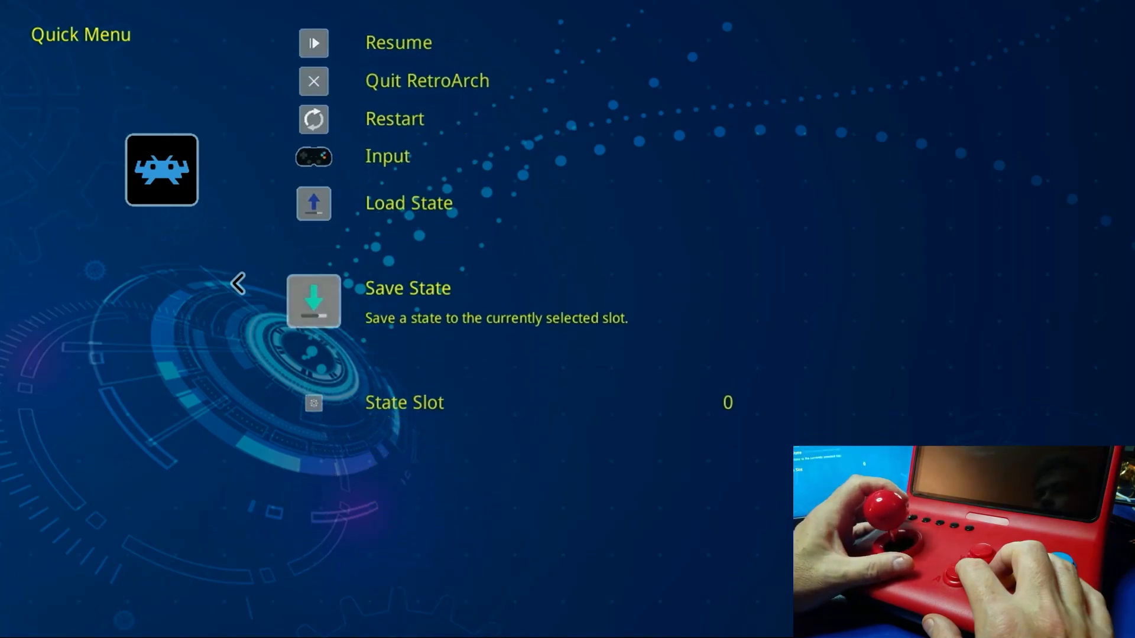
scroll("down", 3)
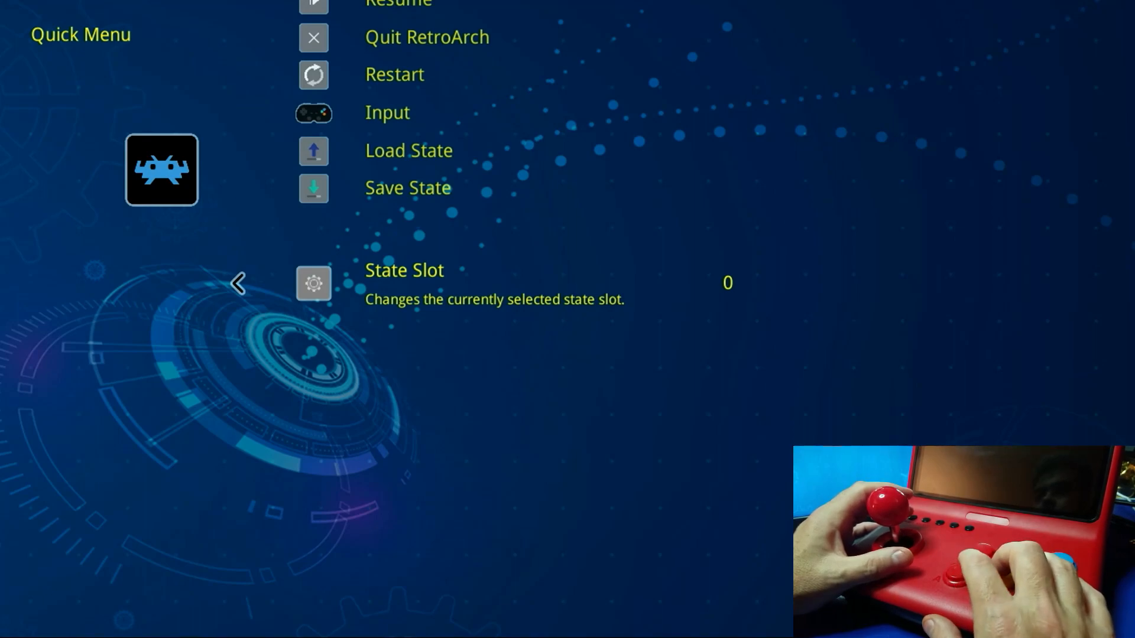
scroll("up", 3)
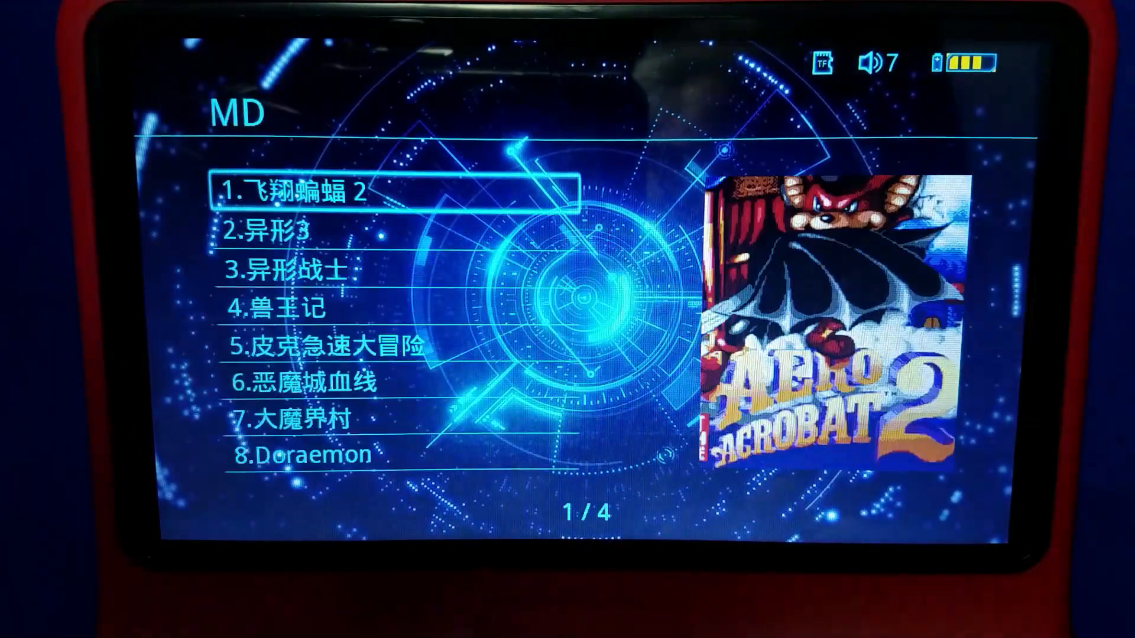
Scroll the MD game list past game 8 to reach page 2 of 4
scroll("down", 3)
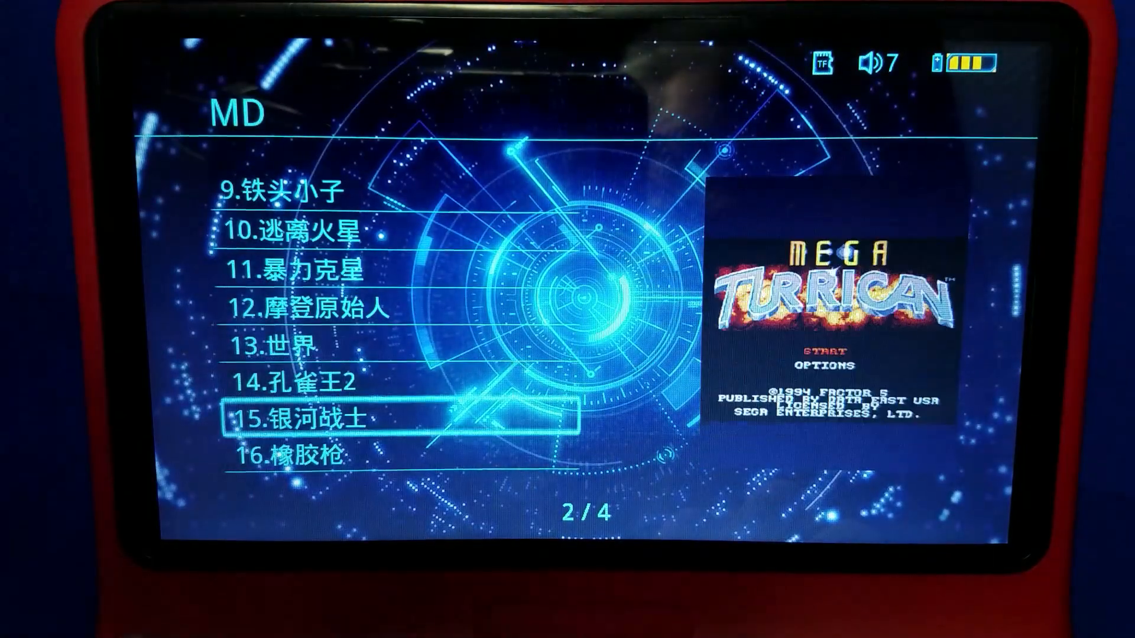
scroll("down", 3)
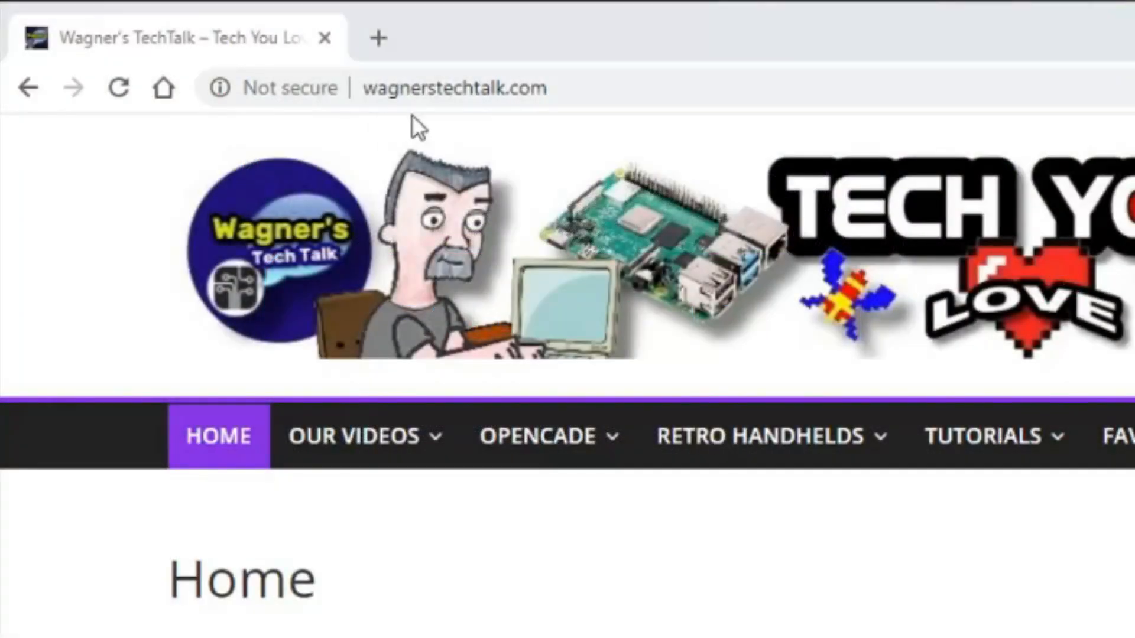
Open the Powkiddy A12 Tips tutorial from the Tutorials section of wagnerstechtalk.com
scroll("down", 3)
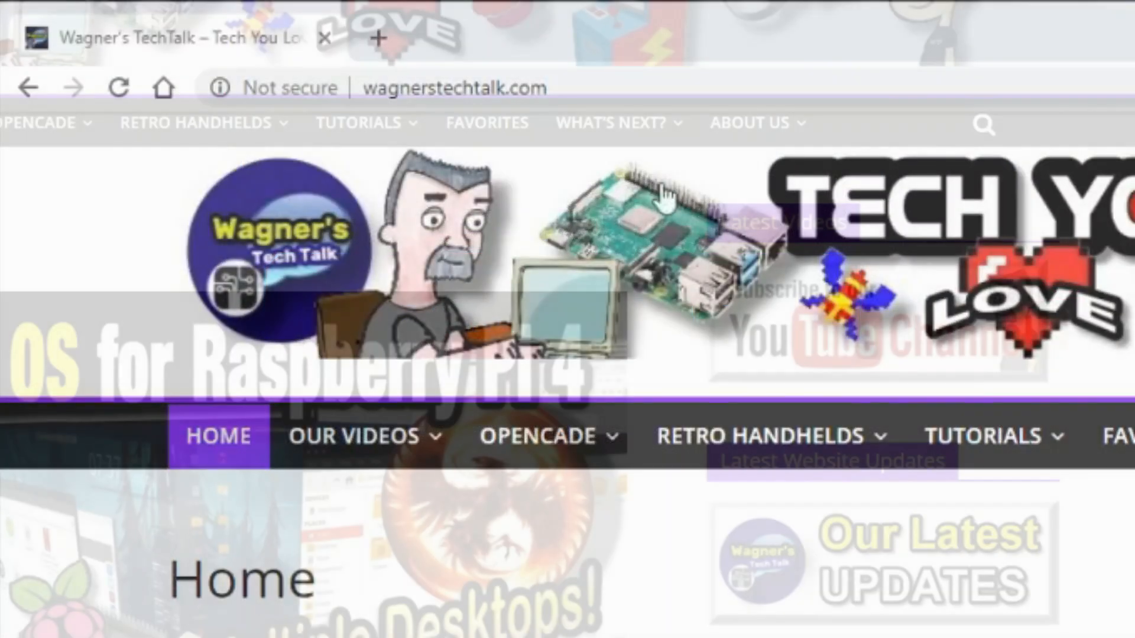
left_click(358, 122)
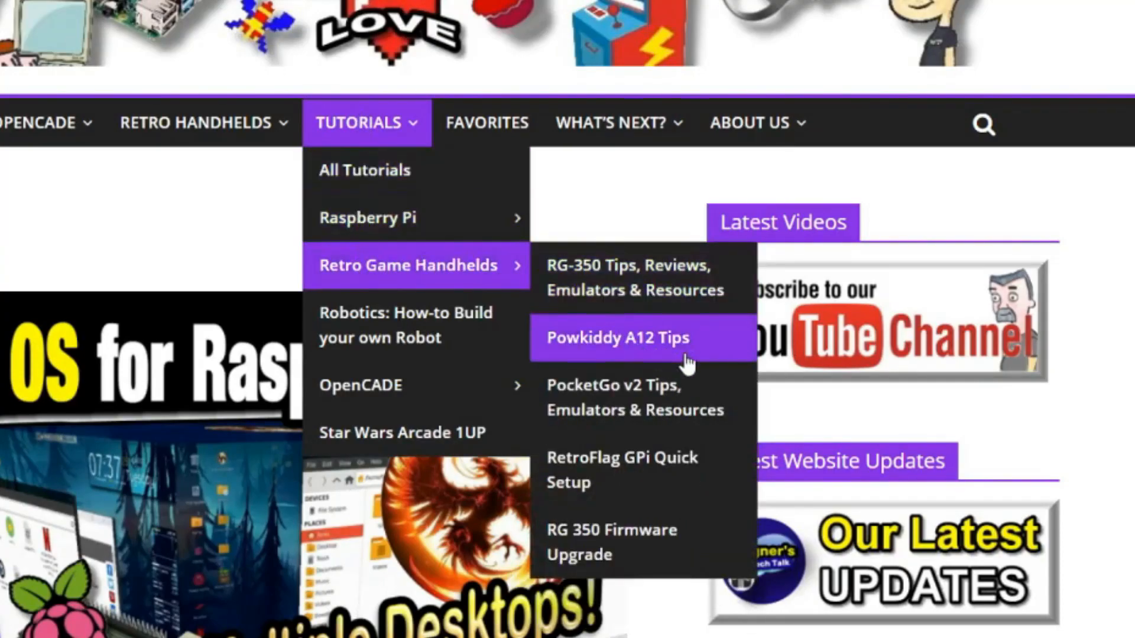
left_click(616, 337)
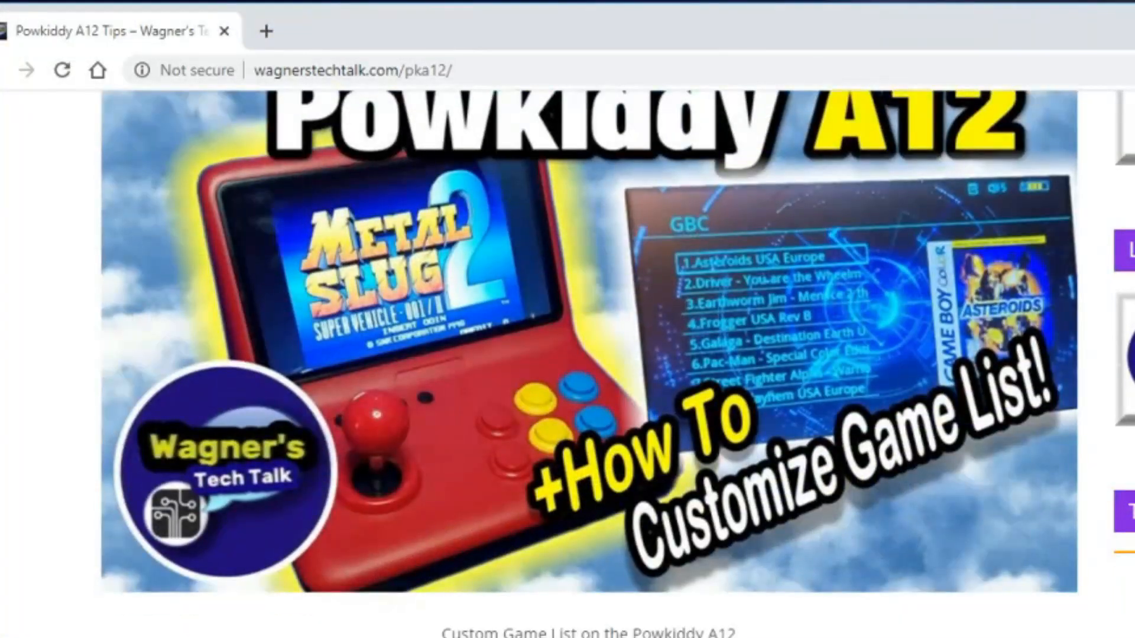
Read through the prerequisites and download sections down to Example Generated Output
scroll("down", 3)
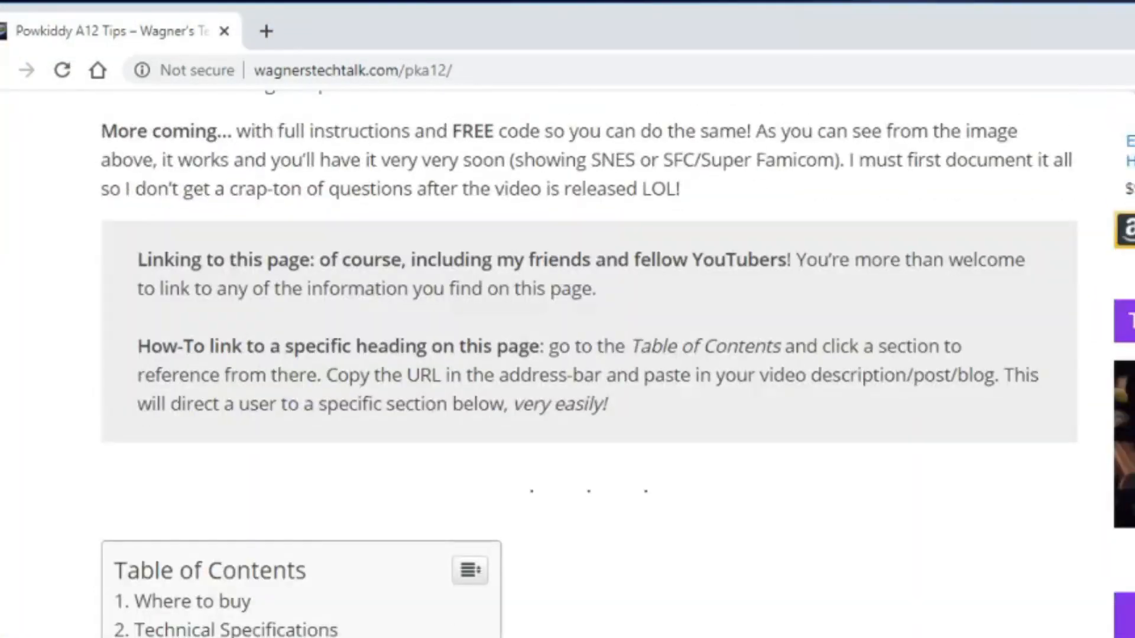
scroll("down", 3)
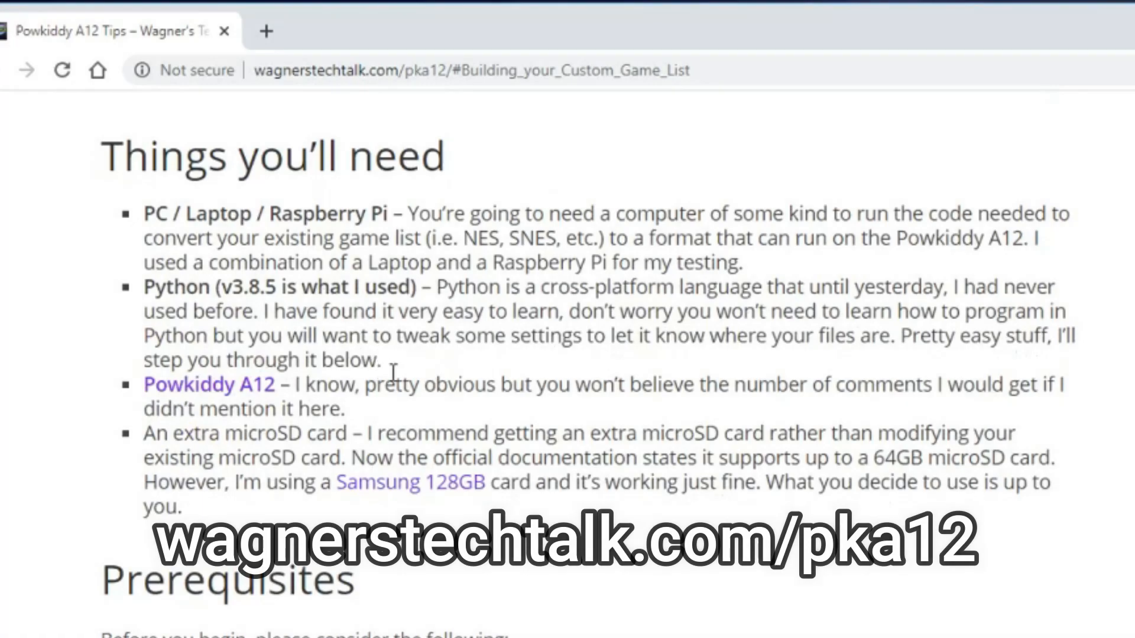
scroll("down", 3)
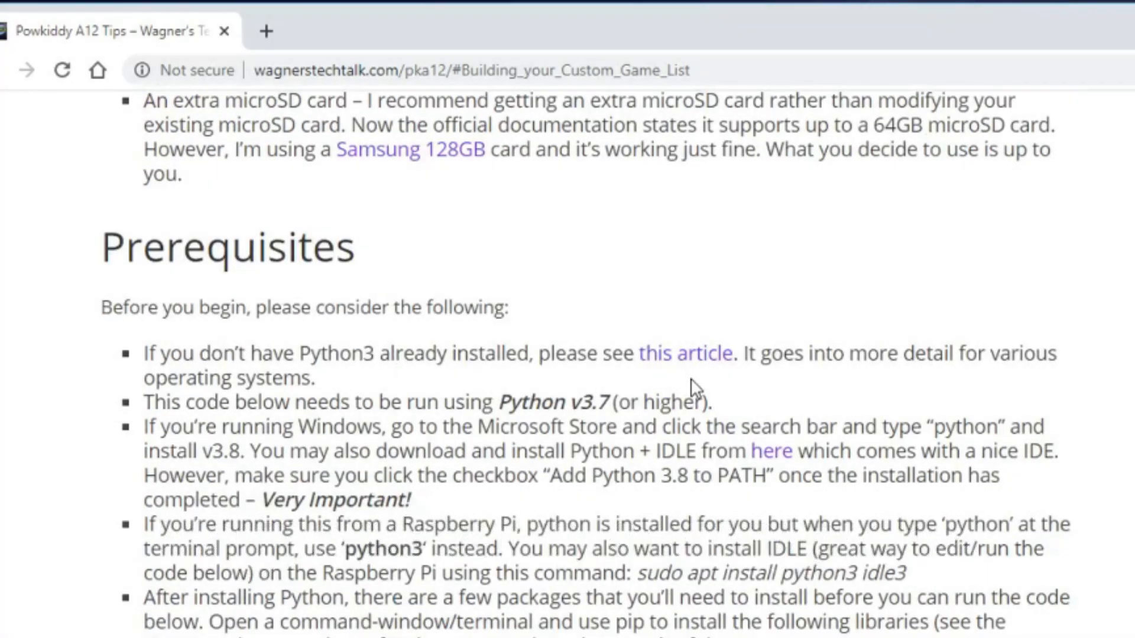
scroll("down", 3)
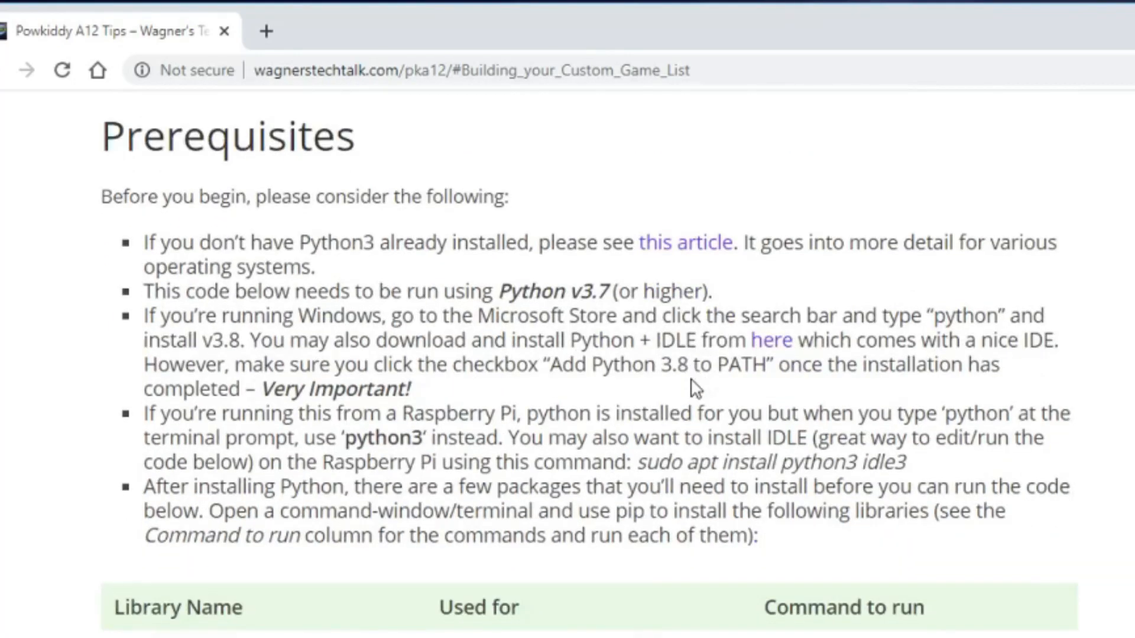
scroll("down", 3)
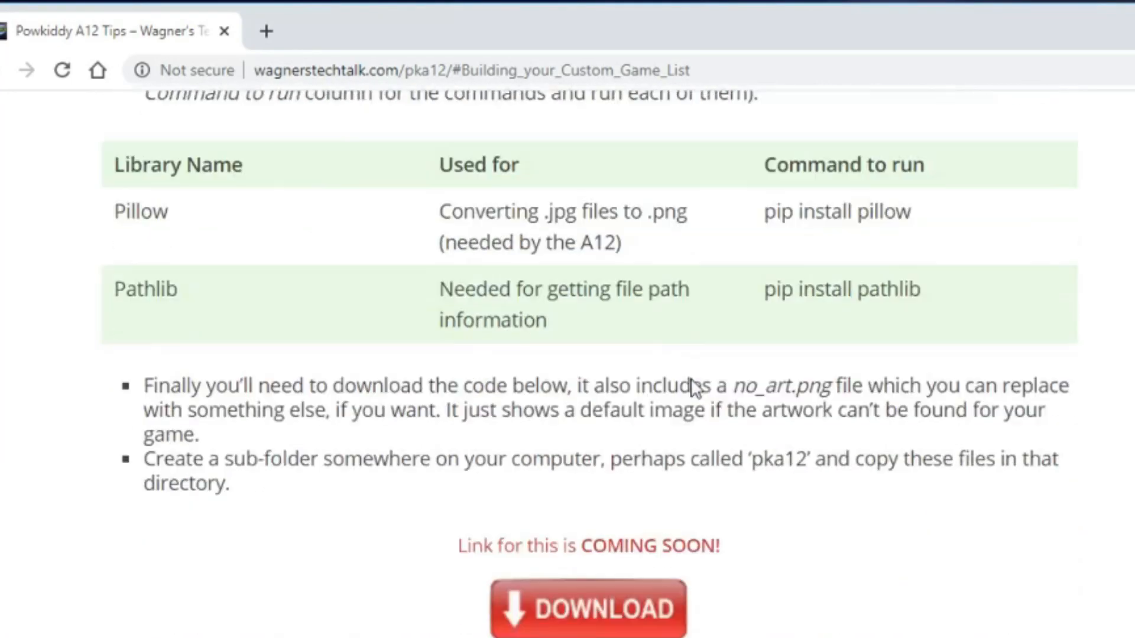
scroll("down", 3)
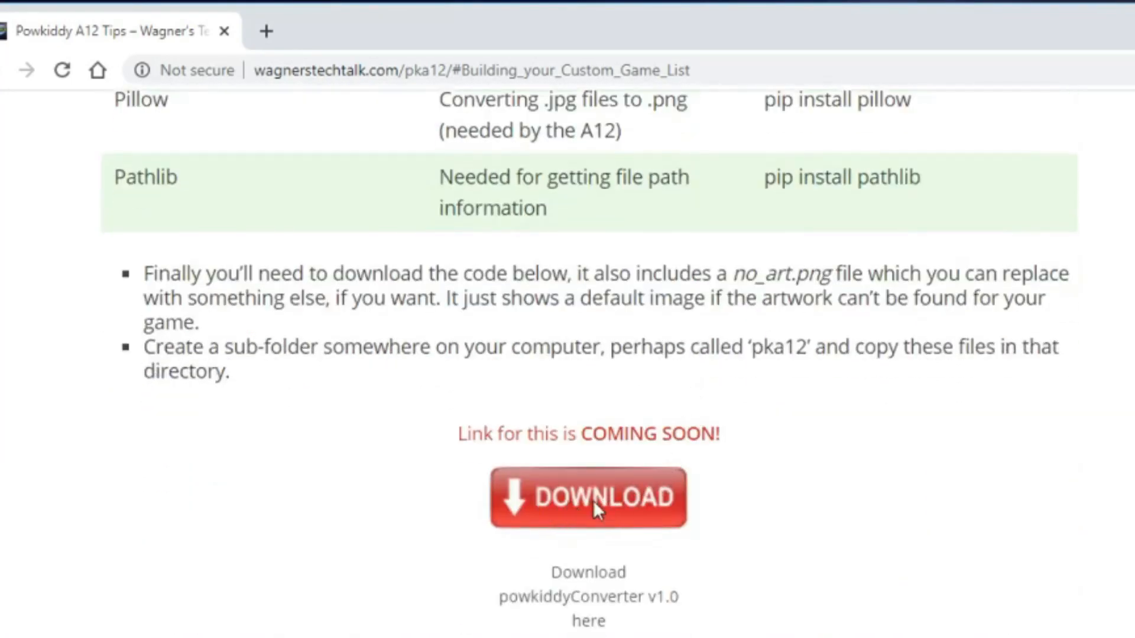
scroll("down", 3)
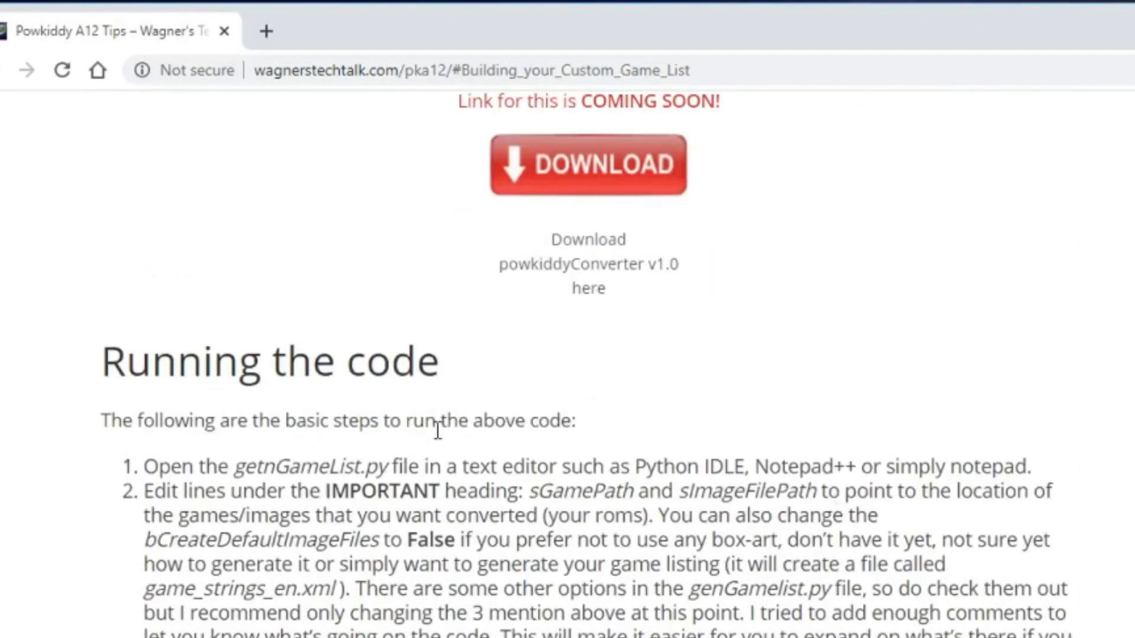
scroll("down", 3)
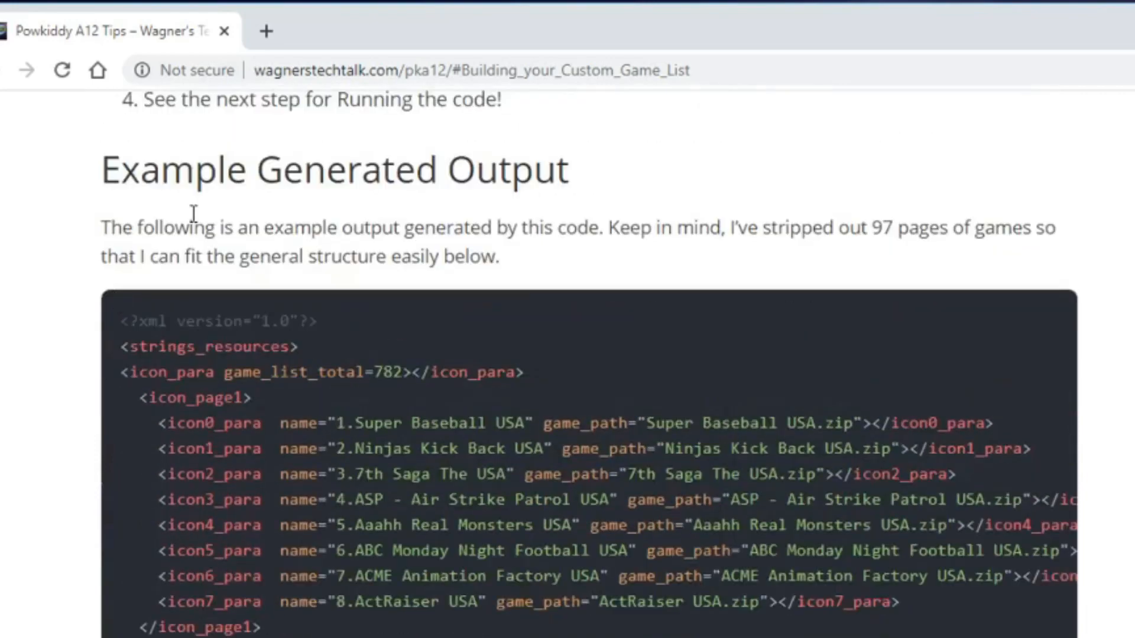
scroll("down", 3)
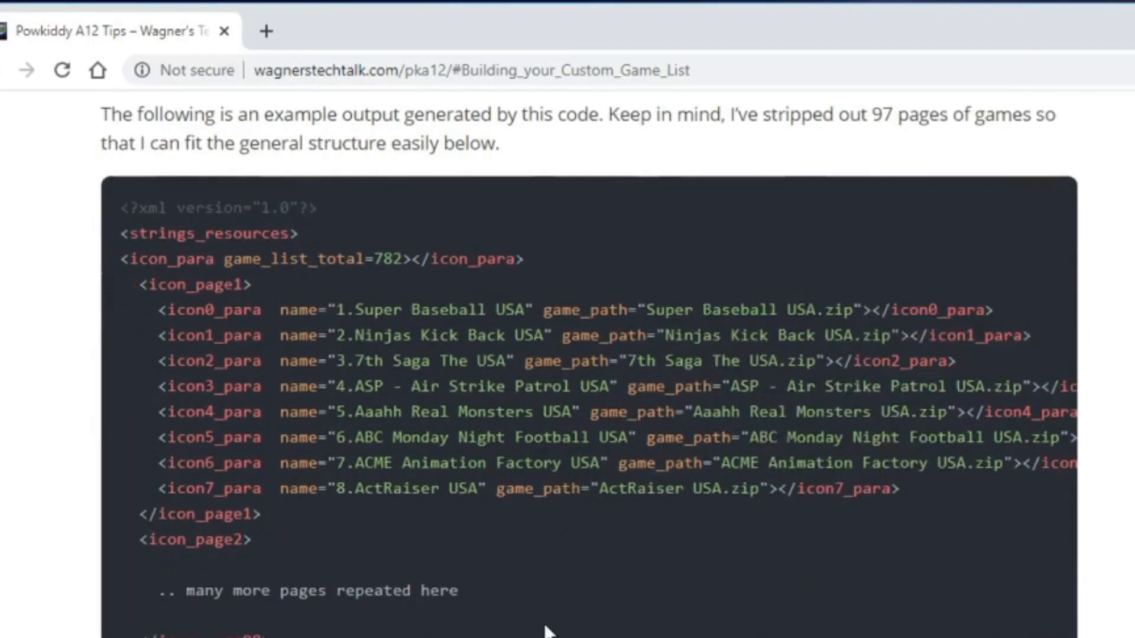
scroll("down", 3)
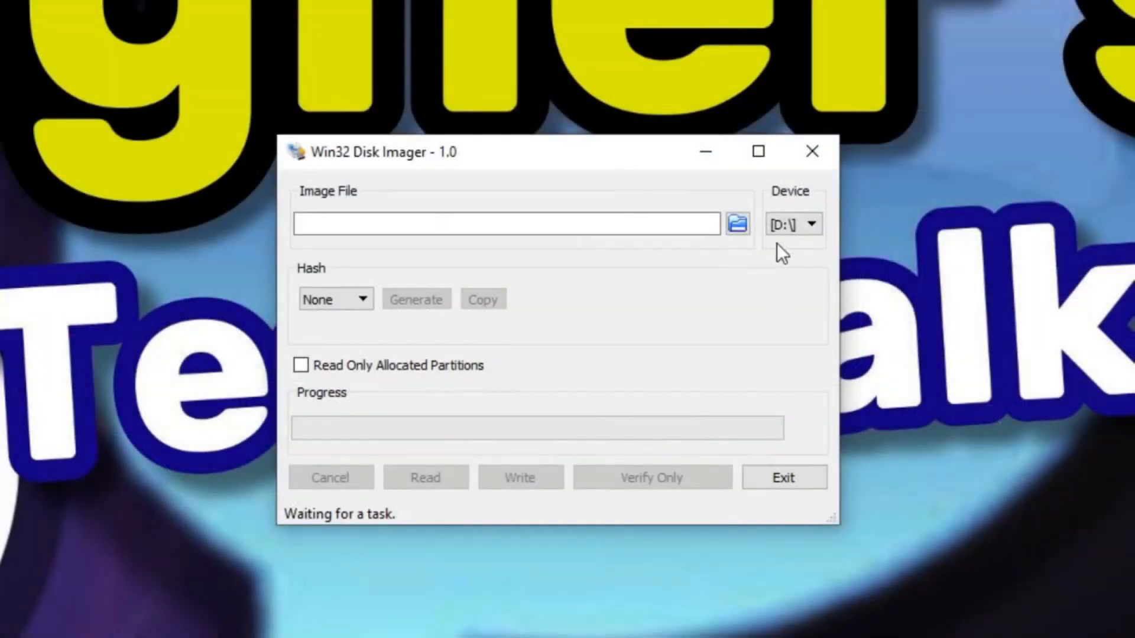
Read drive D: into the backup image PowKiddy-A12-Backup.img in Downloads
left_click(736, 223)
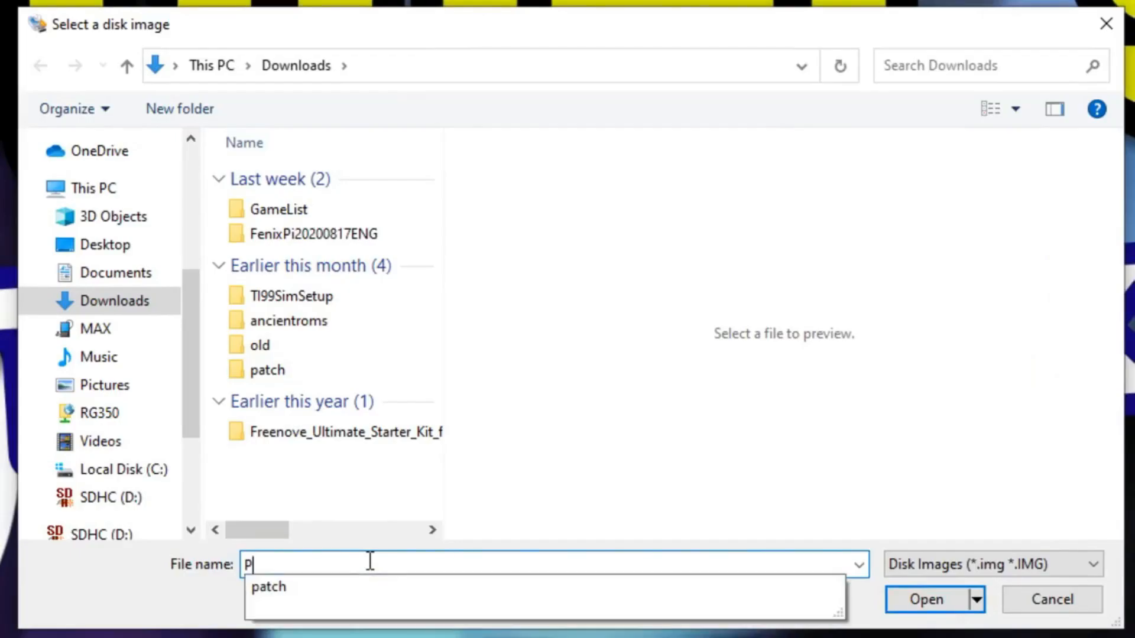
type("owKiddy")
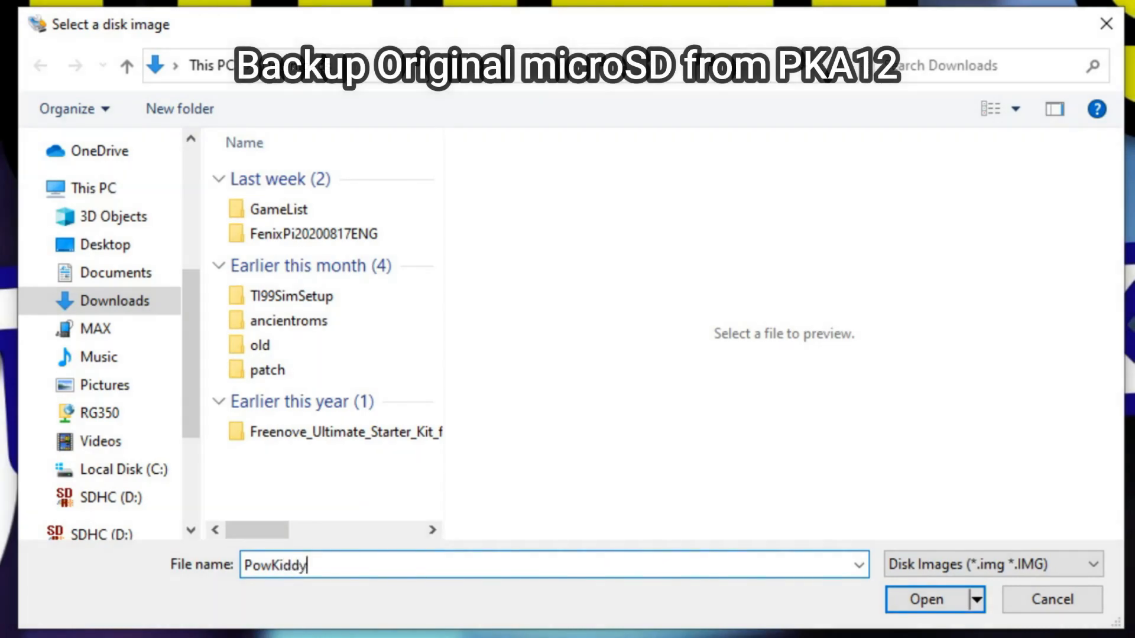
type("-A12")
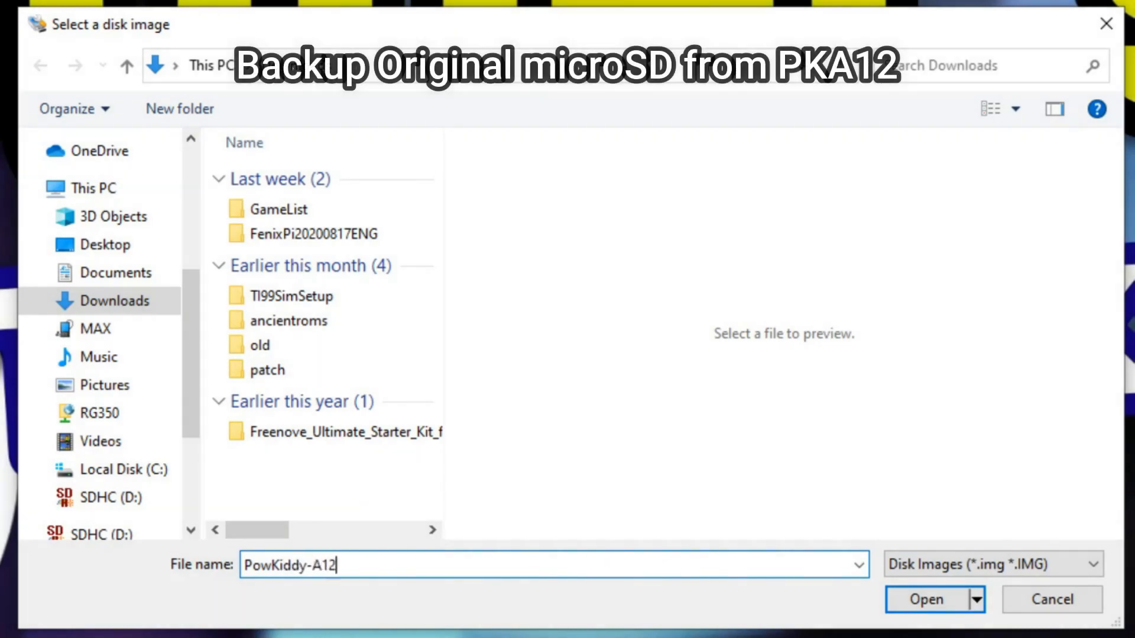
type("-B")
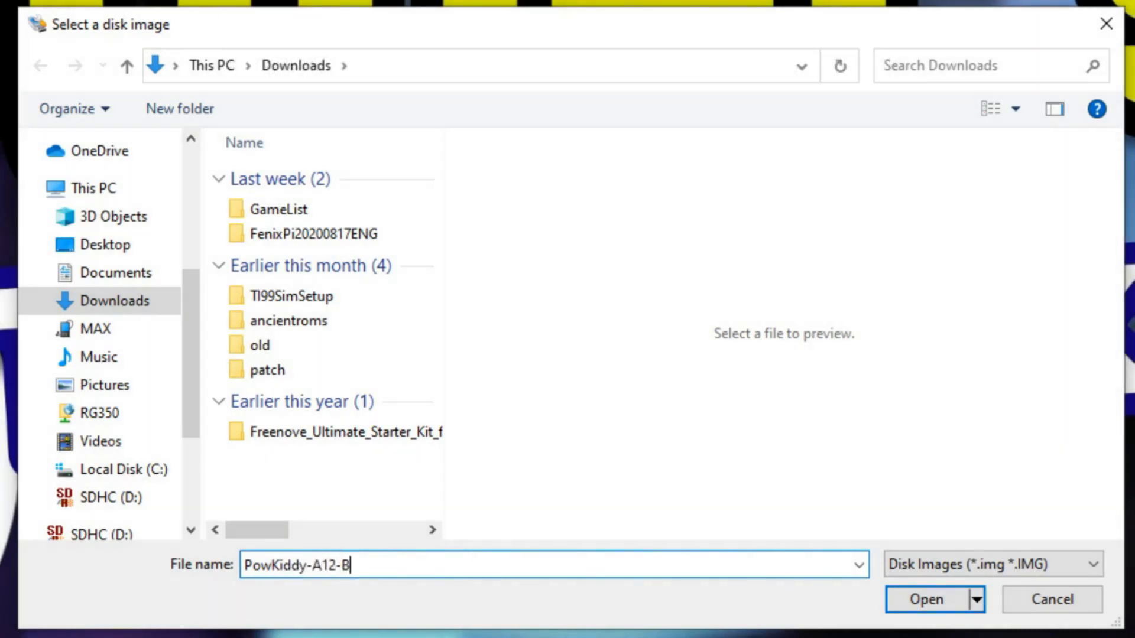
type("ackup.img")
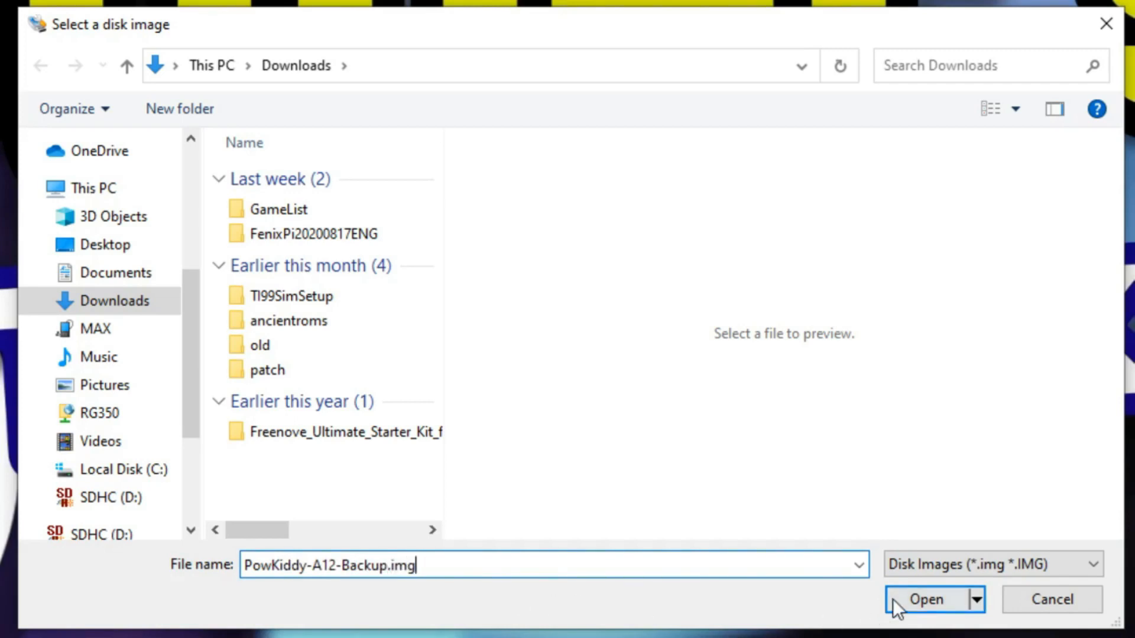
left_click(926, 599)
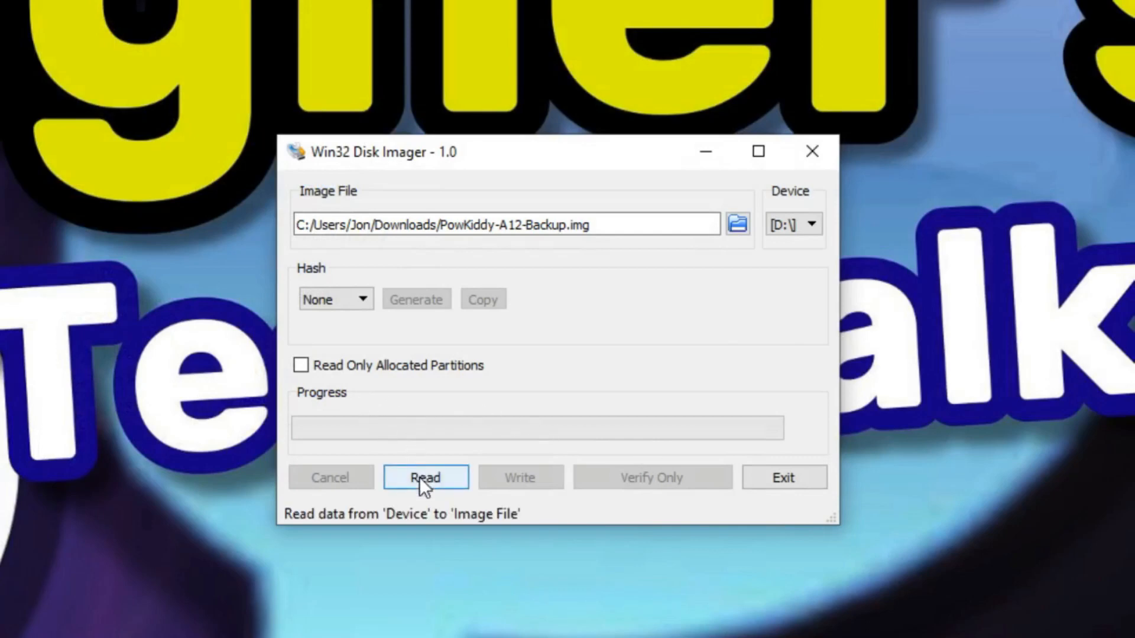
left_click(424, 477)
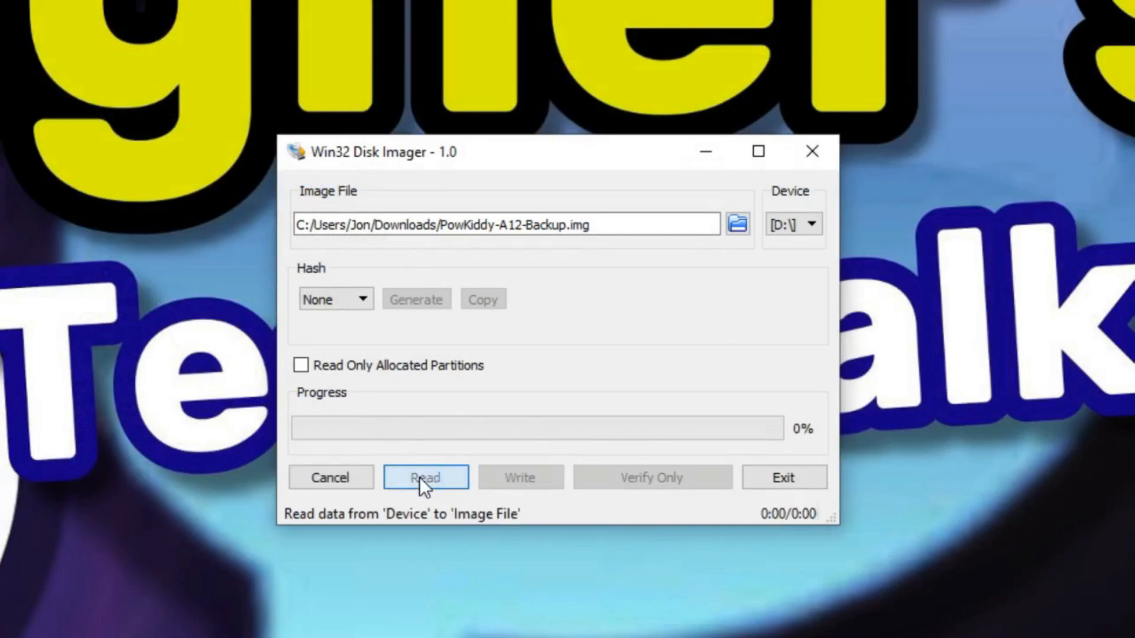
left_click(426, 477)
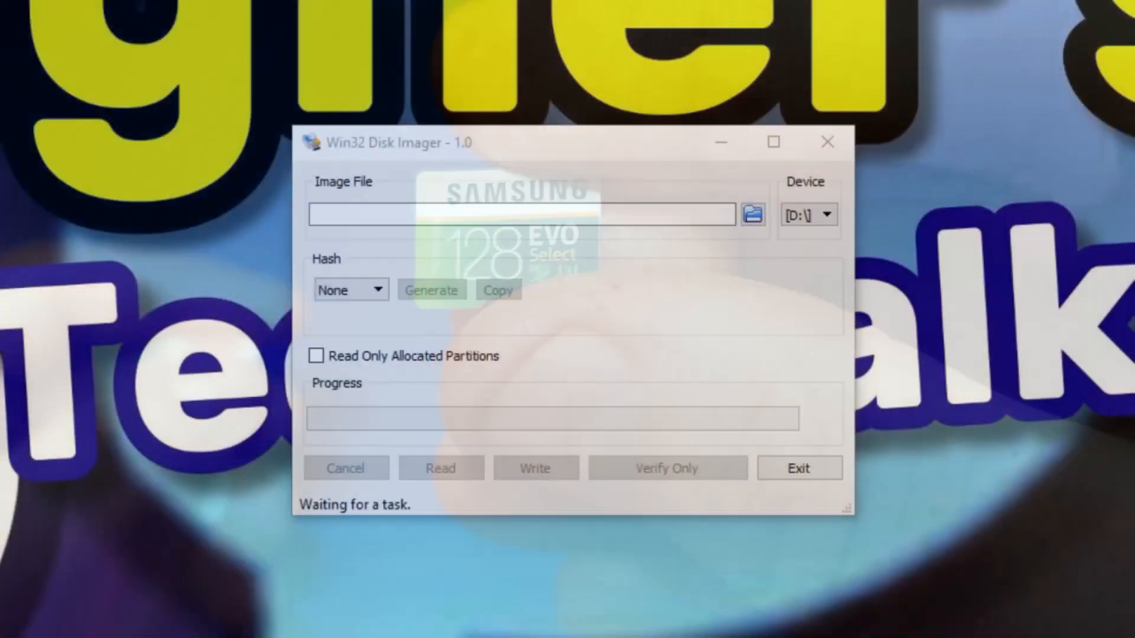
mouse_move(752, 215)
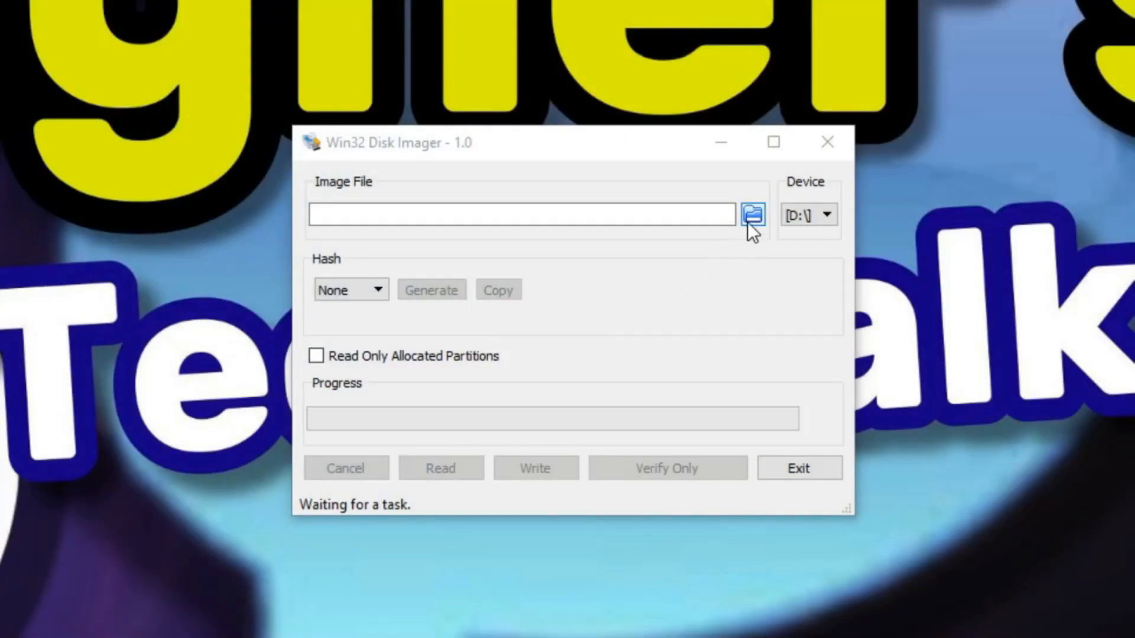
Load PowKiddy-A12-Backup.img as the image file in Win32 Disk Imager
left_click(752, 214)
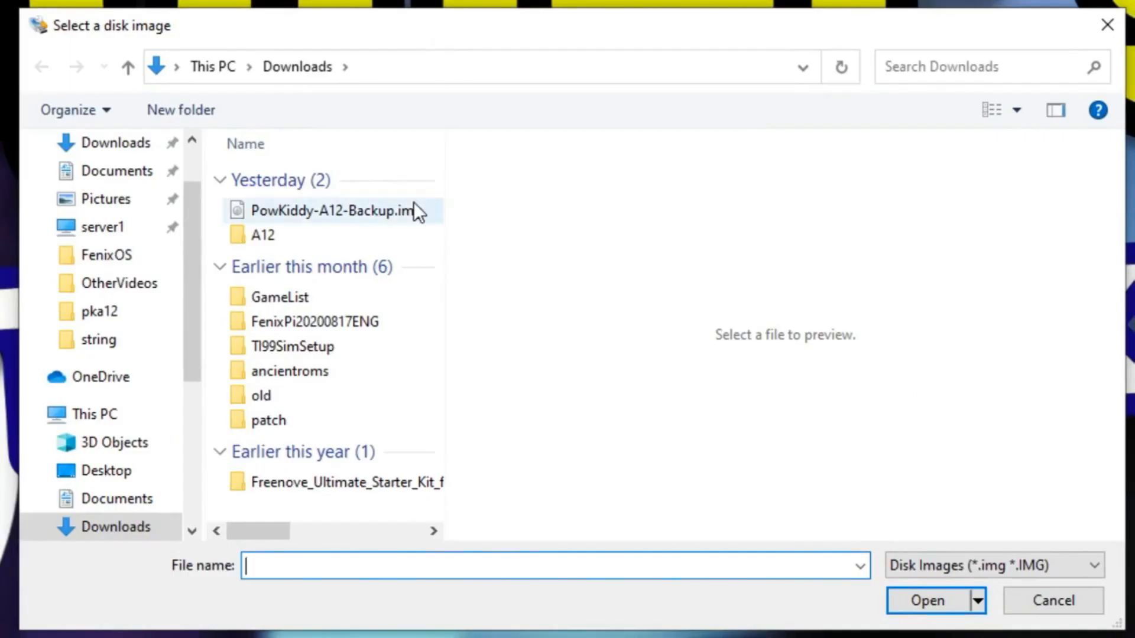
mouse_move(390, 221)
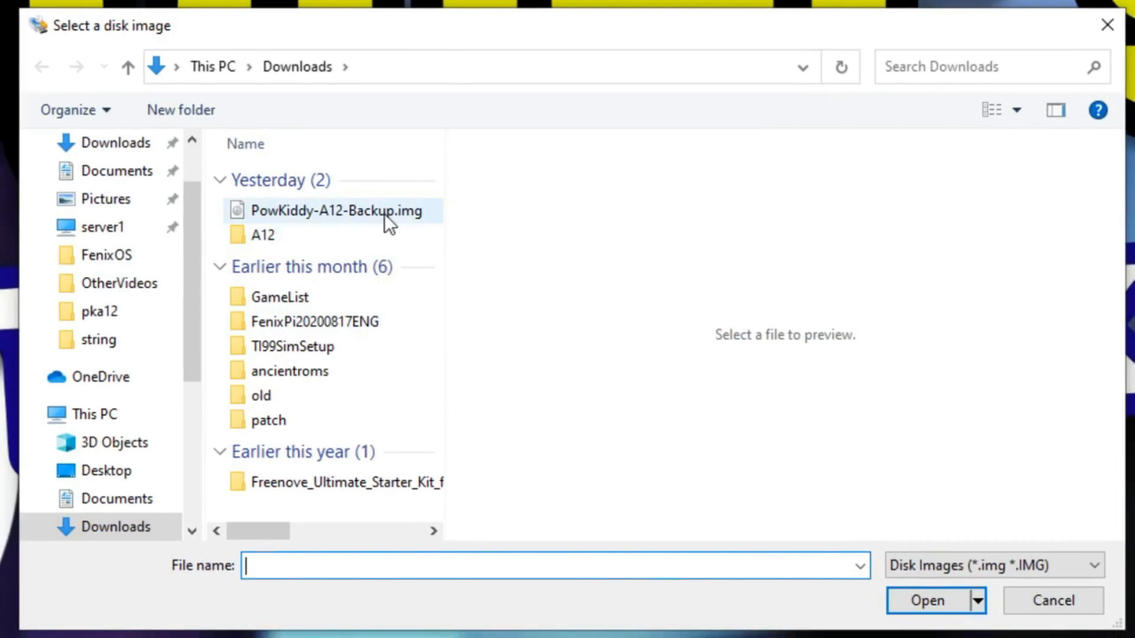
left_click(338, 210)
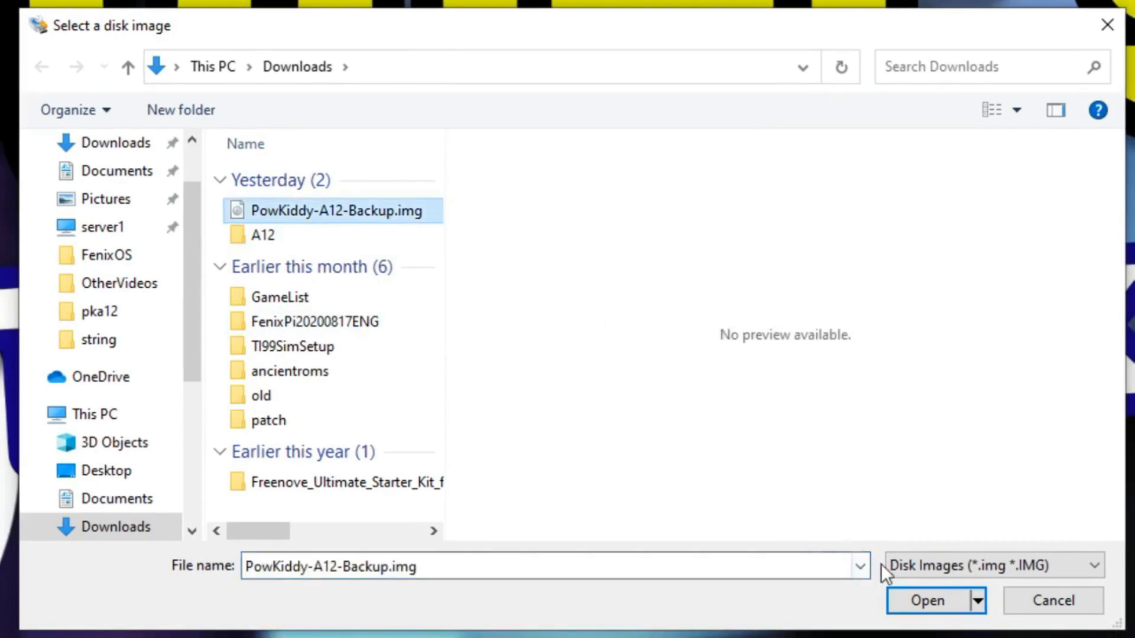
left_click(926, 600)
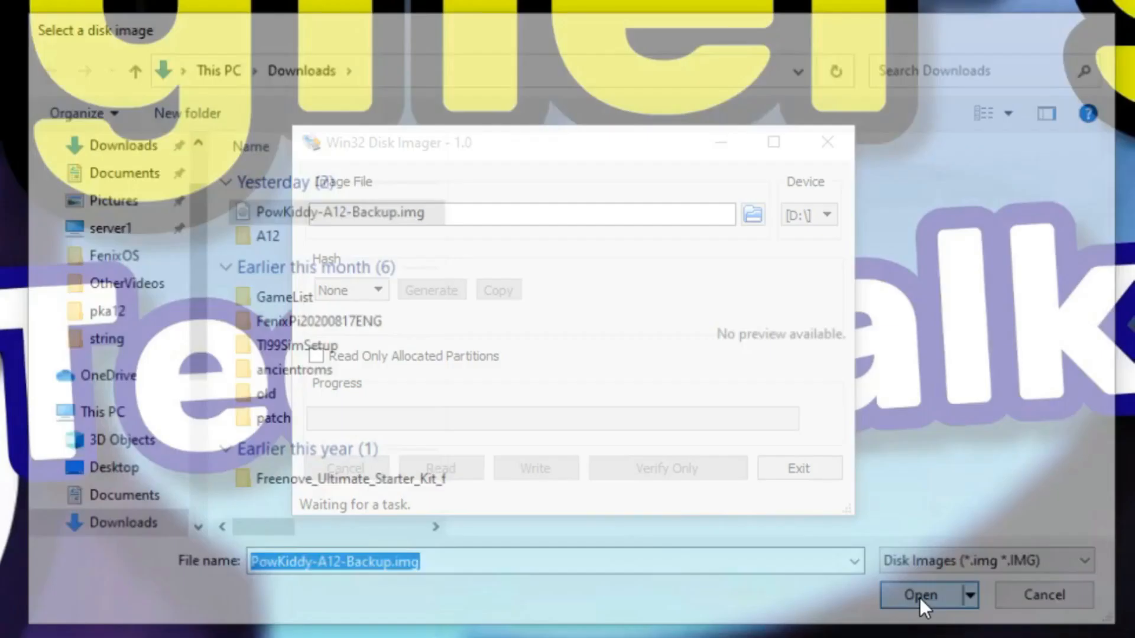
left_click(920, 595)
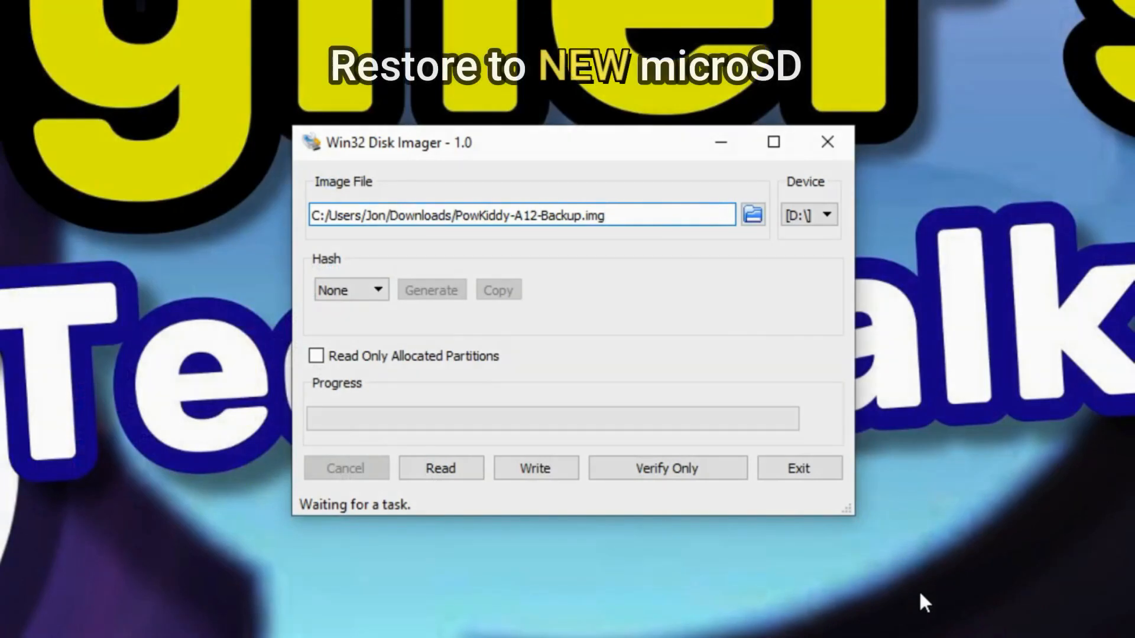
mouse_move(535, 467)
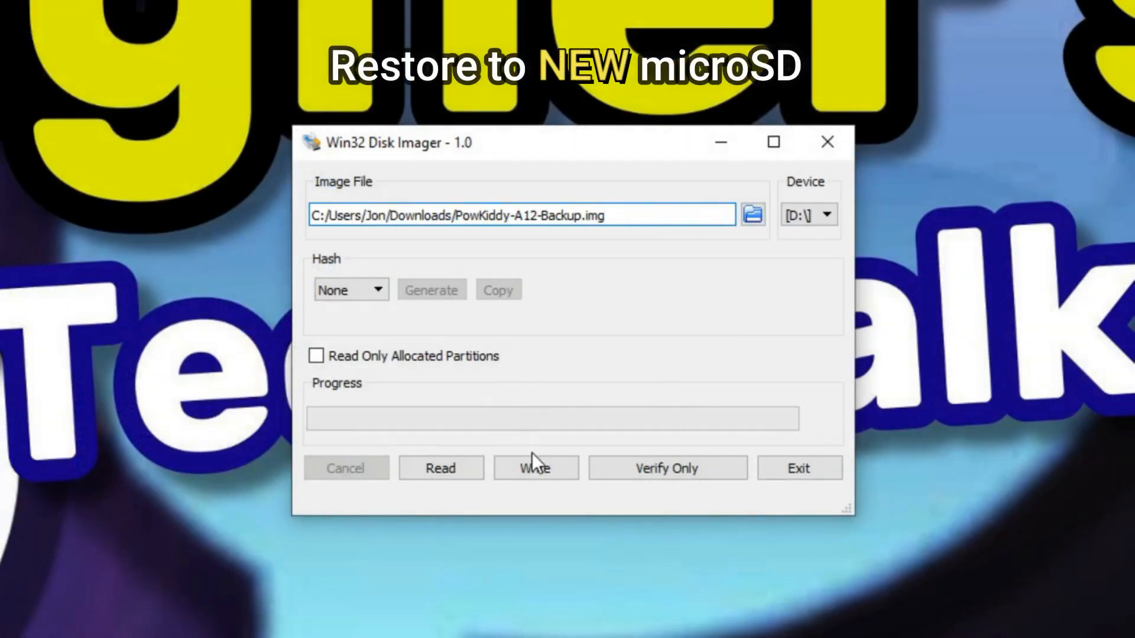
Write the image to drive D:, confirm the overwrite, and exit the imager
left_click(534, 468)
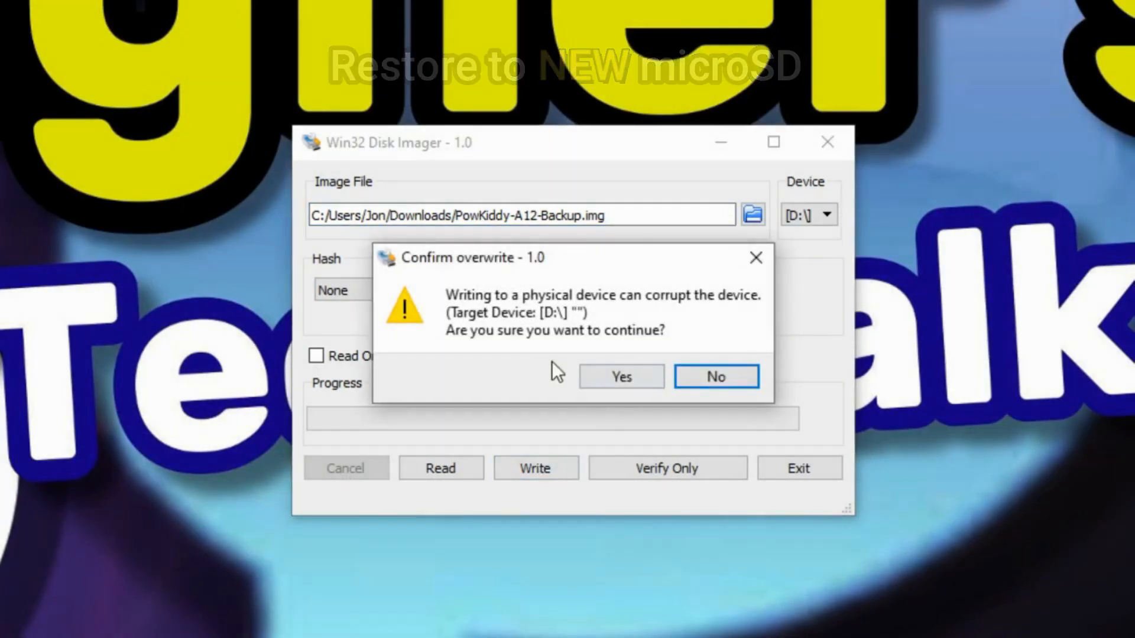
mouse_move(620, 377)
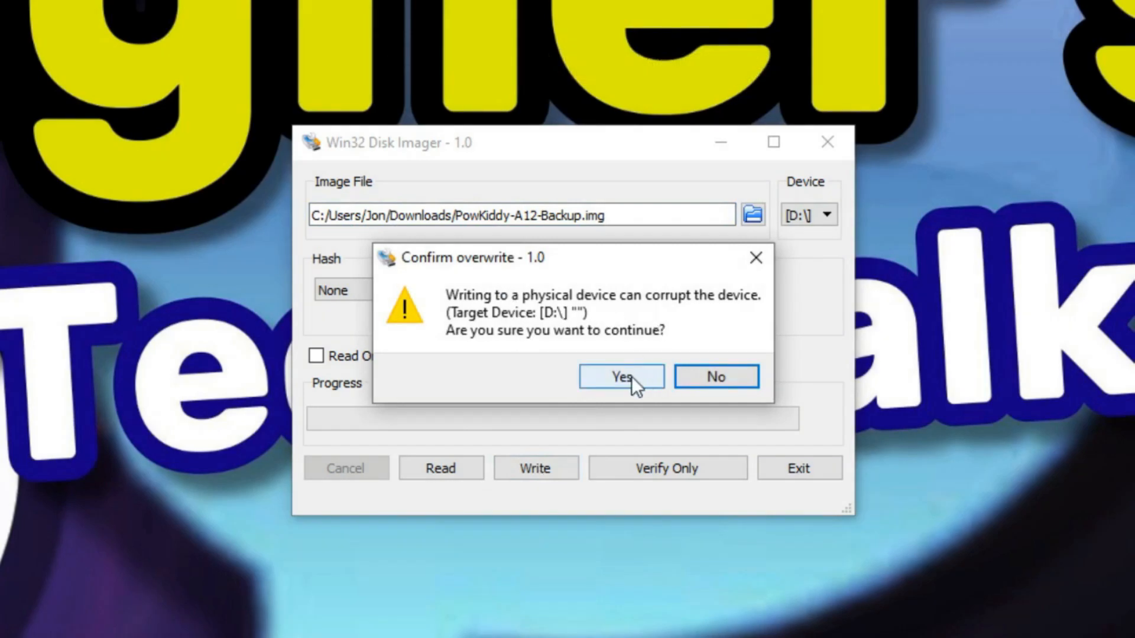
left_click(620, 377)
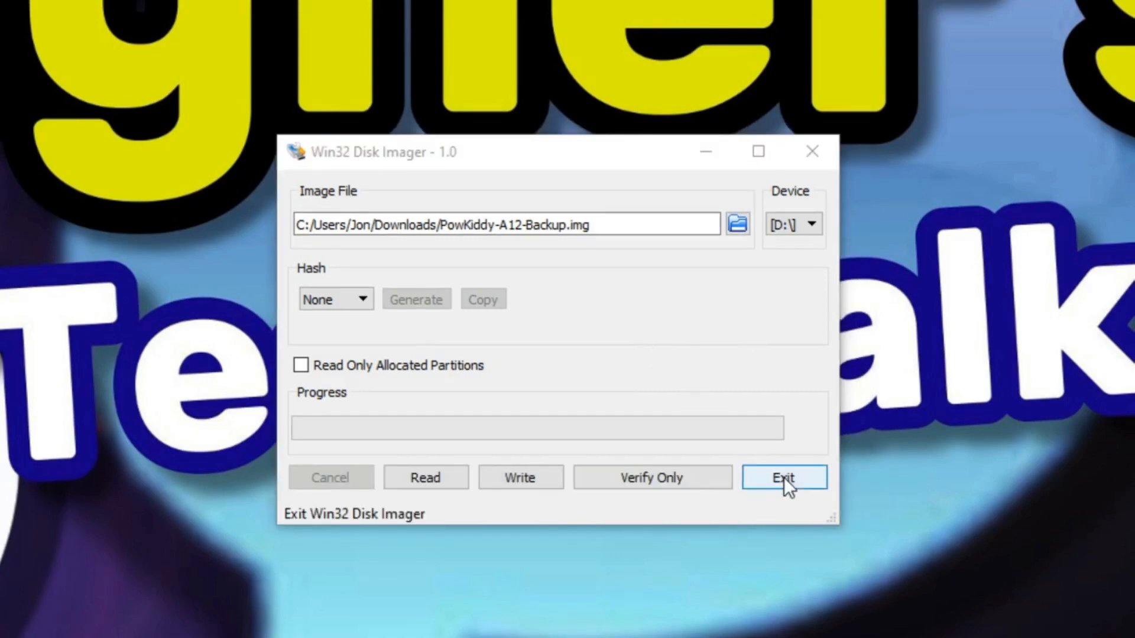
left_click(783, 477)
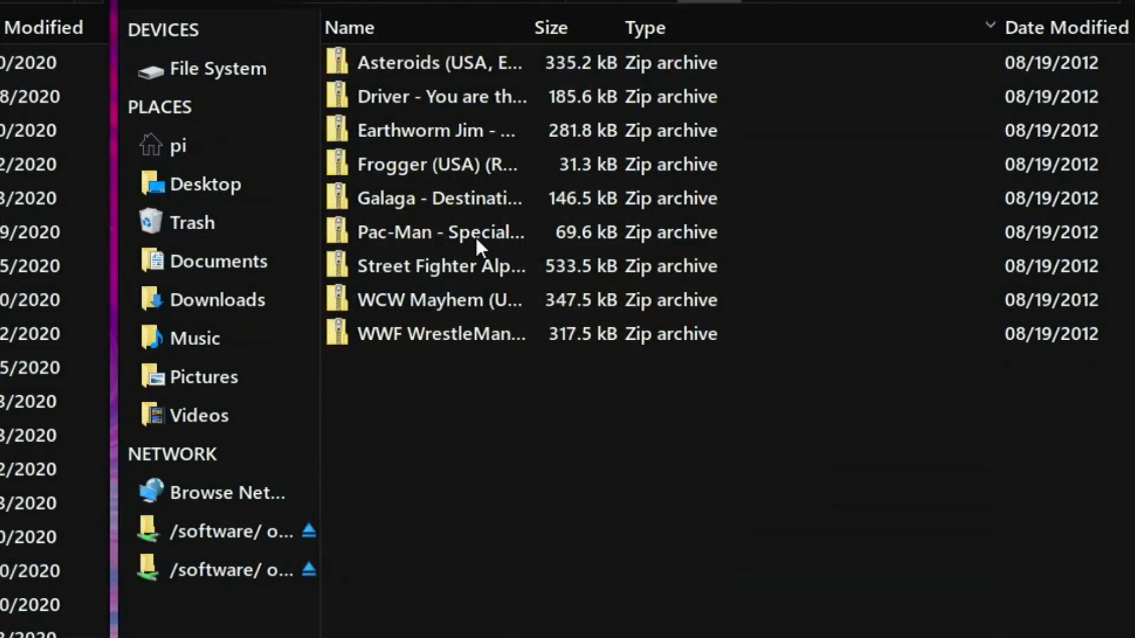
mouse_move(465, 338)
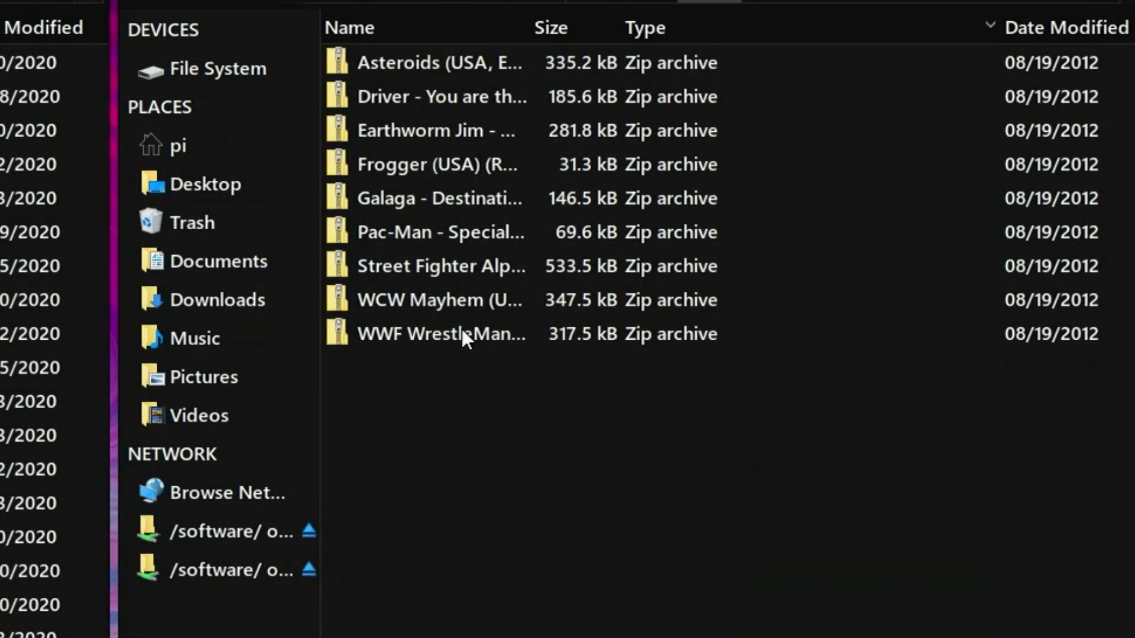
Copy the nine game zips and paste them into RetroPie/roms/gbc
left_click(441, 333)
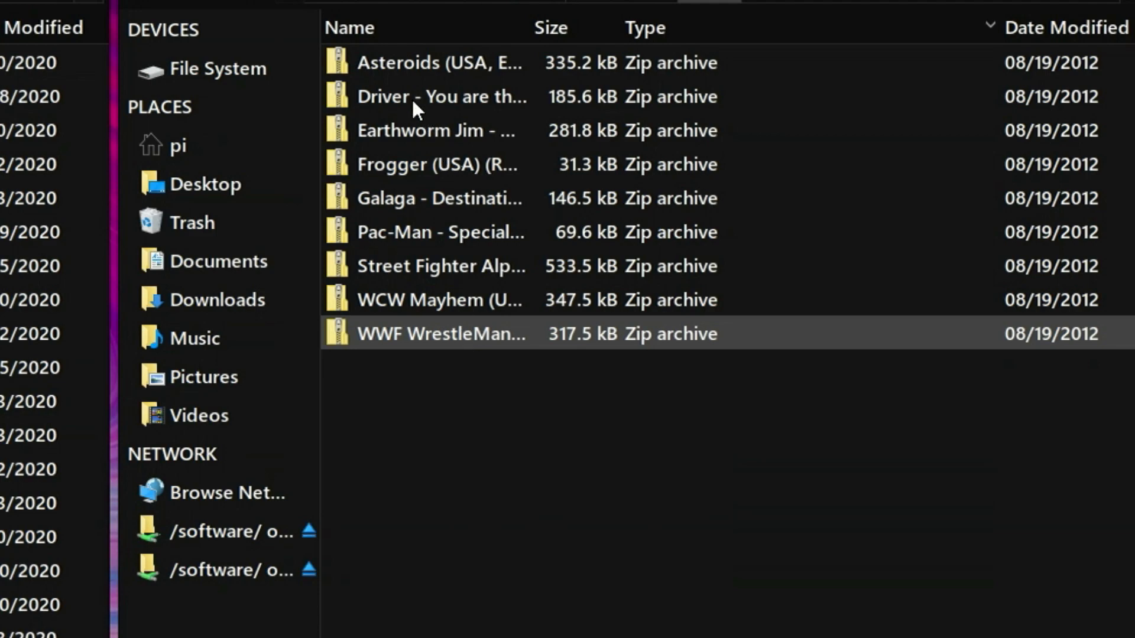
right_click(451, 137)
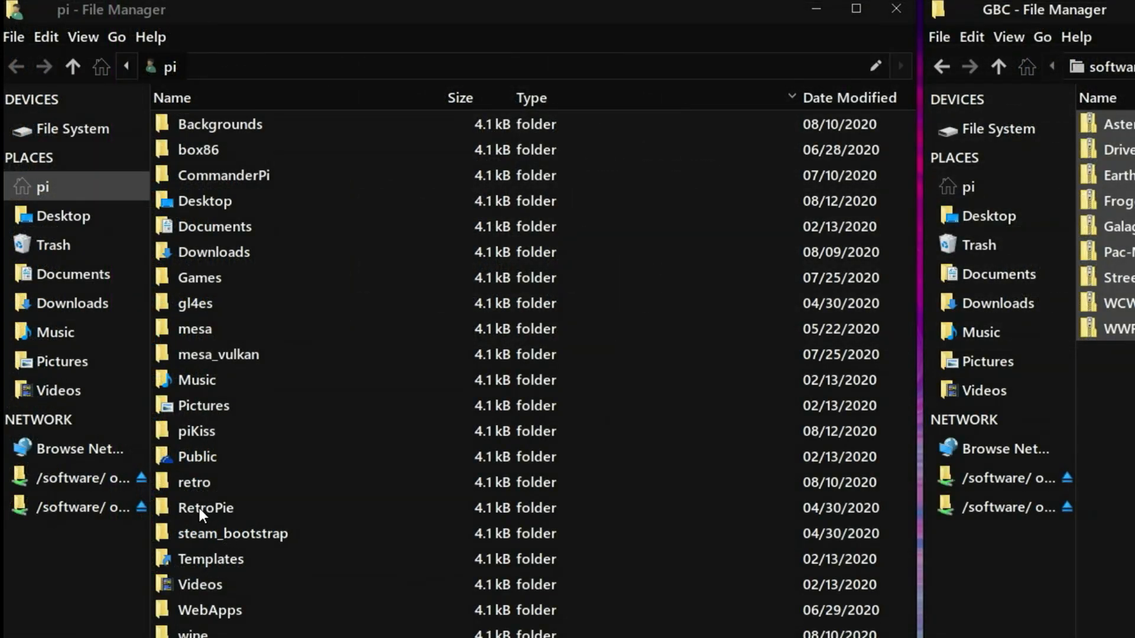
double_click(206, 507)
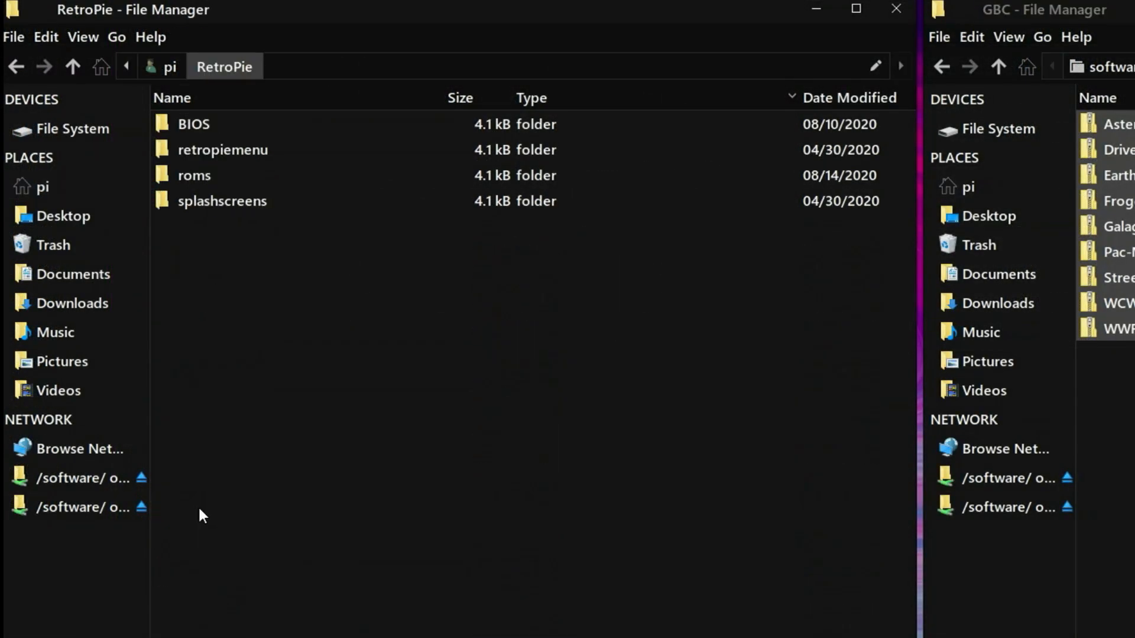
left_click(193, 175)
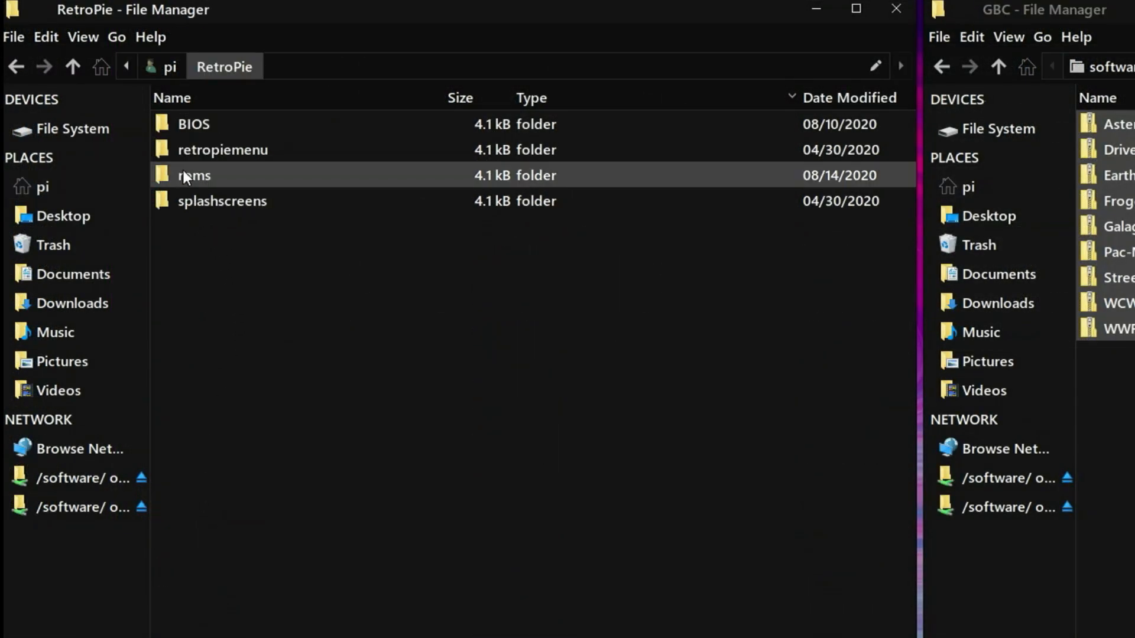
double_click(194, 175)
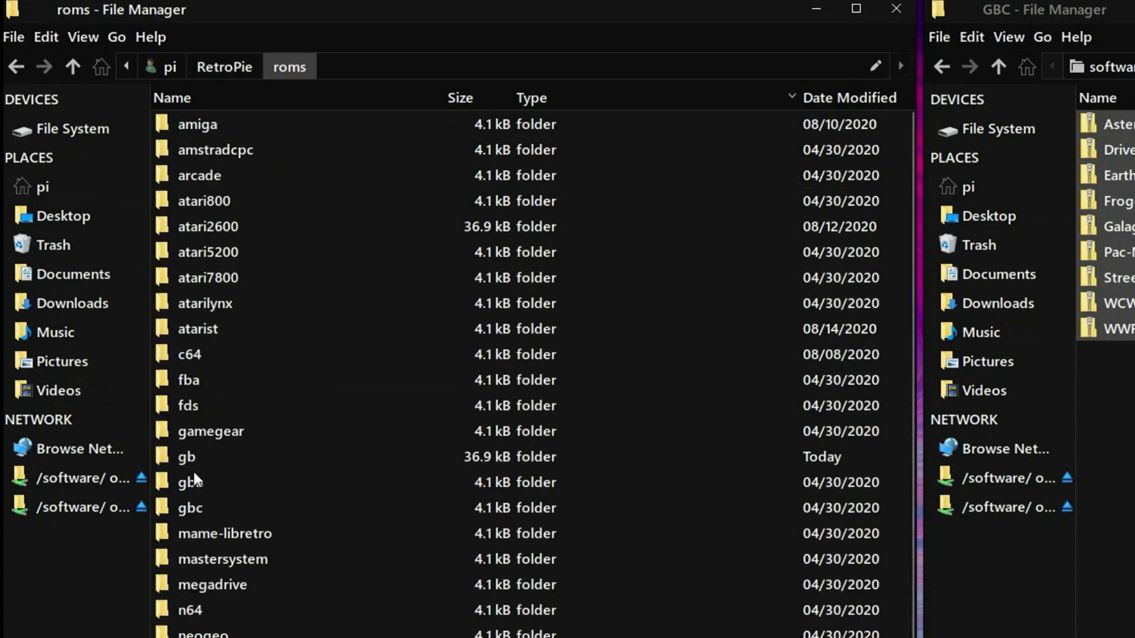
double_click(190, 507)
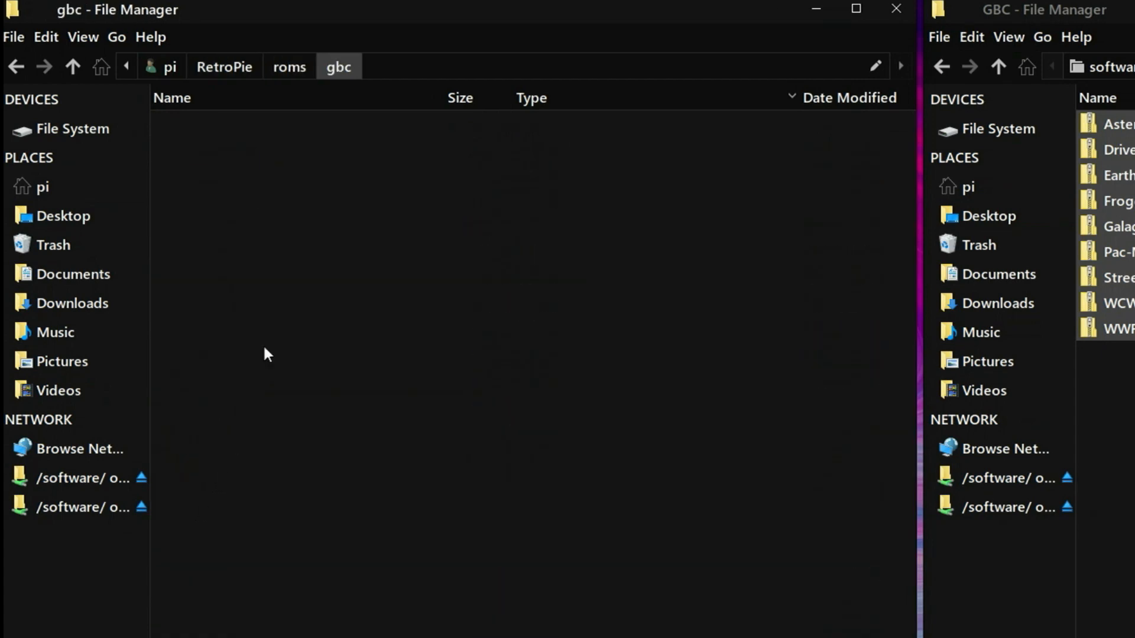
right_click(268, 354)
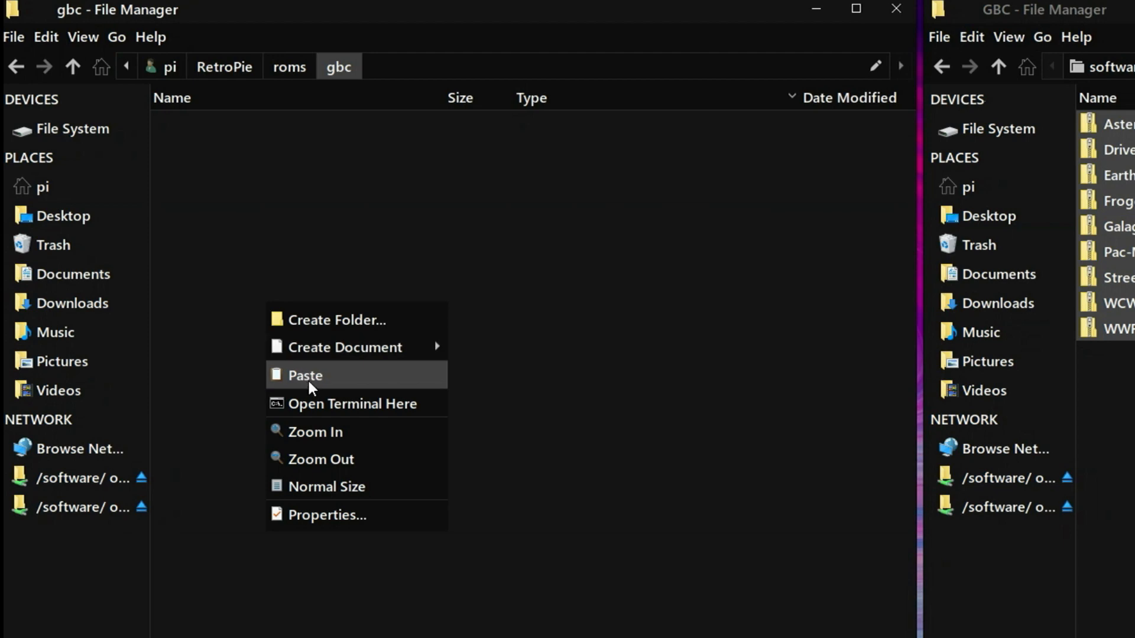
left_click(305, 374)
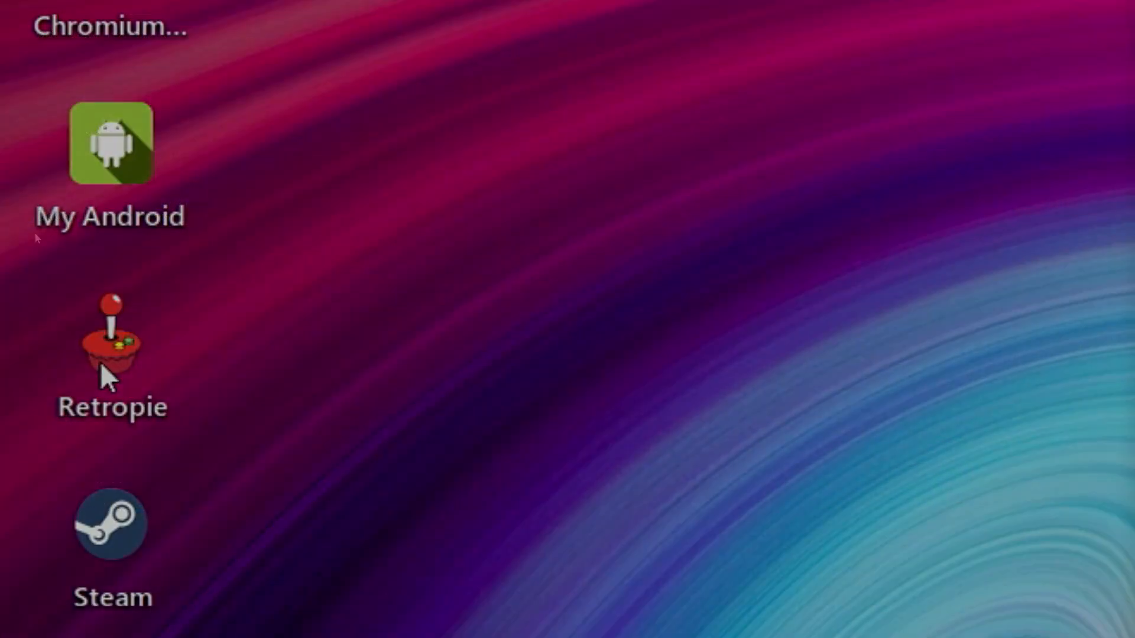
Scrape only Game Boy Color with User Decides on Conflicts off, then dismiss the result
double_click(110, 347)
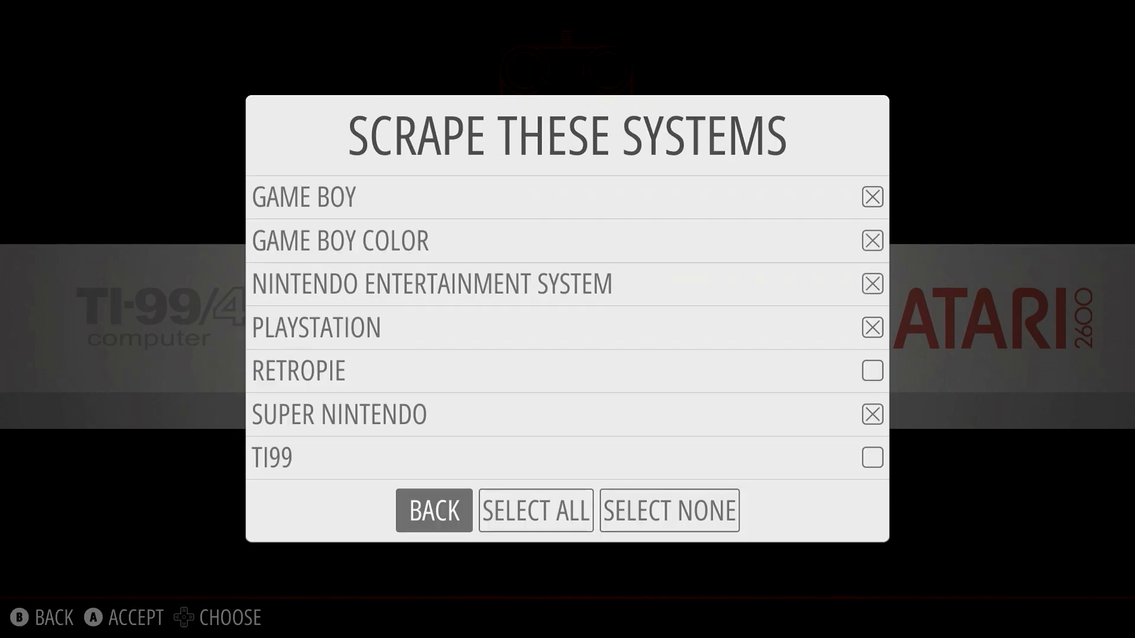
left_click(667, 510)
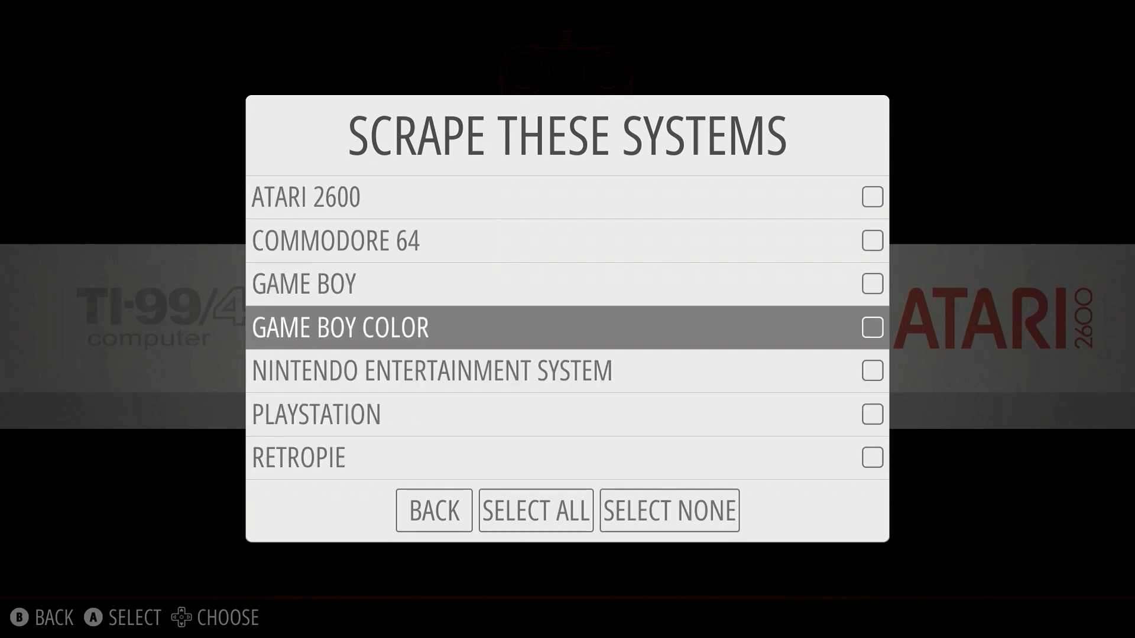
left_click(871, 326)
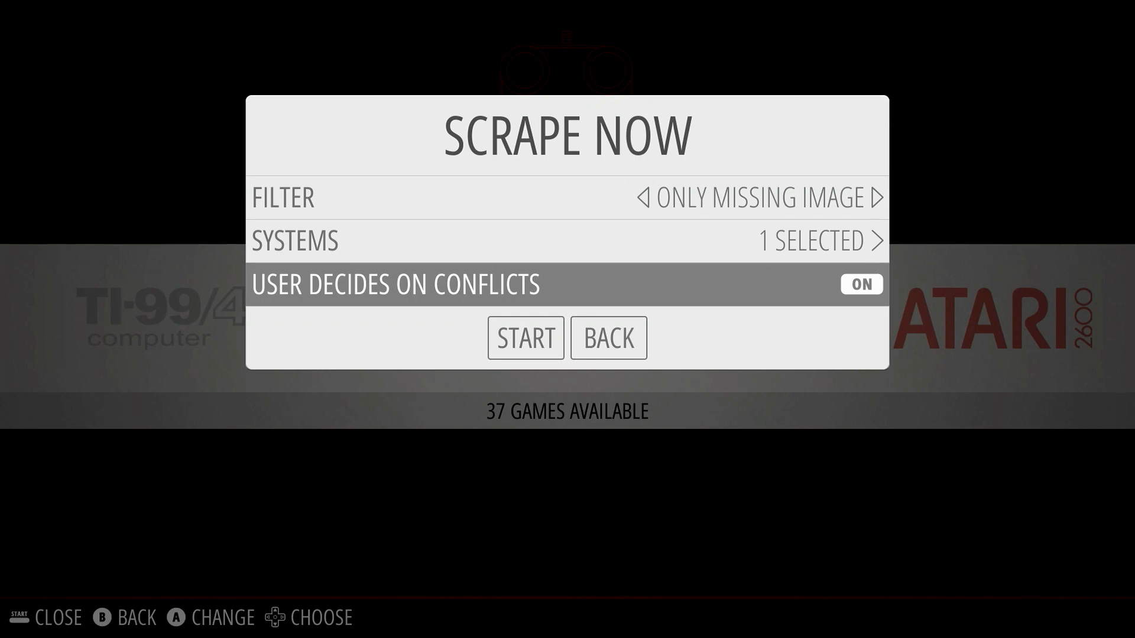
left_click(860, 283)
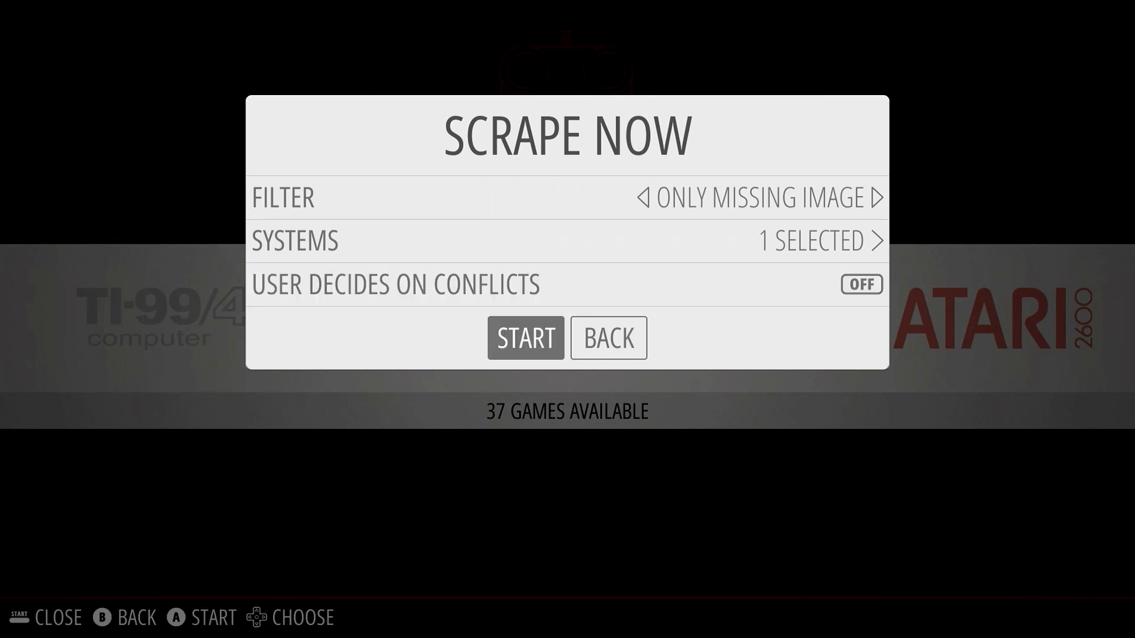
left_click(525, 338)
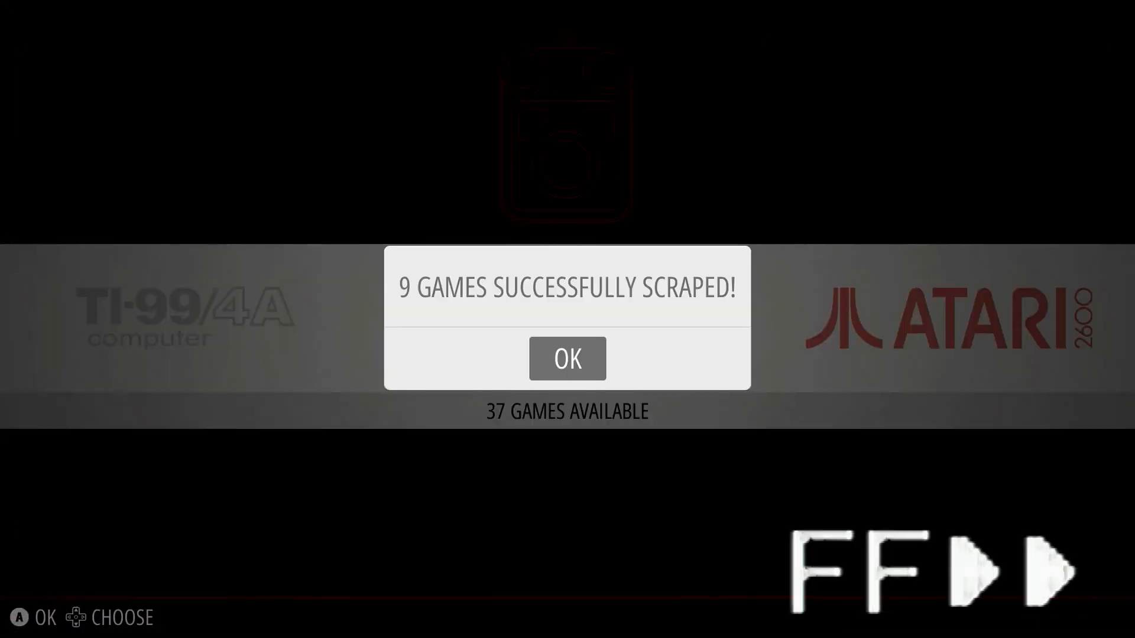
left_click(567, 358)
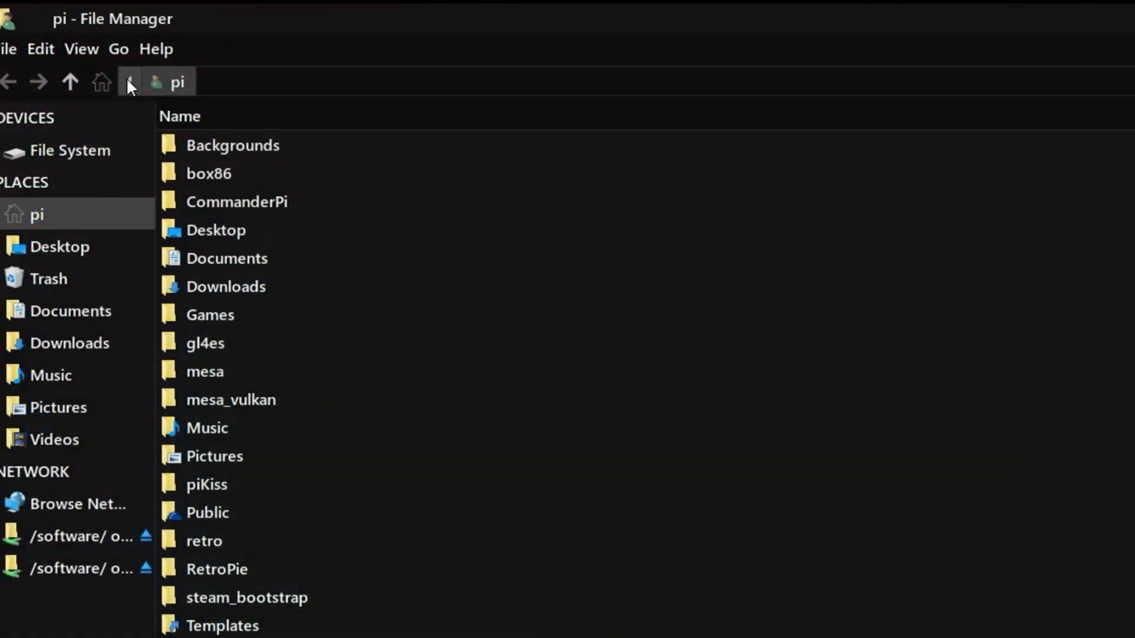
Browse to opt/retropie/configs/all/emulationstation to find the downloaded gbc box art
left_click(70, 150)
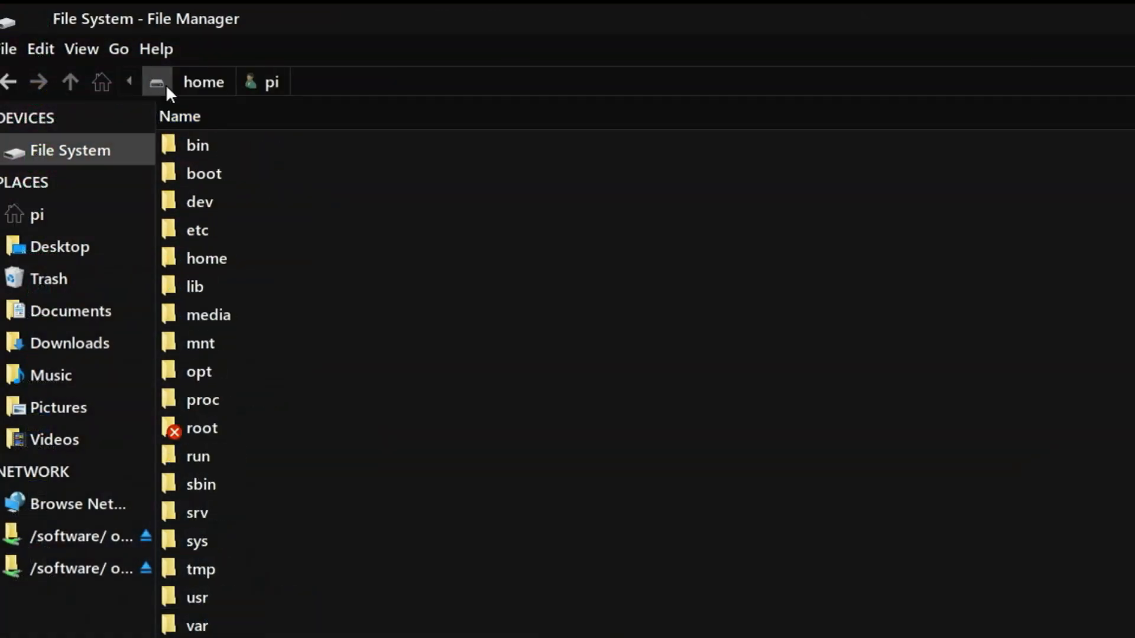
double_click(199, 371)
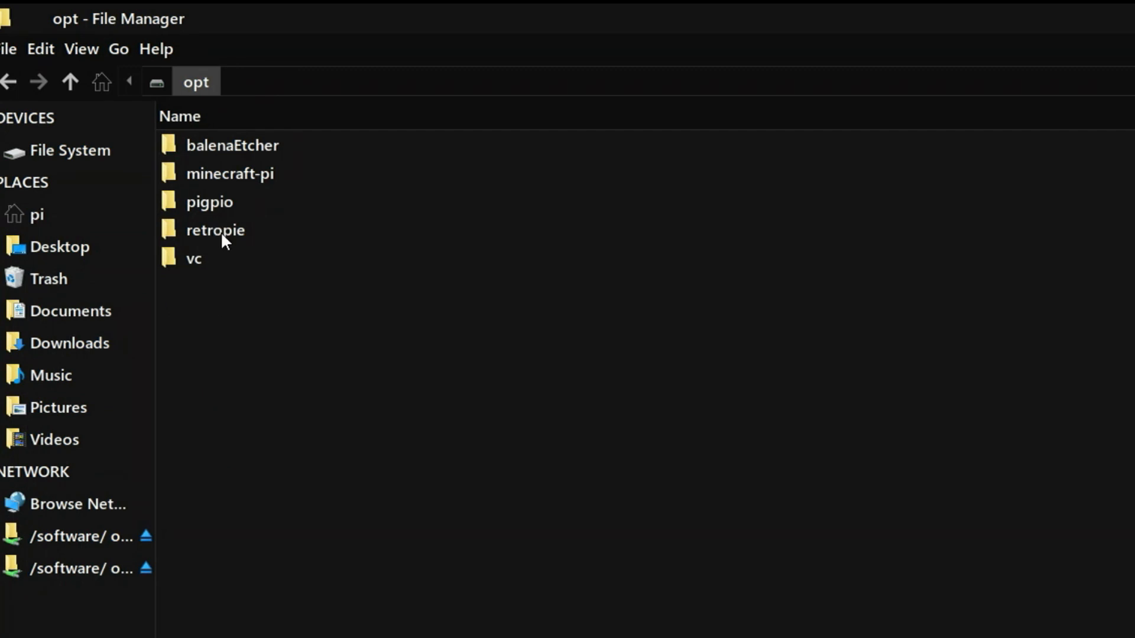
double_click(215, 230)
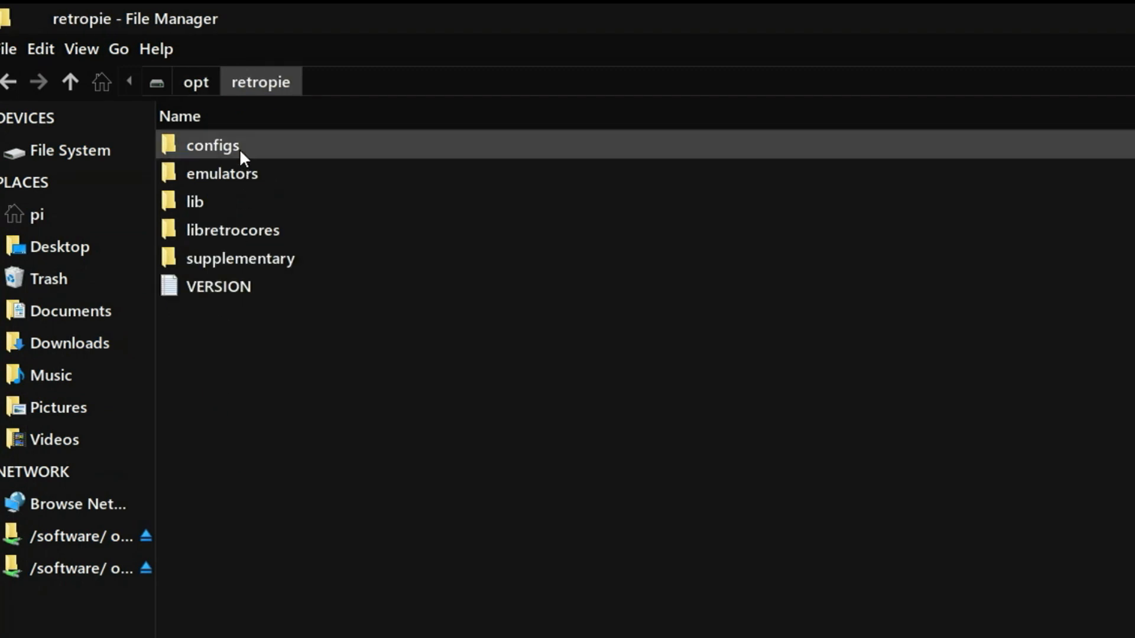
double_click(212, 145)
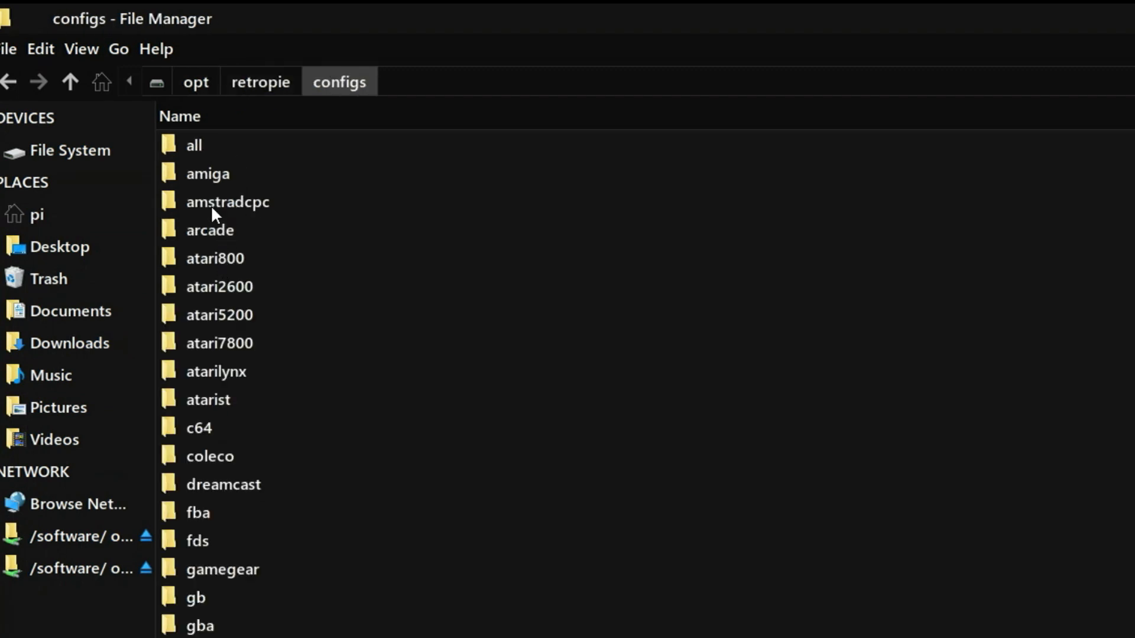
double_click(194, 145)
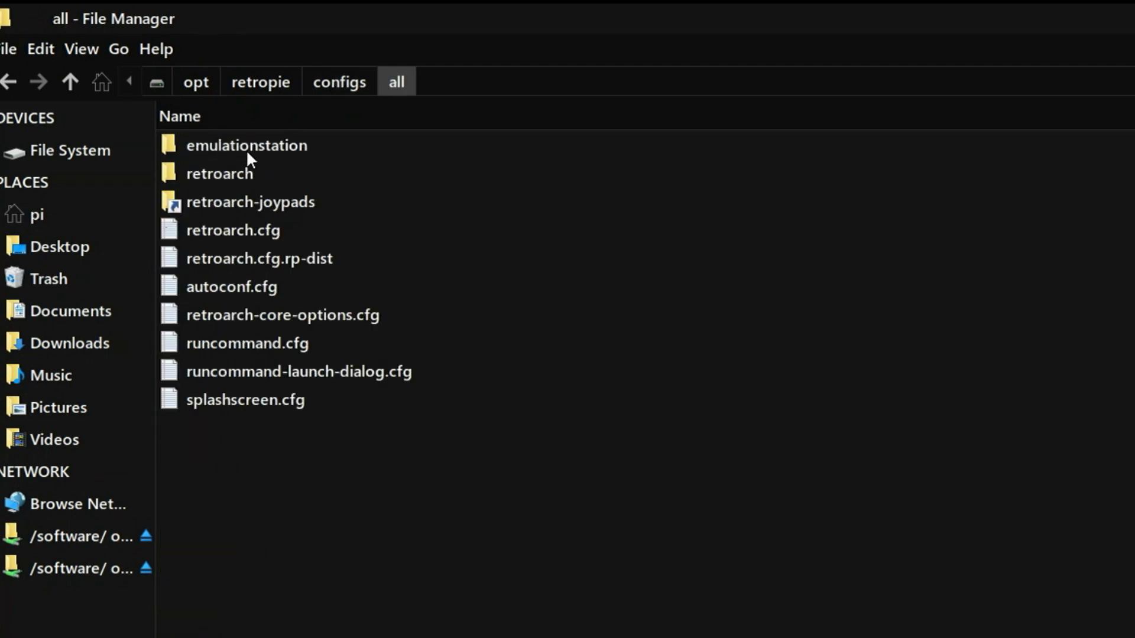
double_click(246, 145)
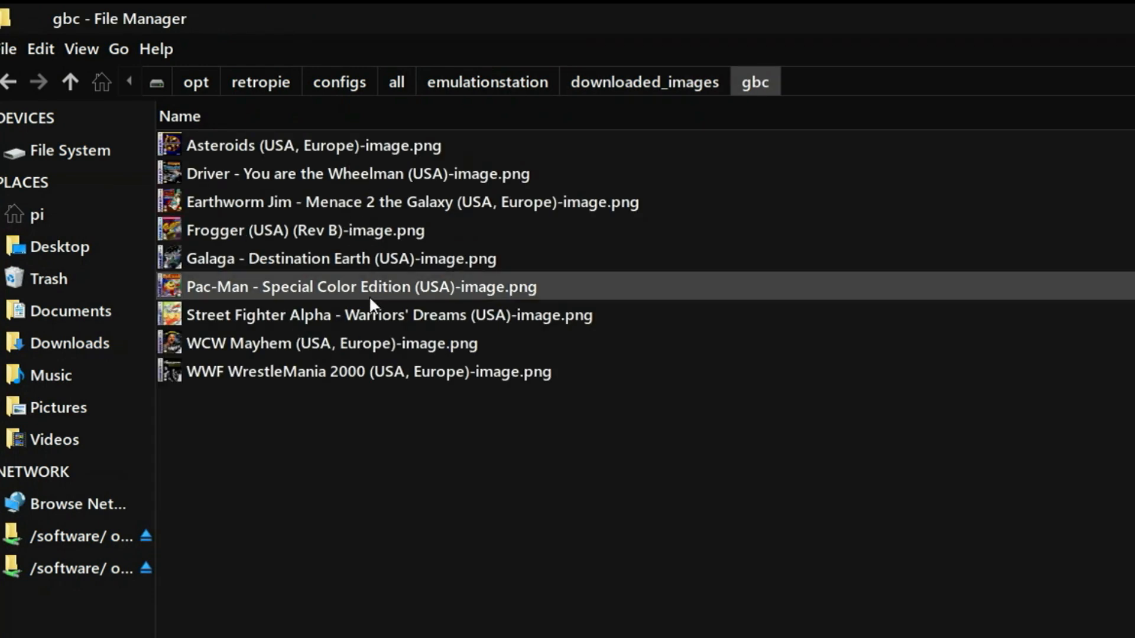
Create a new folder named images beside the game zips
right_click(360, 286)
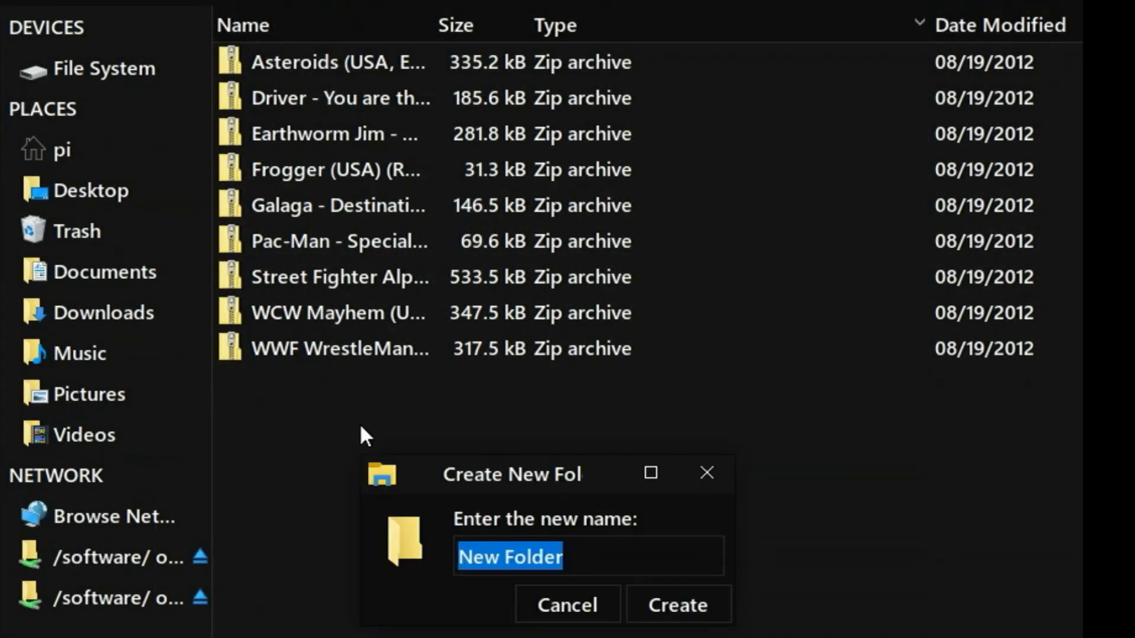
type("images")
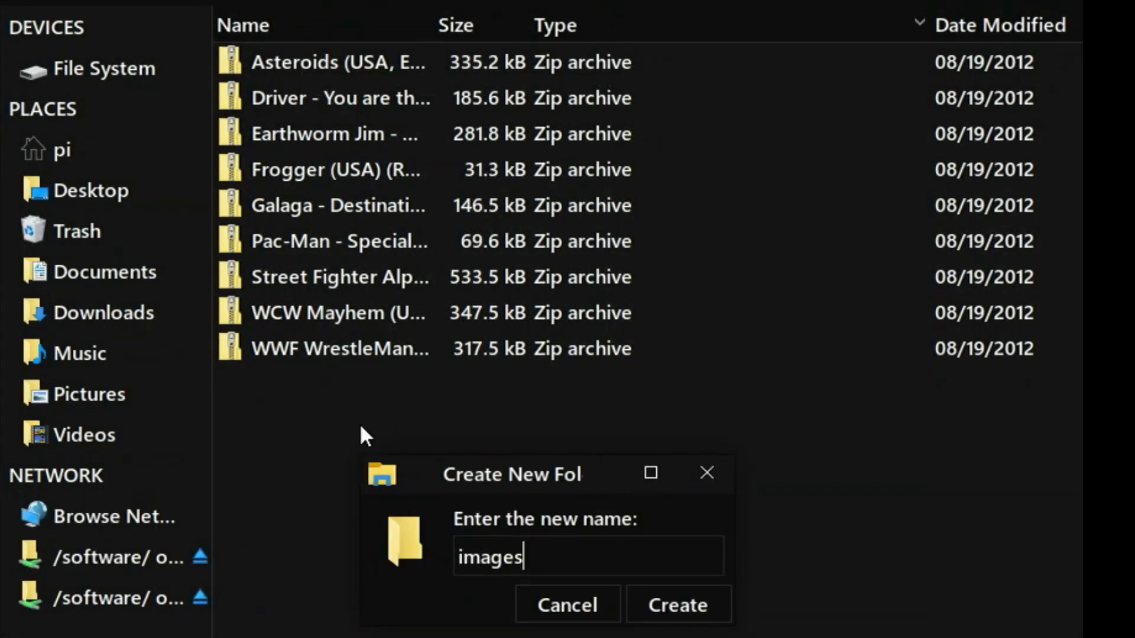
left_click(677, 604)
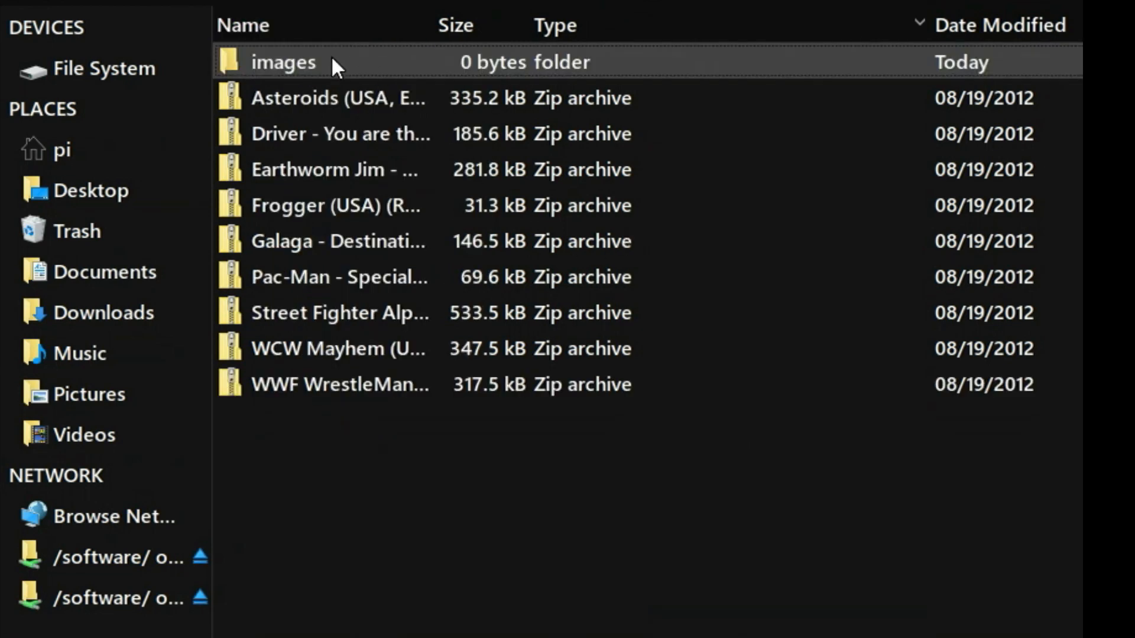
Open the genGamelist.py script for editing
right_click(283, 62)
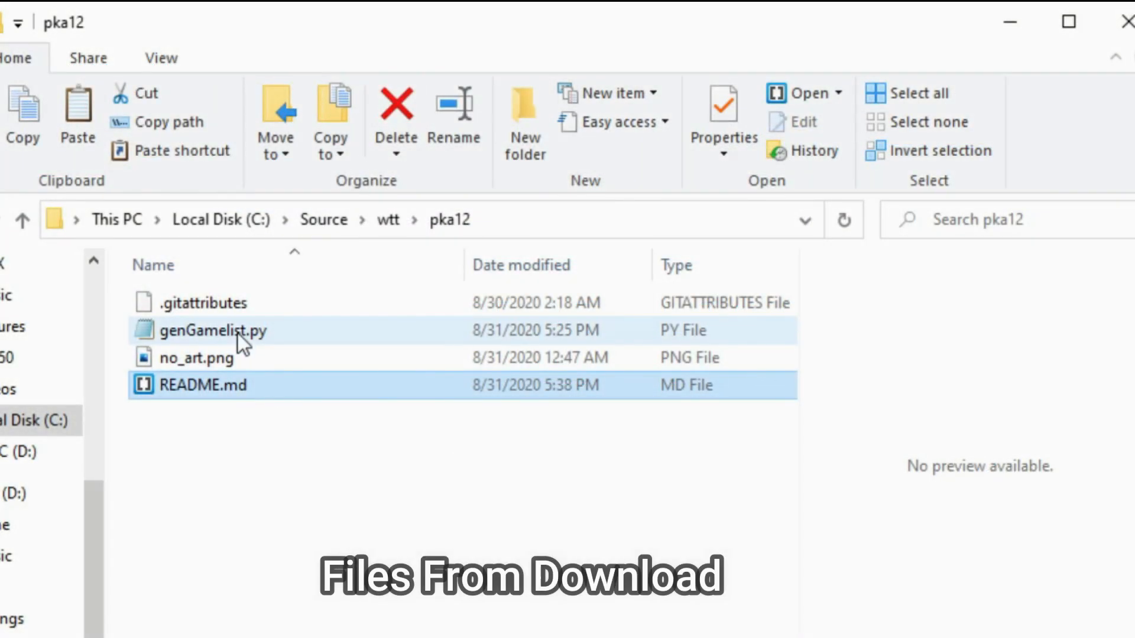
left_click(210, 329)
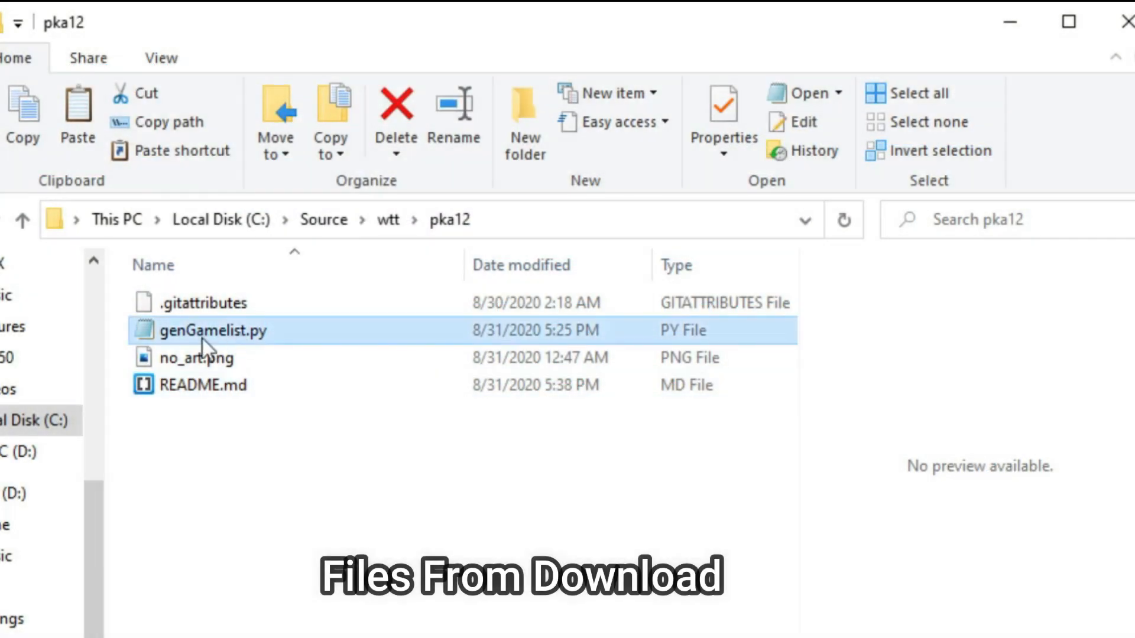
double_click(212, 329)
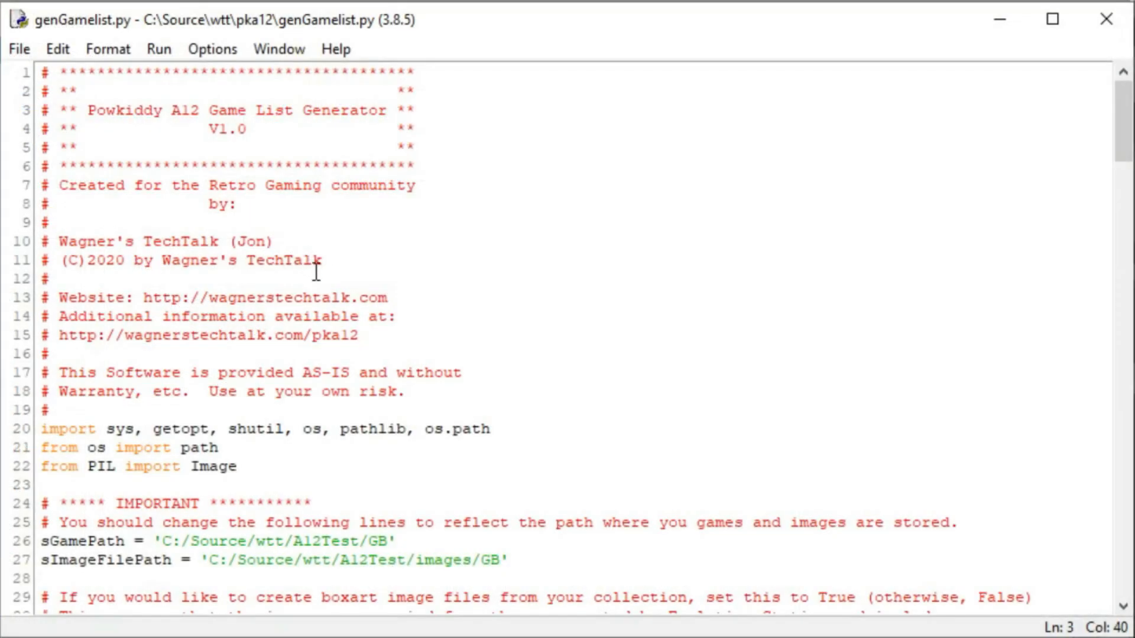
Change sGamePath on line 26 from A12Test/GB to A12Test/GBC
scroll("down", 3)
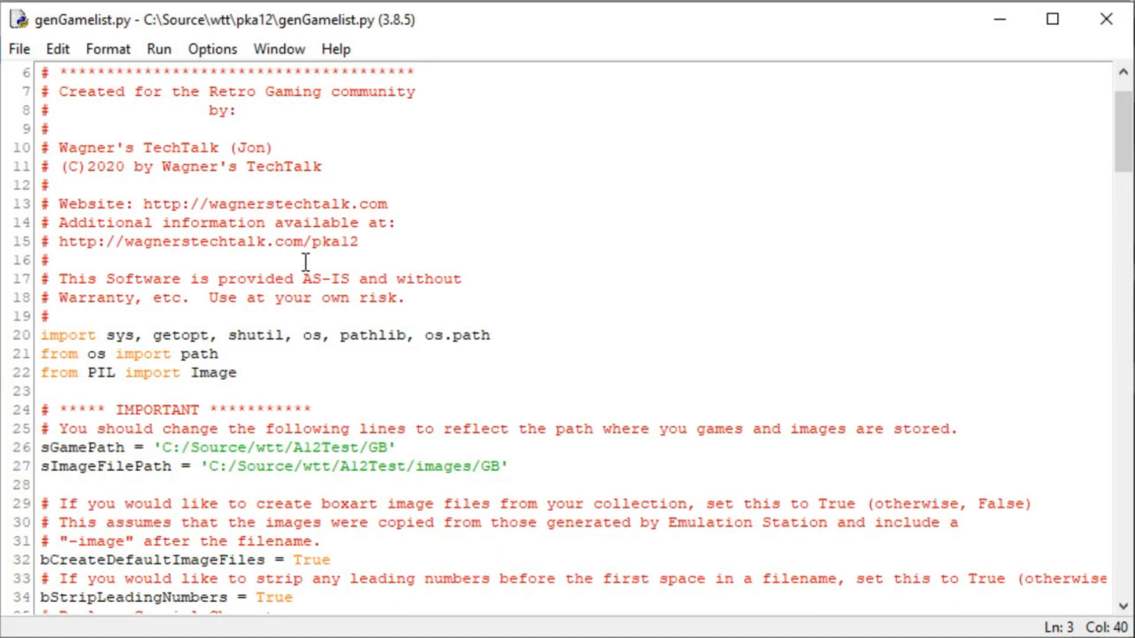
scroll("down", 3)
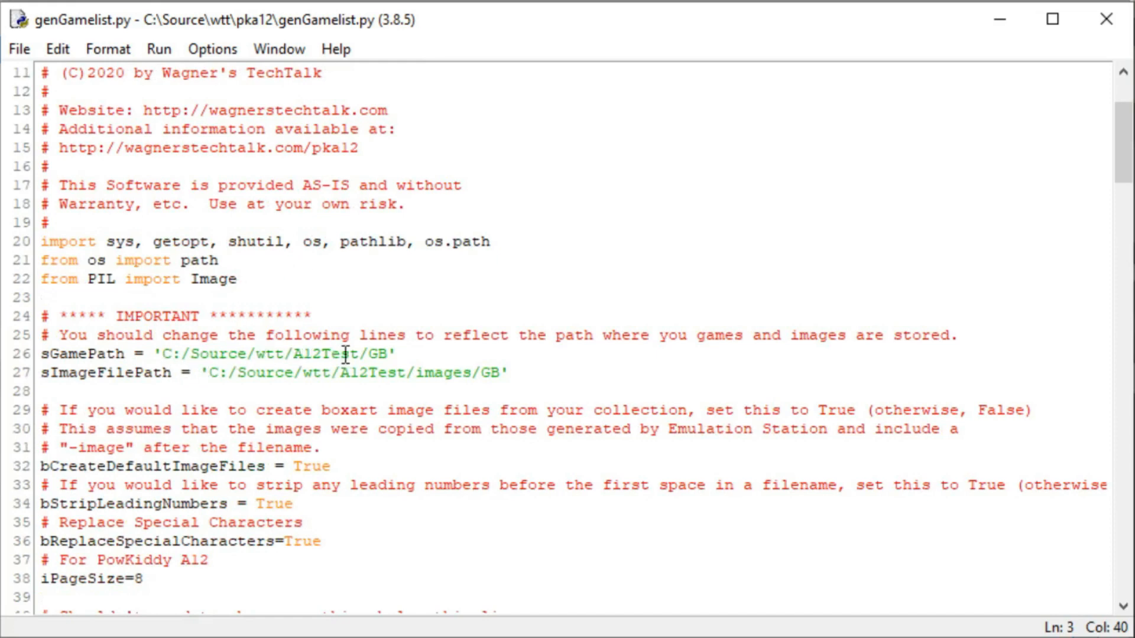
left_click(389, 354)
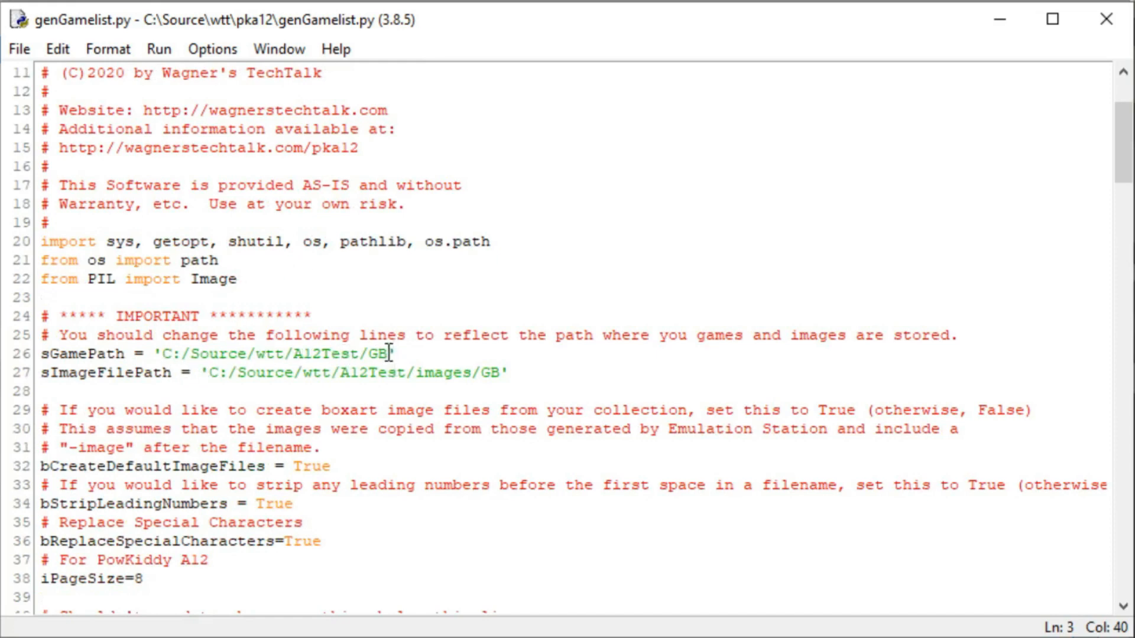
left_click(545, 410)
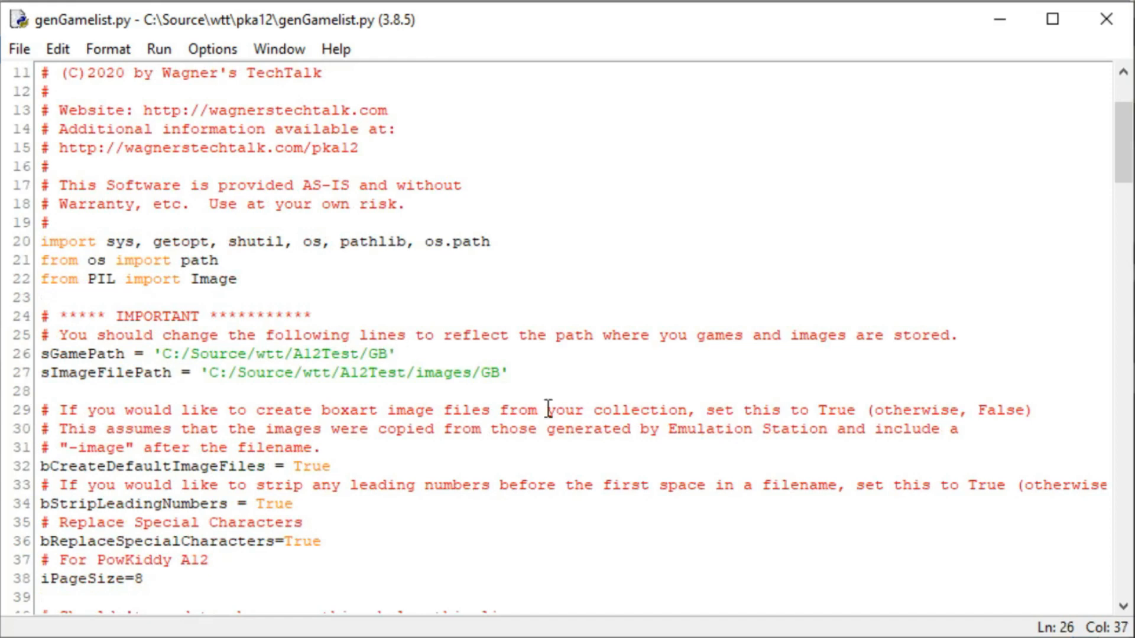
left_click(390, 354)
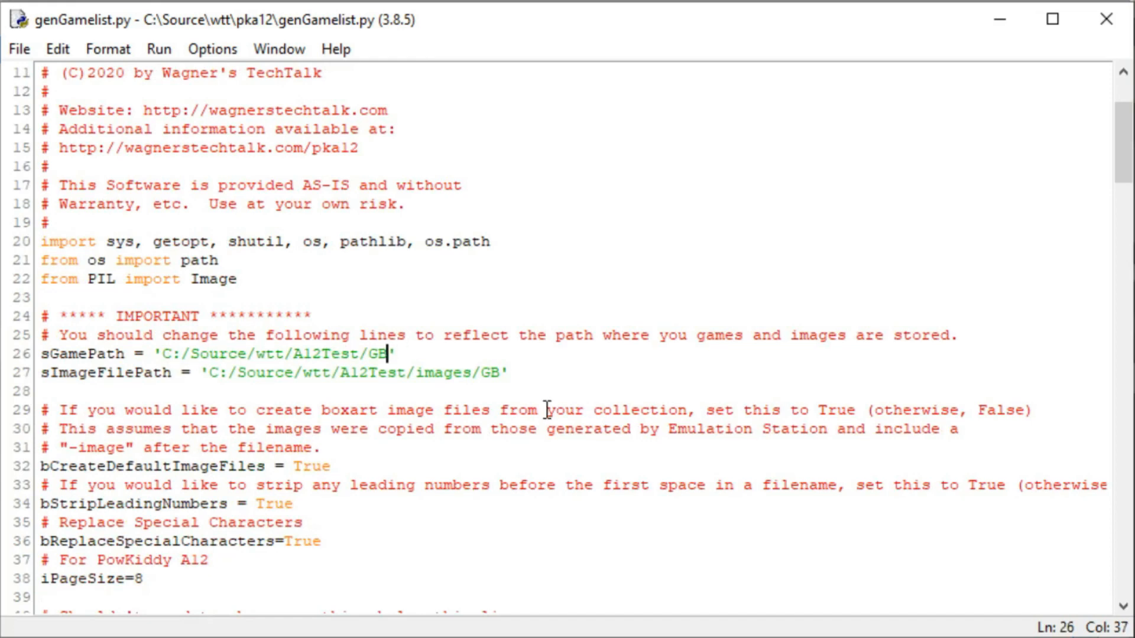
type("C")
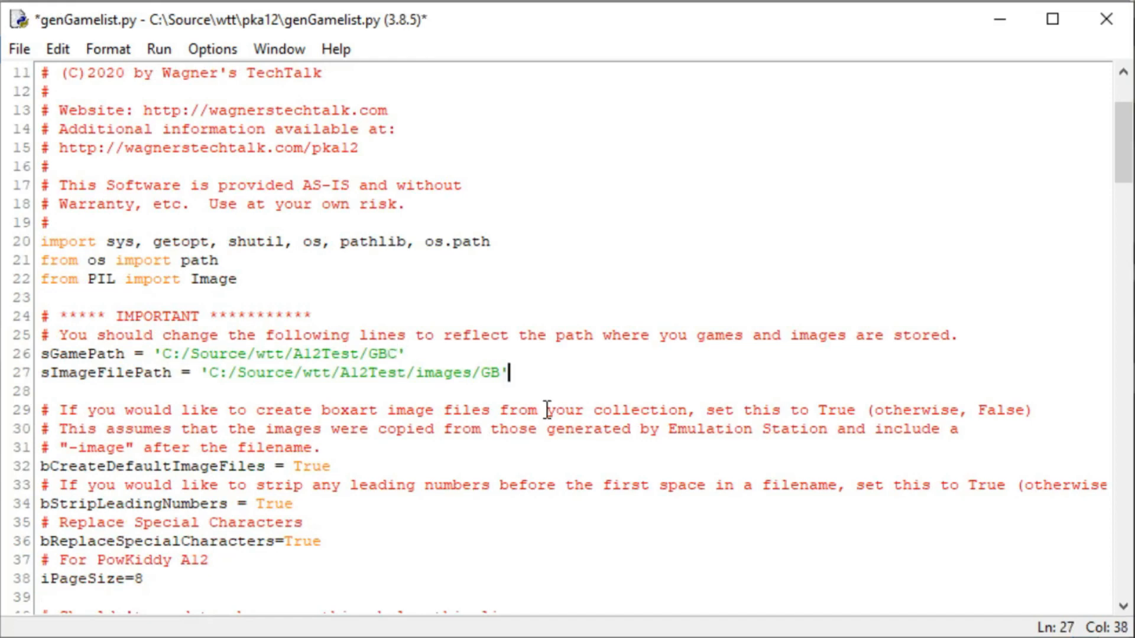
Change sImageFilePath on line 27 to GBC and save genGamelist.py
type("C")
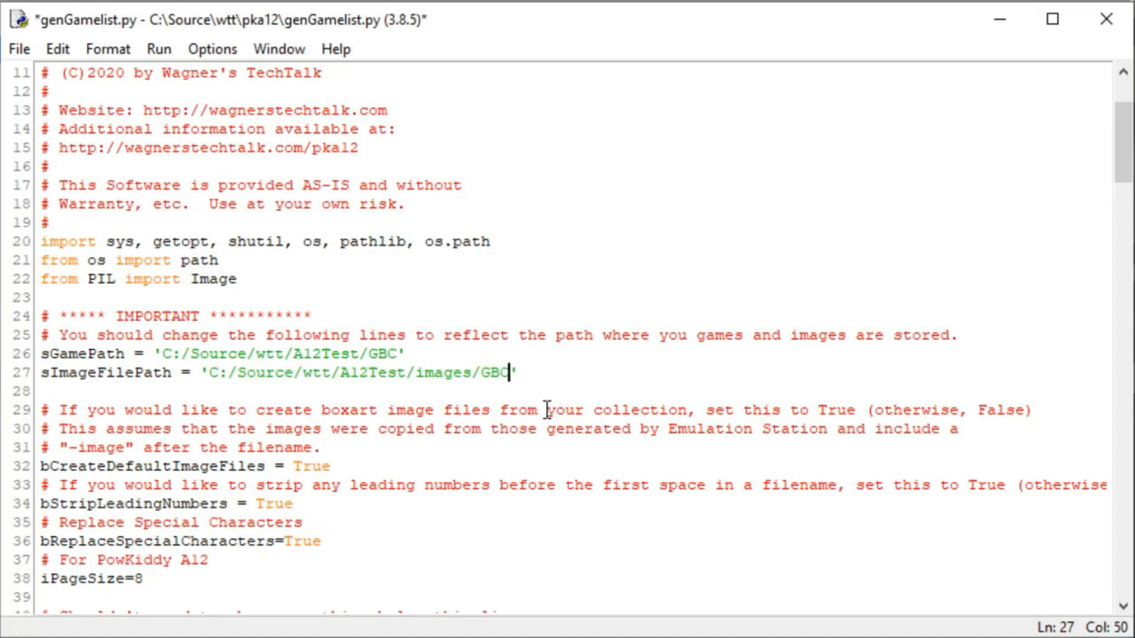
mouse_move(59, 73)
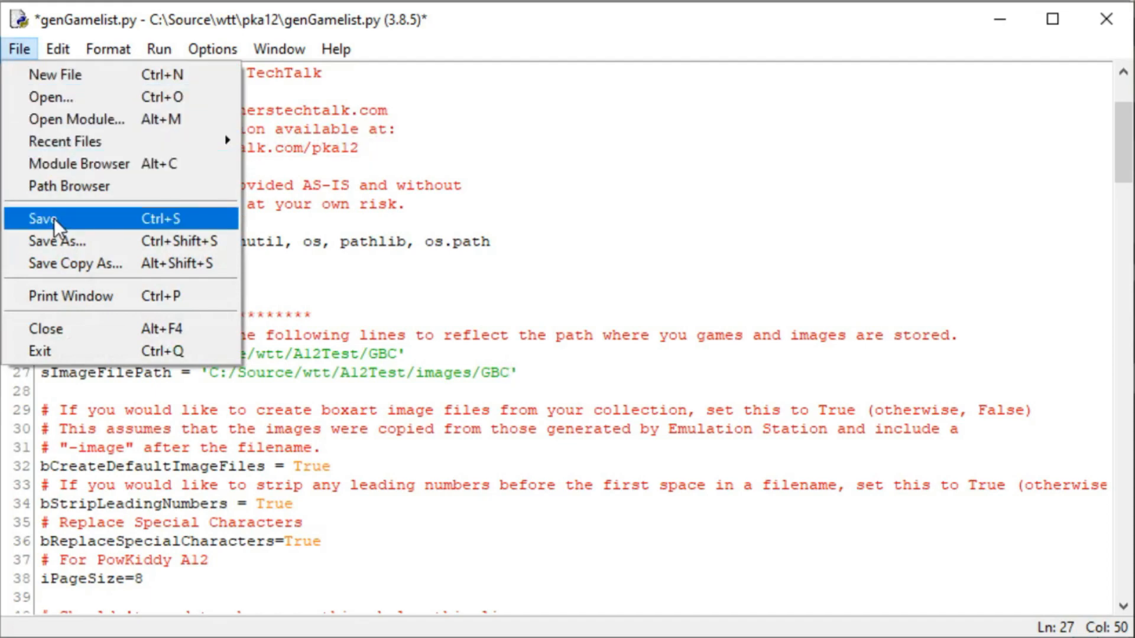
left_click(46, 218)
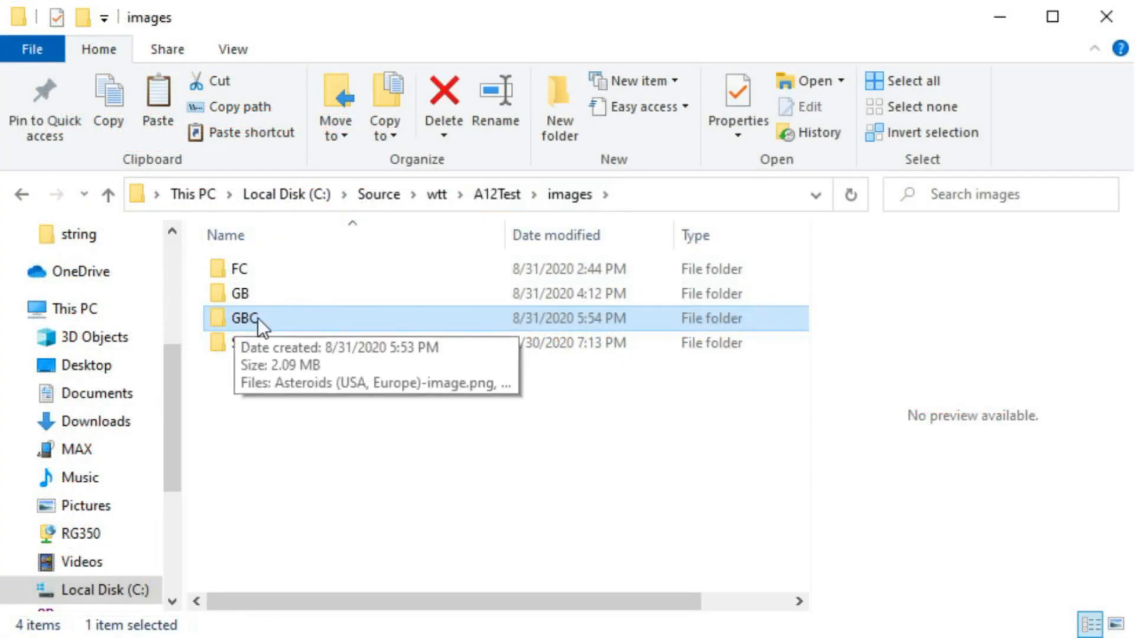
View the GBC box art folder under images, then open A12Test's GBC games folder
double_click(247, 318)
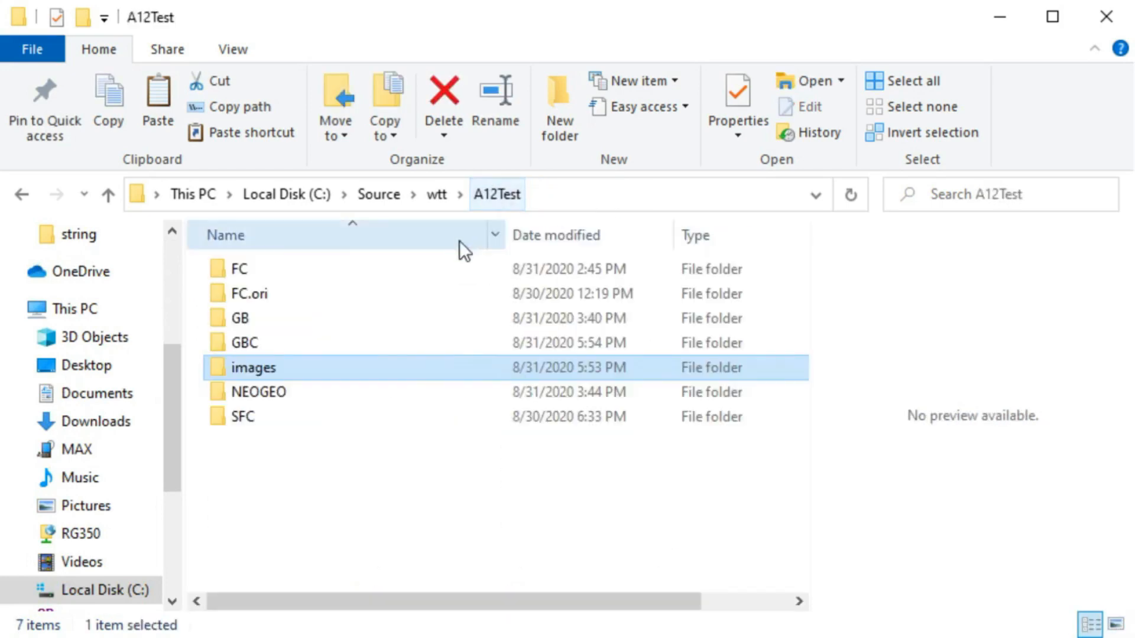
left_click(244, 342)
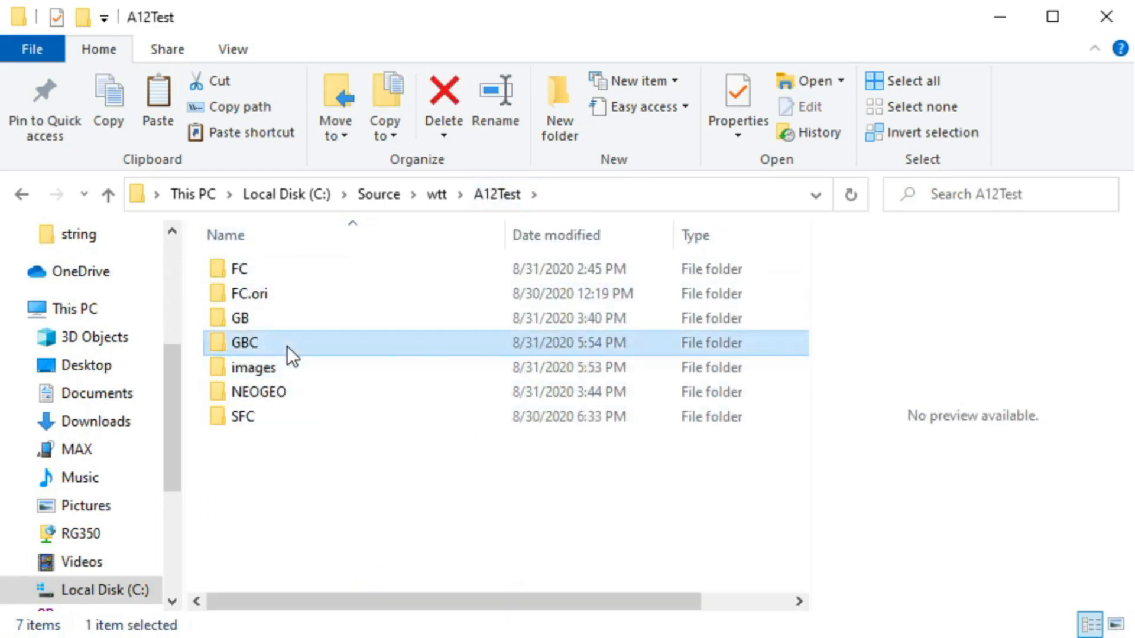
double_click(244, 341)
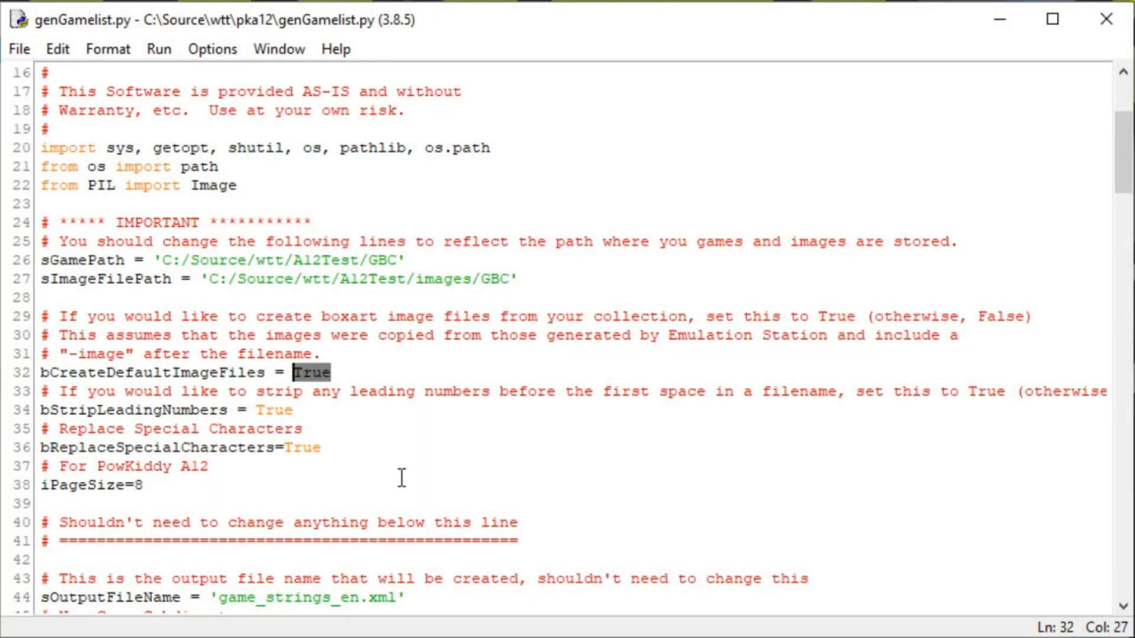
Run genGamelist.py to build game_strings_en.xml for the 9 GBC games across 2 pages
left_click(321, 447)
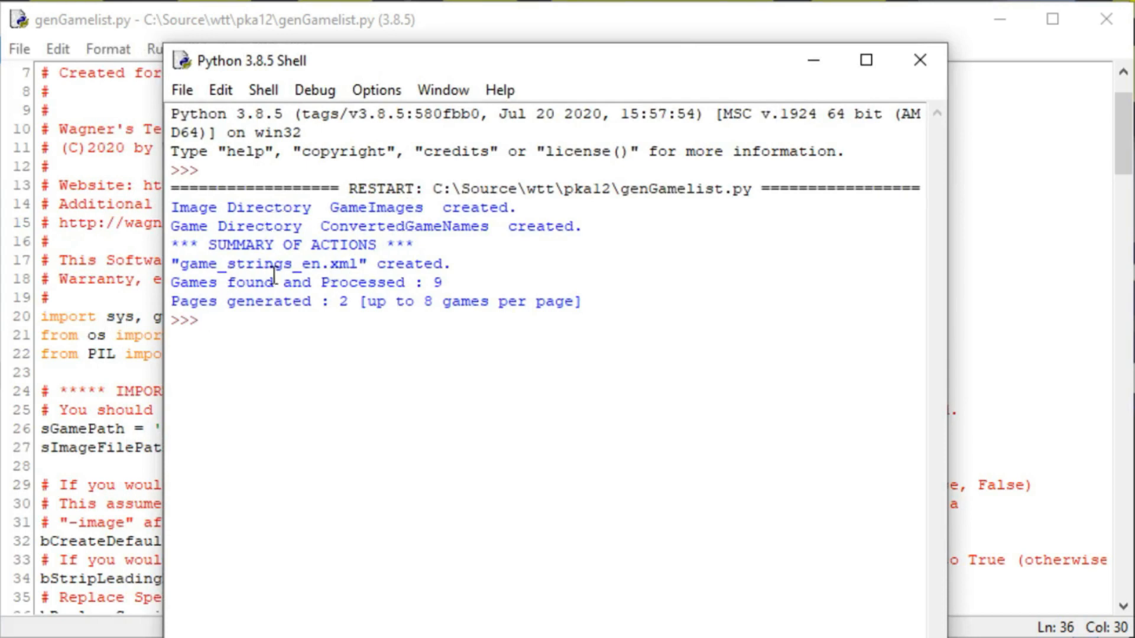
mouse_move(438, 291)
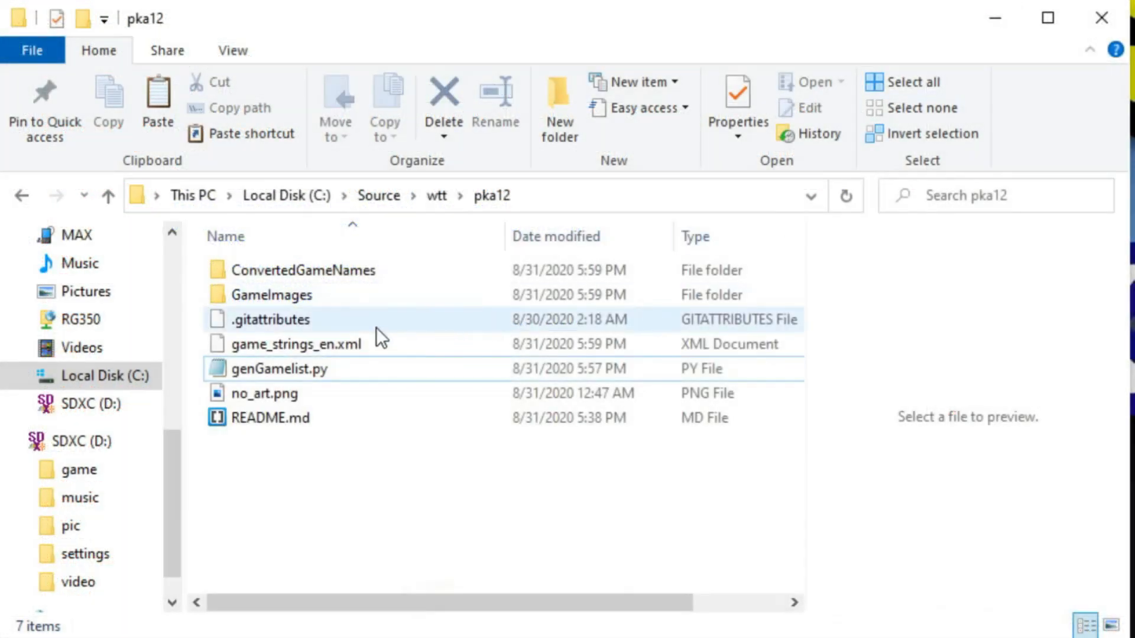
Select game_strings_en.xml in pka12 and bring up its Edit with Notepad++ option
left_click(295, 344)
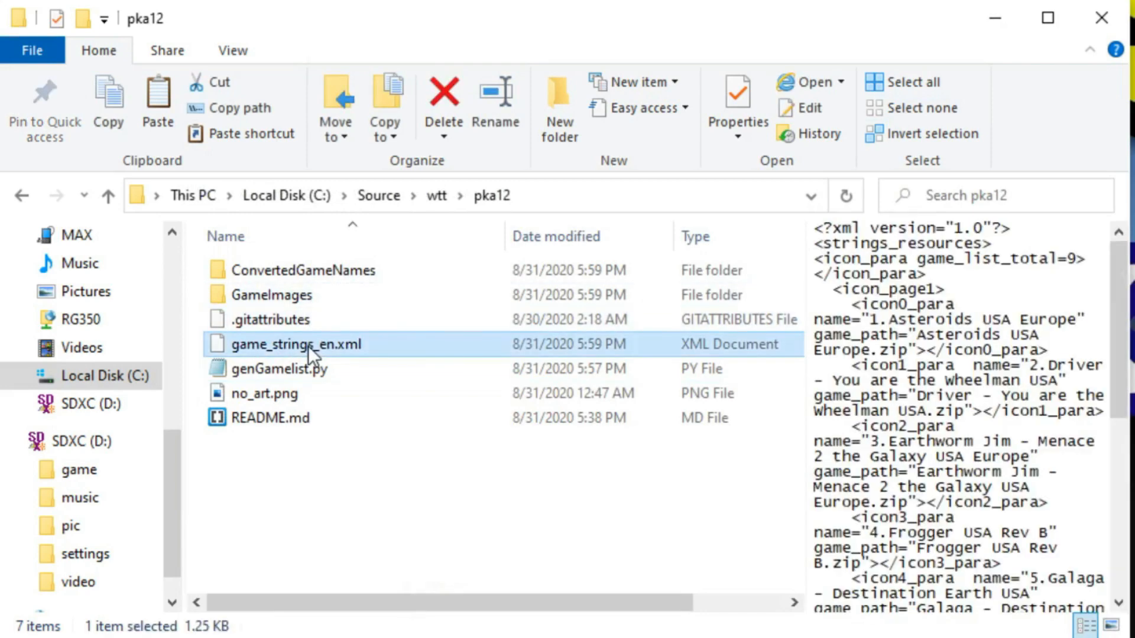
right_click(297, 344)
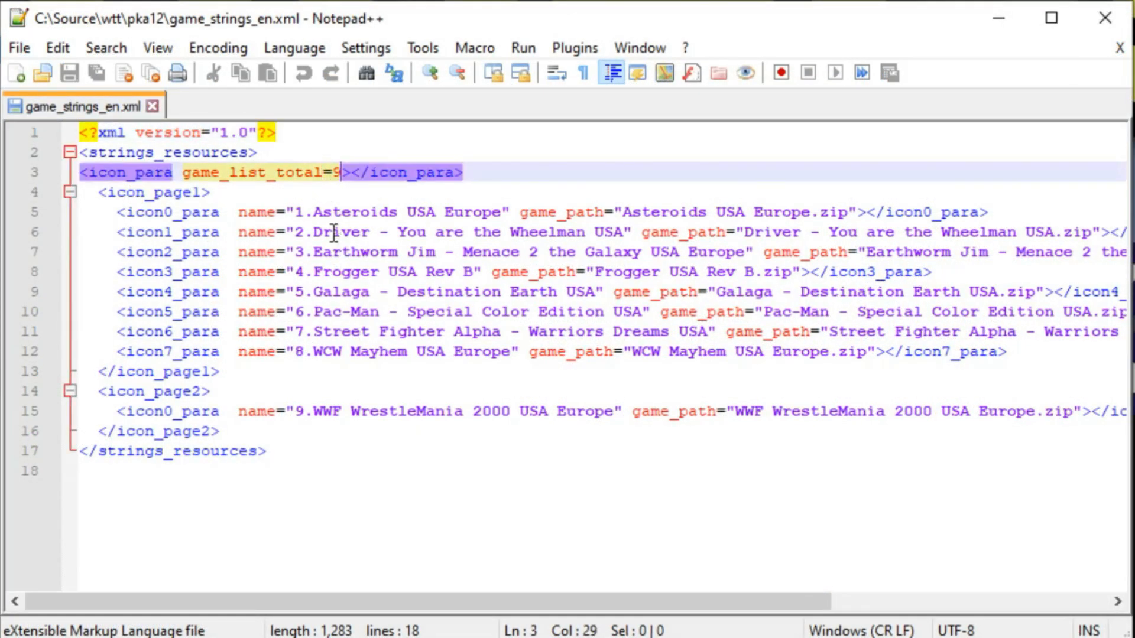
mouse_move(328, 369)
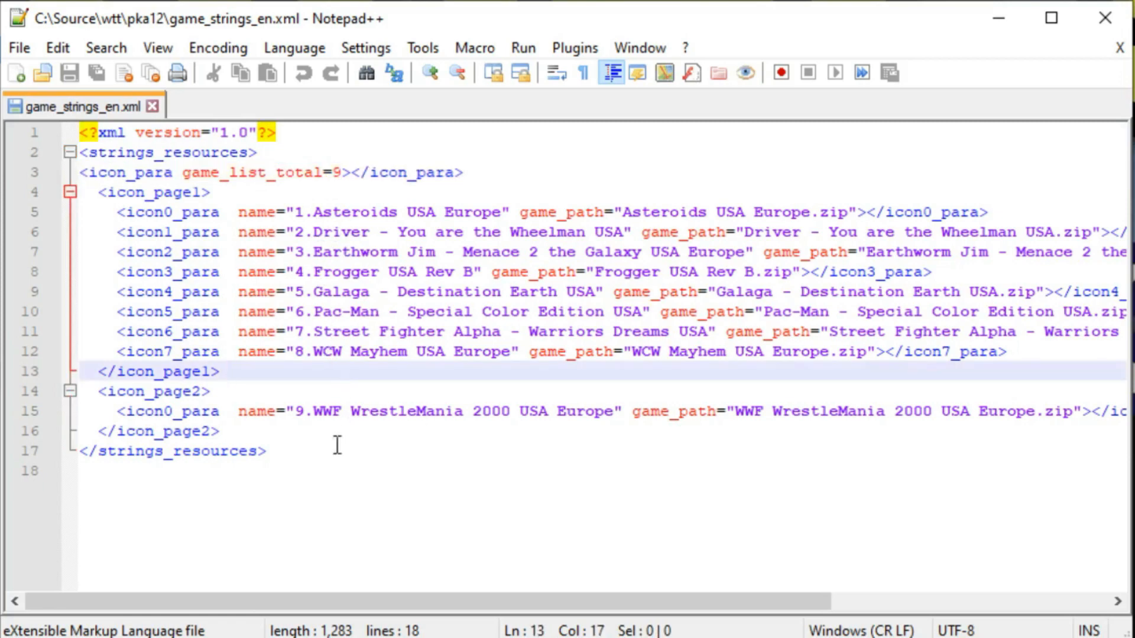
scroll("right", 3)
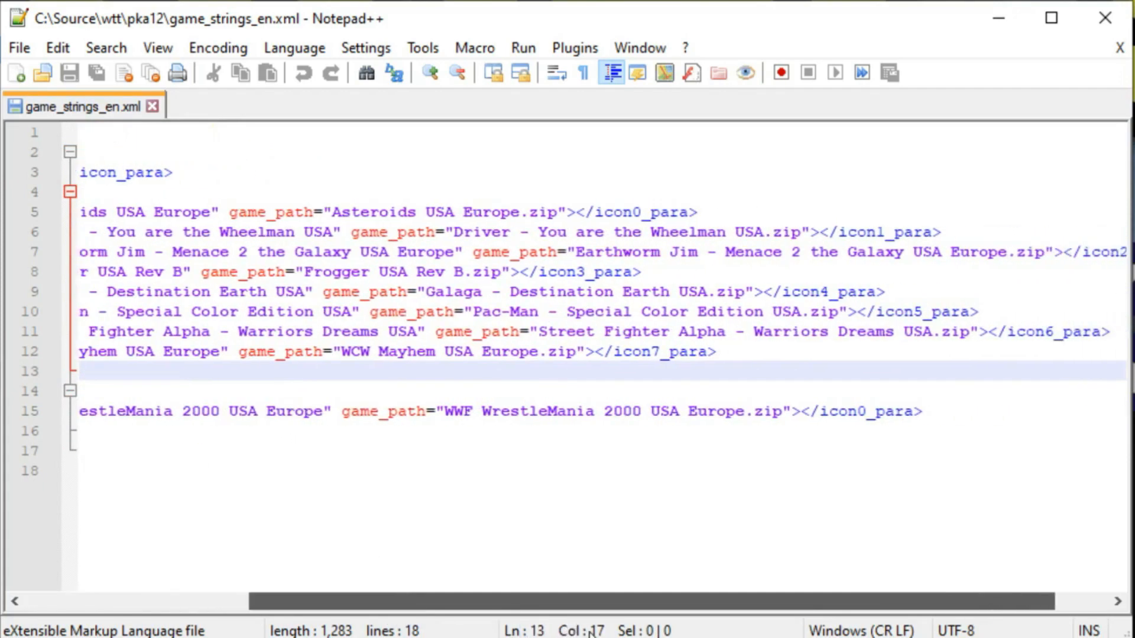
scroll("left", 3)
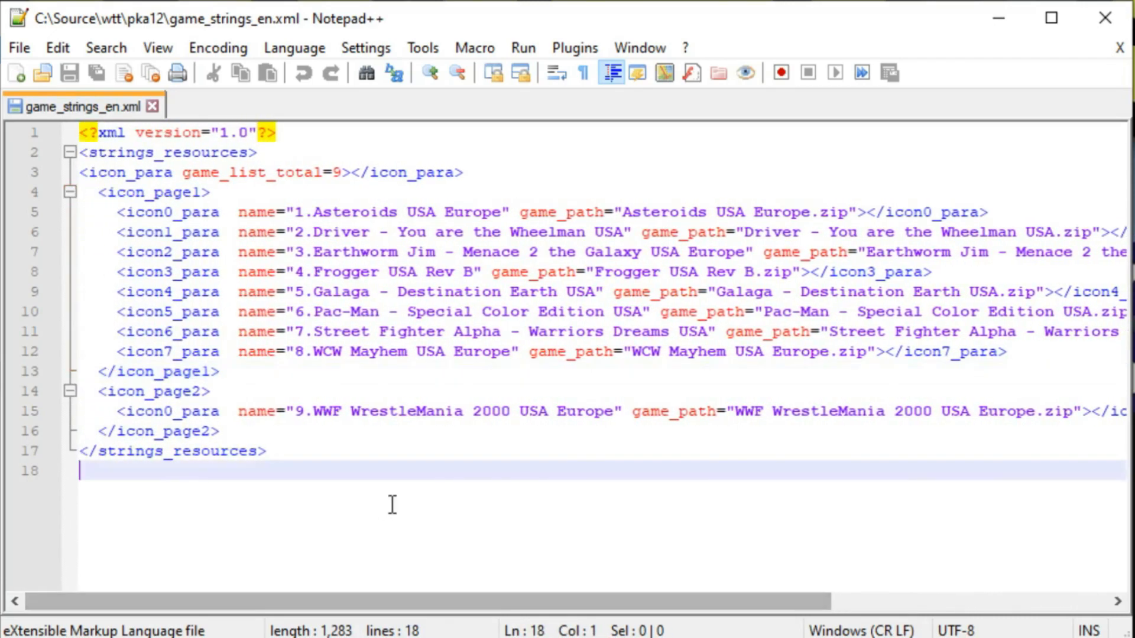
mouse_move(460, 317)
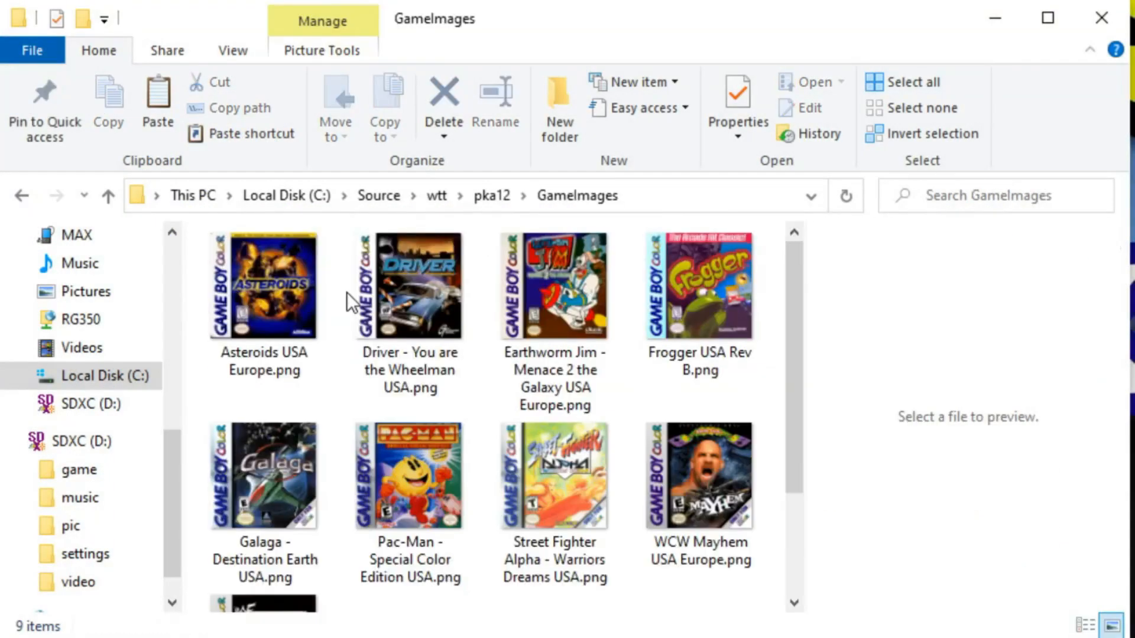
Open pka12's ConvertedGameNames folder to view the nine renamed game zips
scroll("down", 3)
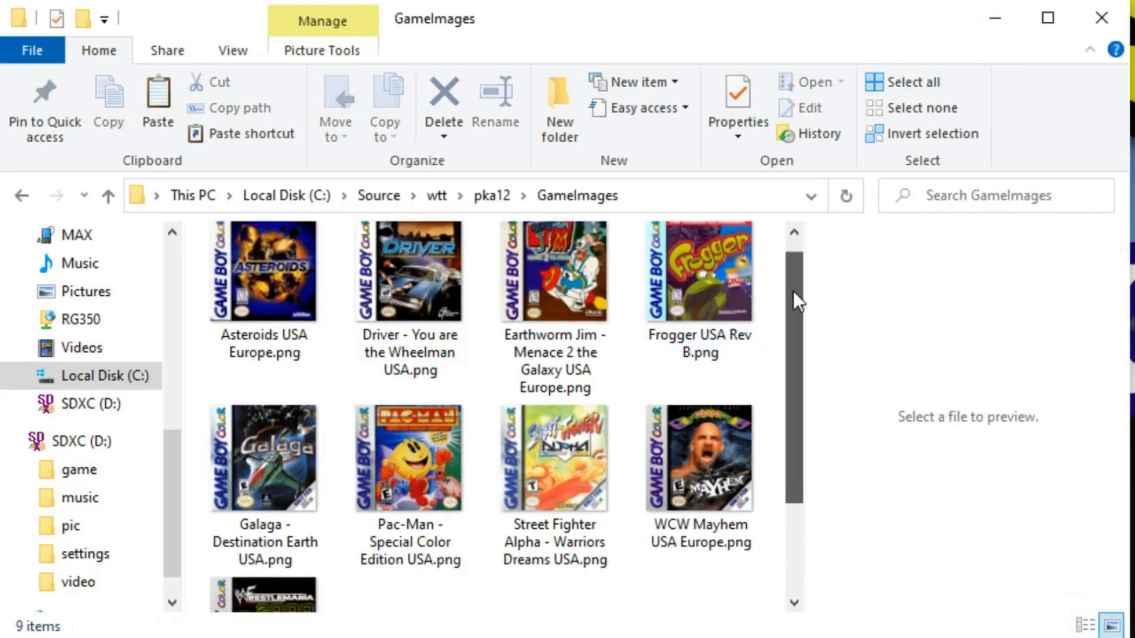
scroll("down", 3)
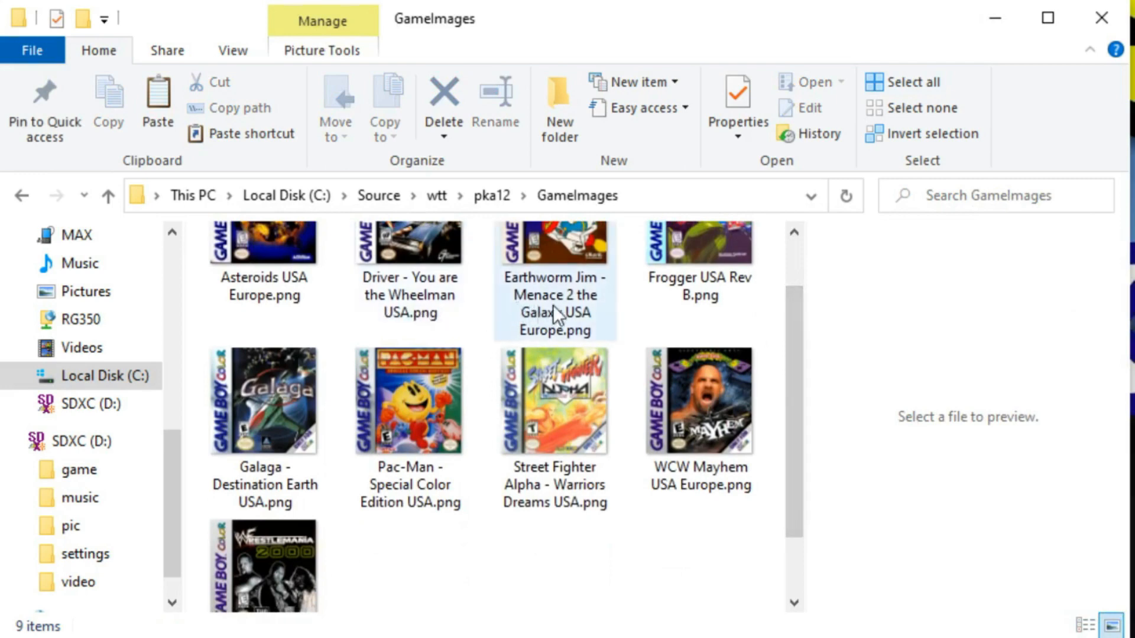
mouse_move(573, 256)
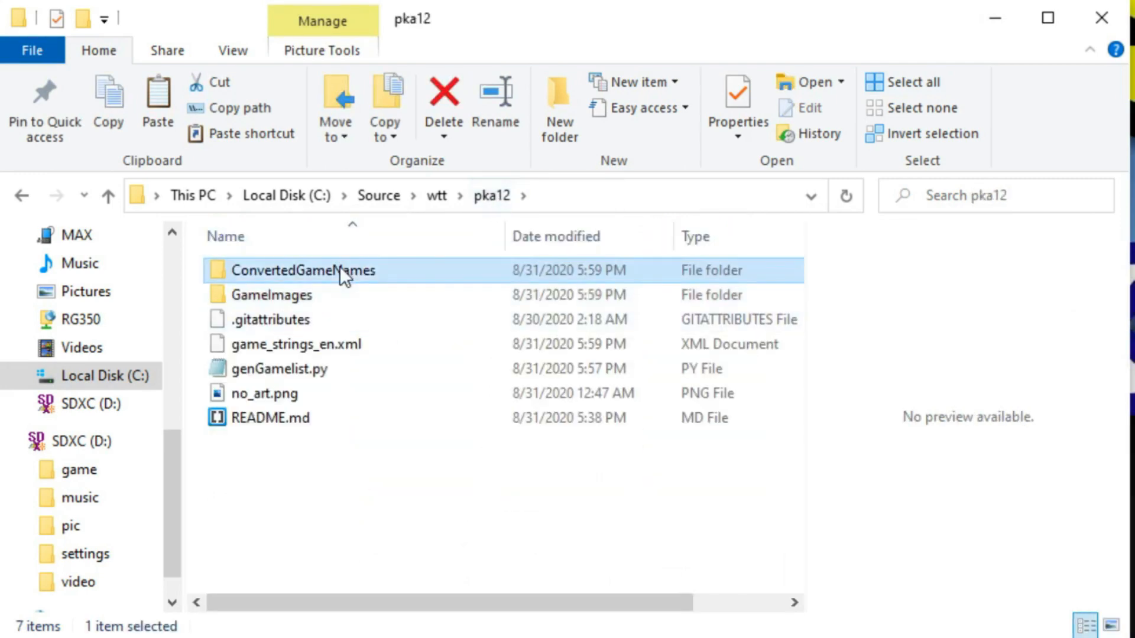
double_click(302, 271)
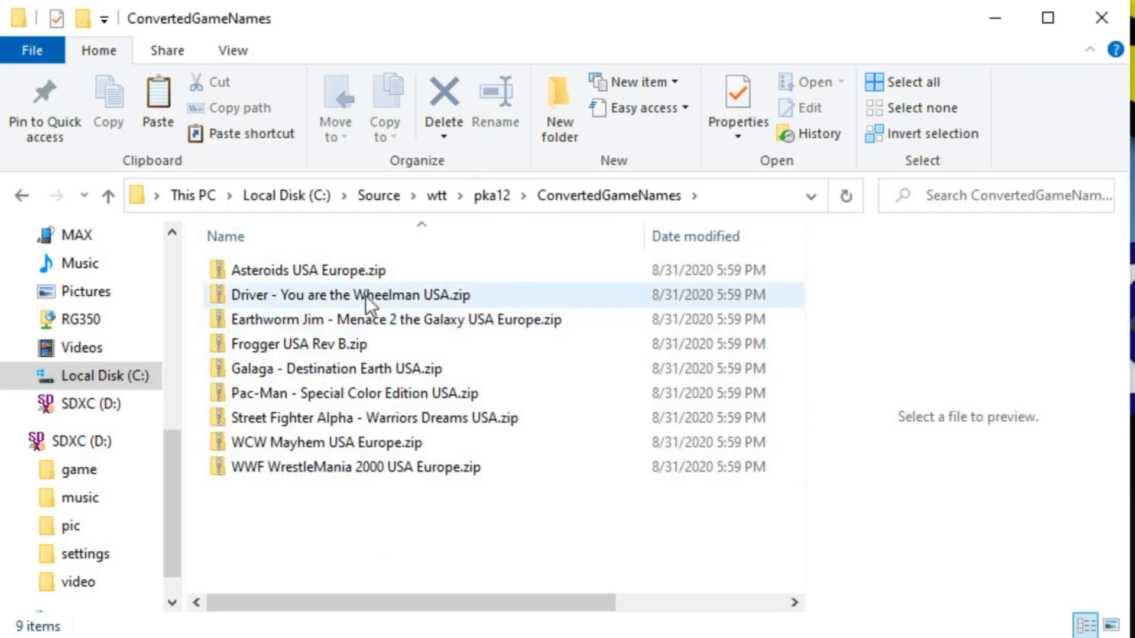
left_click(490, 195)
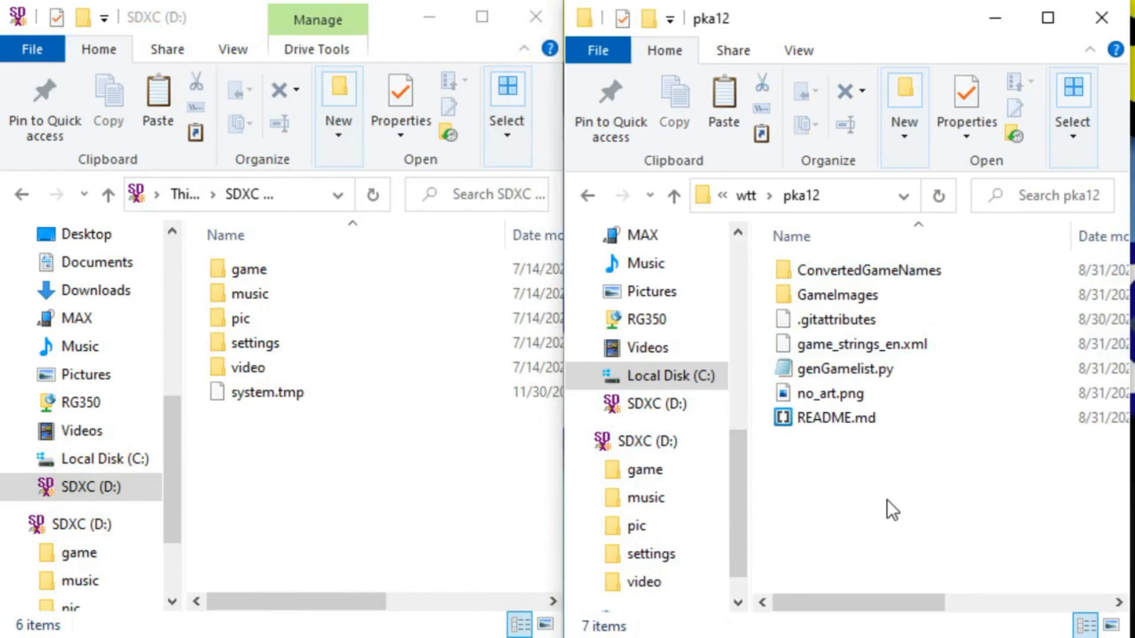
Copy game_strings_en.xml from the pka12 folder
left_click(858, 344)
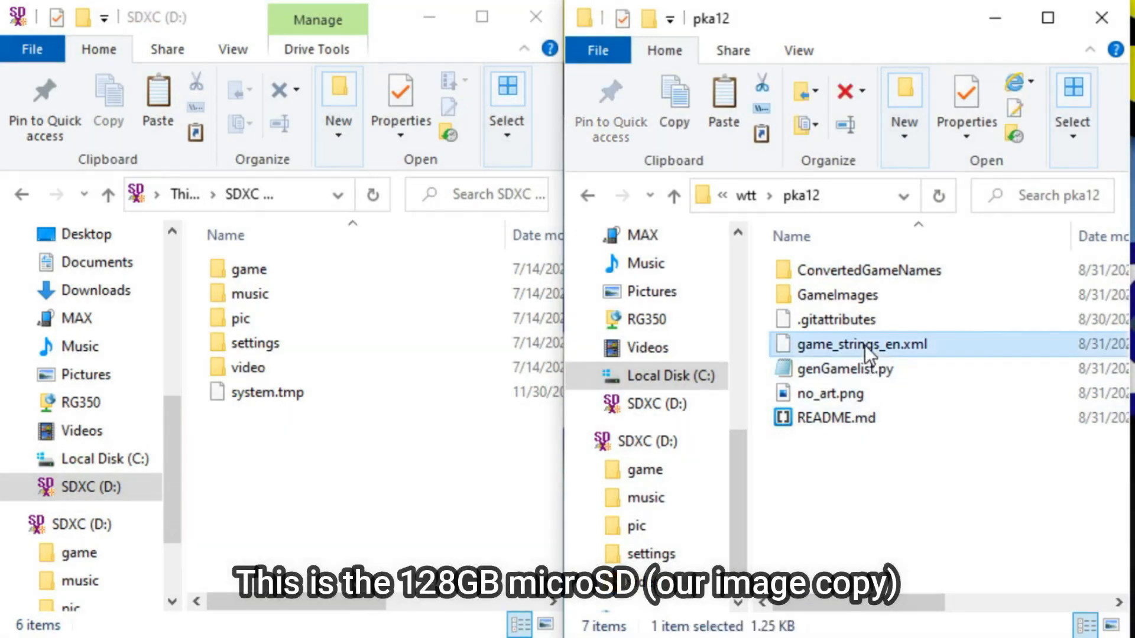
right_click(858, 344)
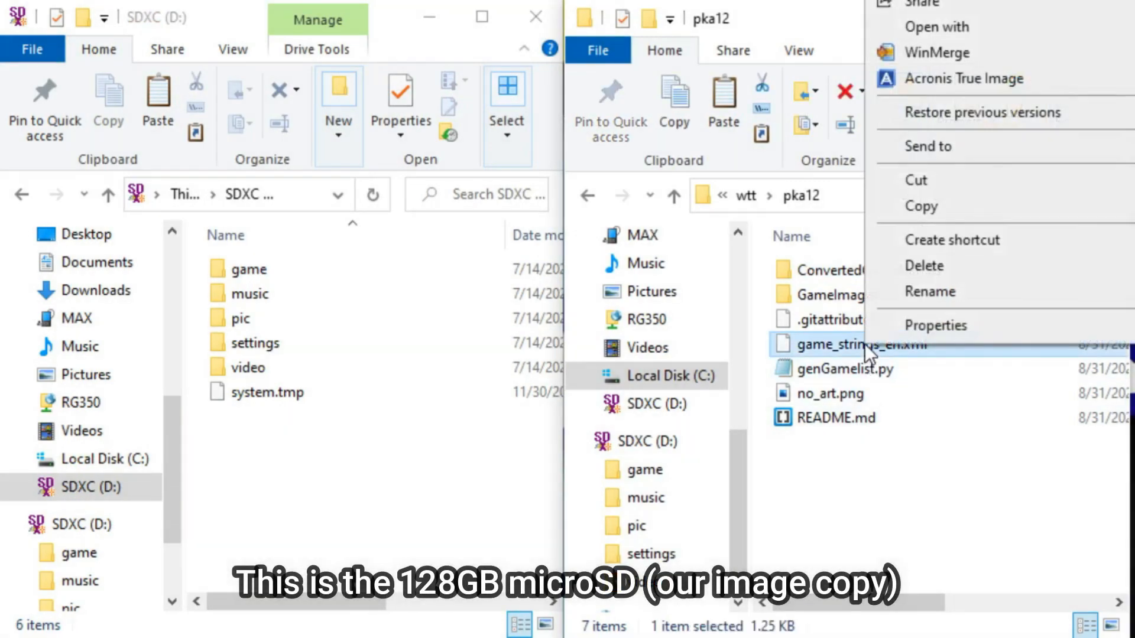
left_click(845, 369)
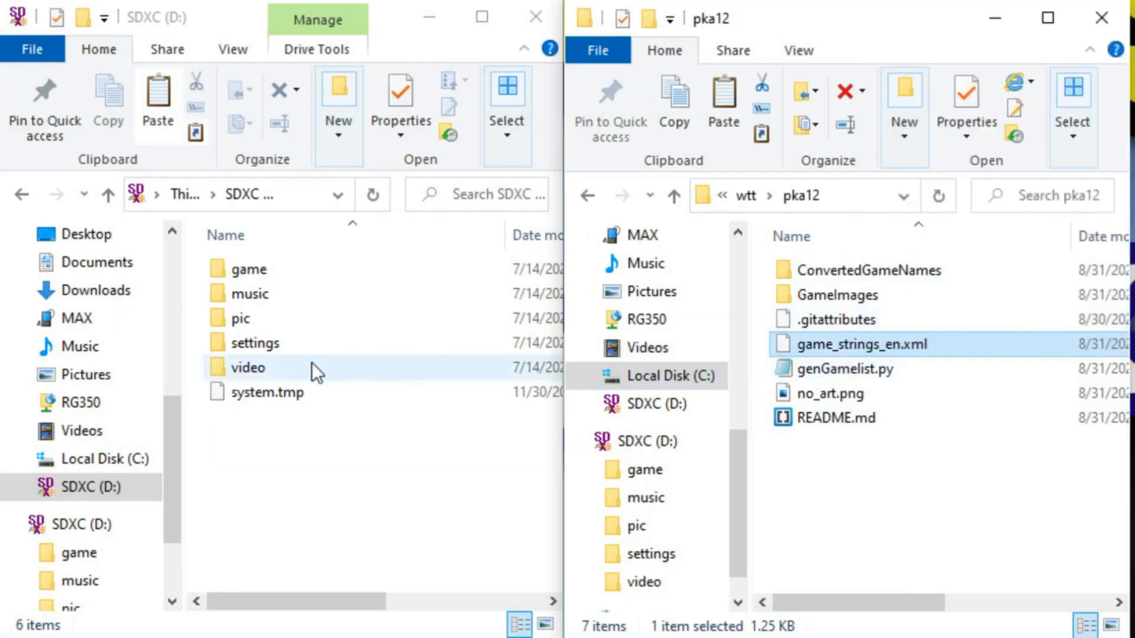
Navigate the SD card to settings/res/GBC/string, which holds game_strings_ch.xml
double_click(254, 342)
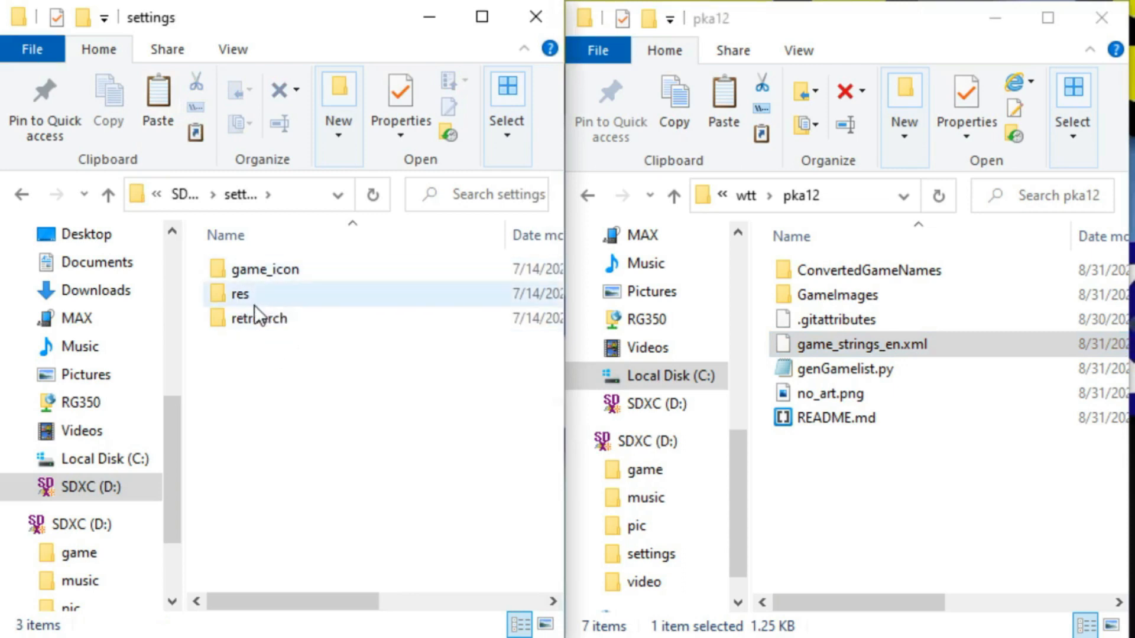
double_click(240, 293)
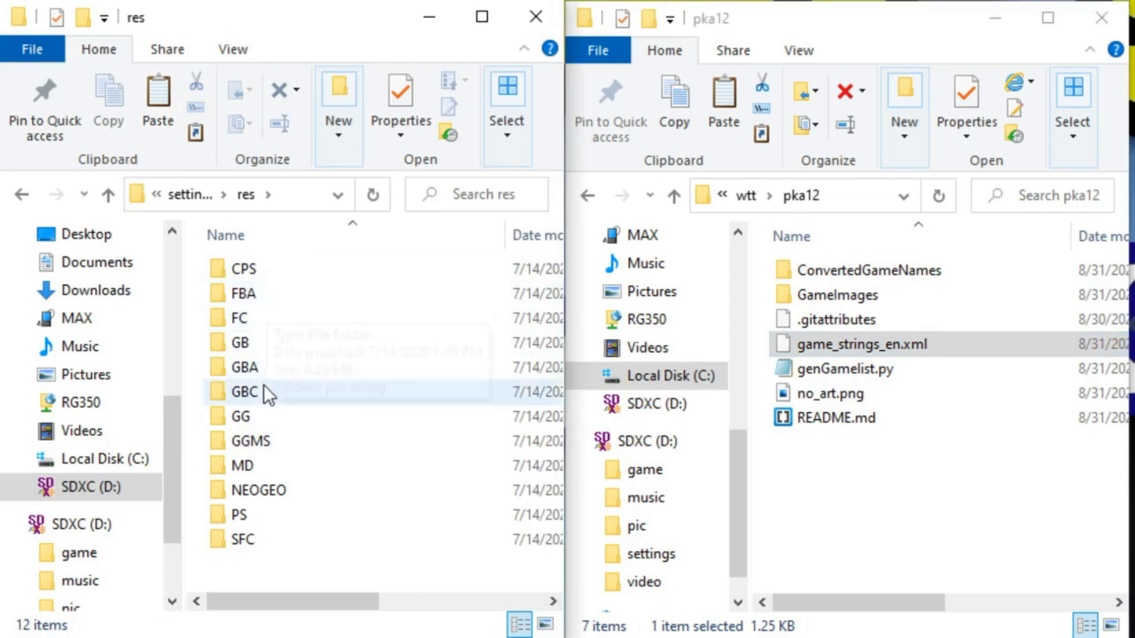
double_click(244, 391)
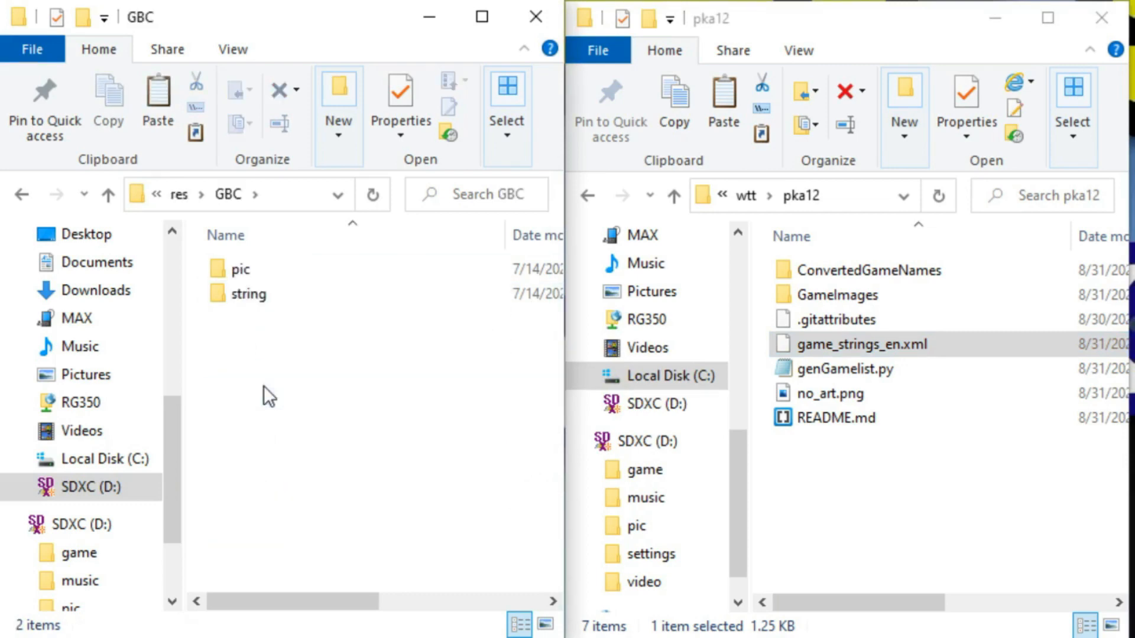
mouse_move(249, 293)
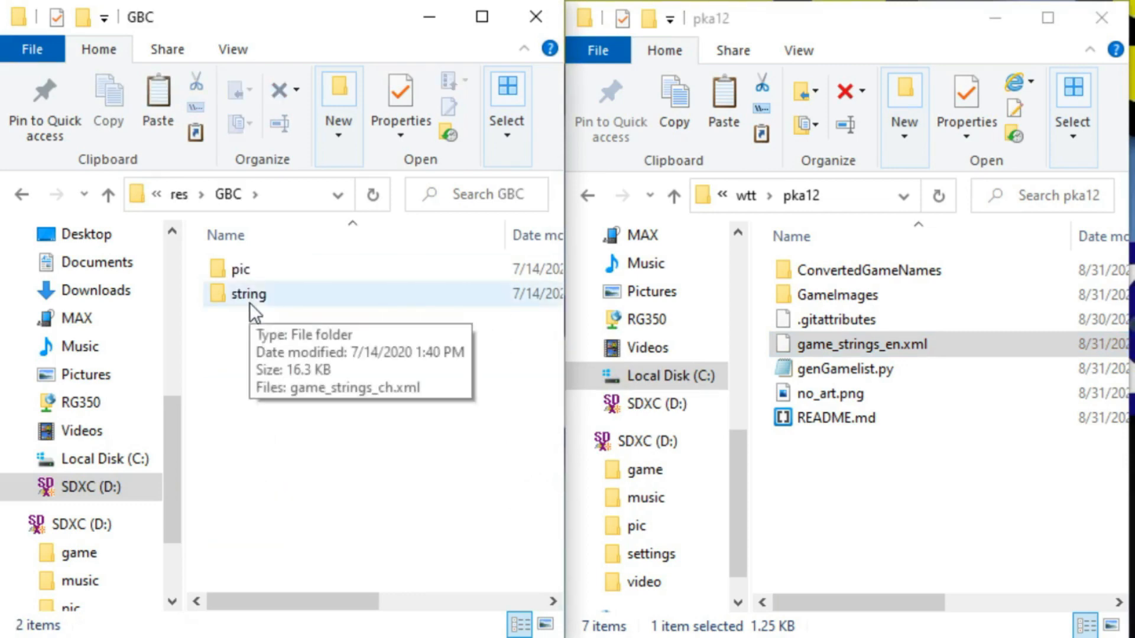
double_click(248, 294)
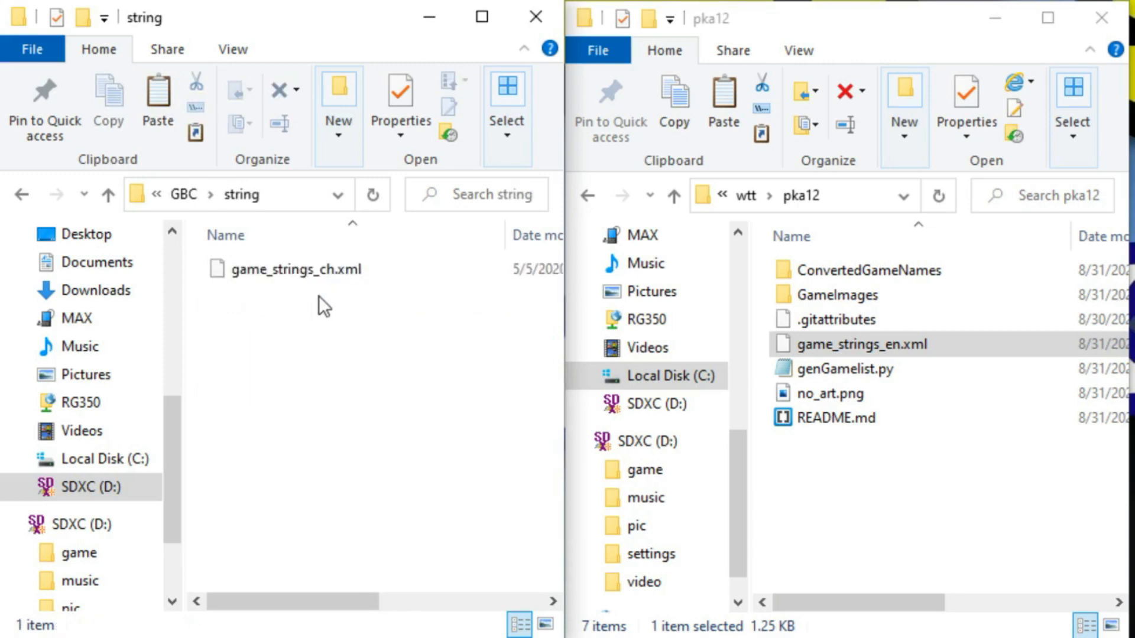
Permanently delete game_strings_ch.xml from the SD card's GBC string folder
left_click(293, 269)
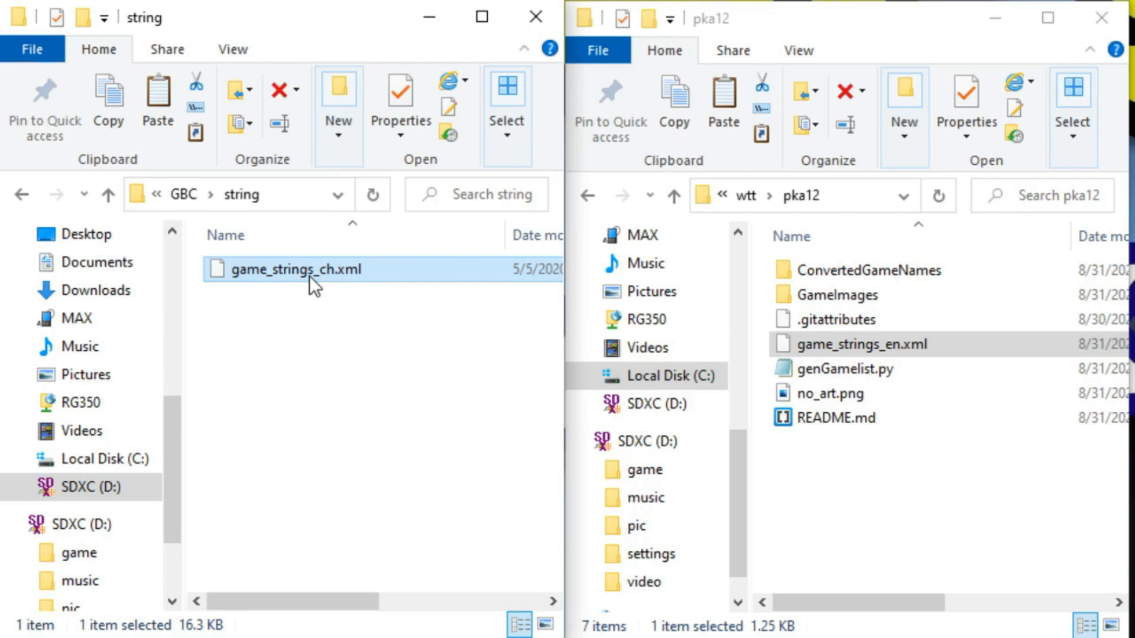
right_click(309, 270)
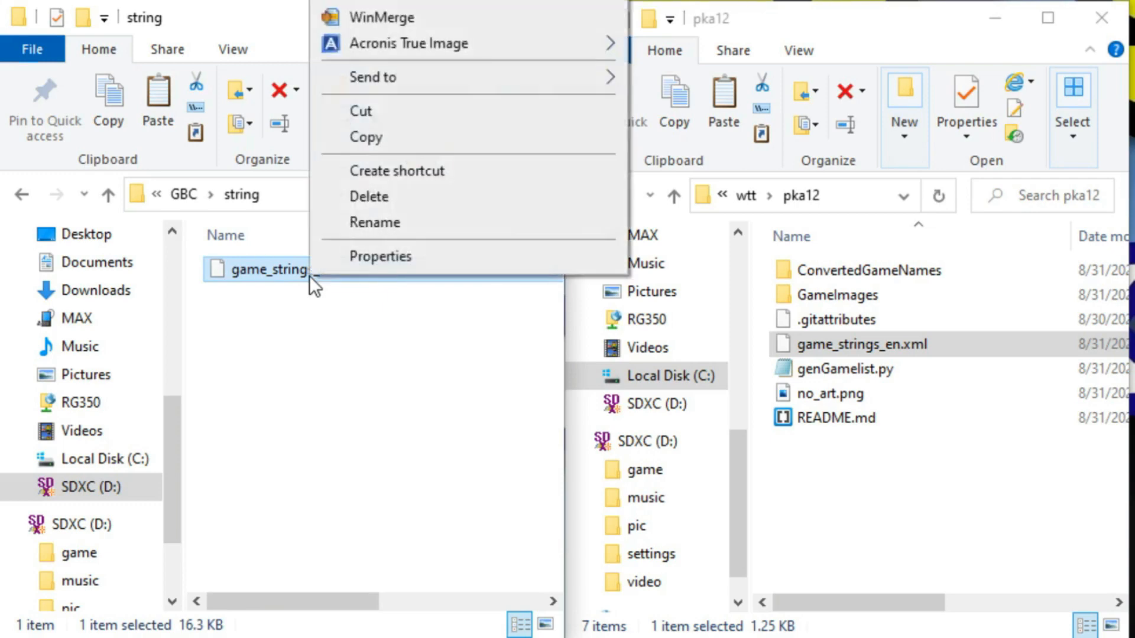
left_click(368, 196)
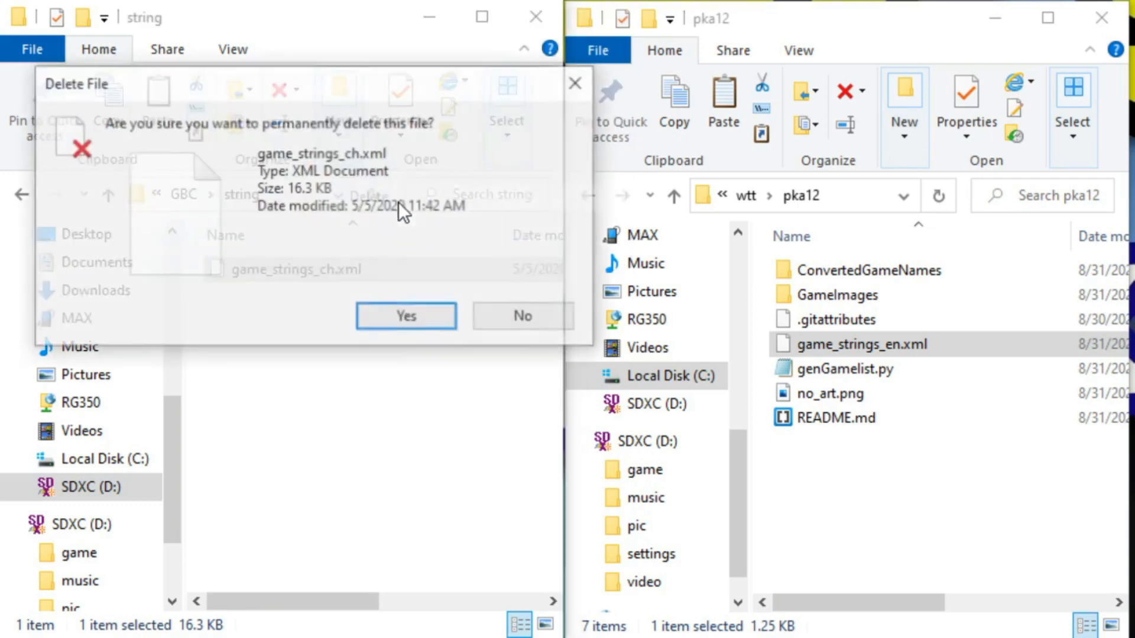
left_click(405, 315)
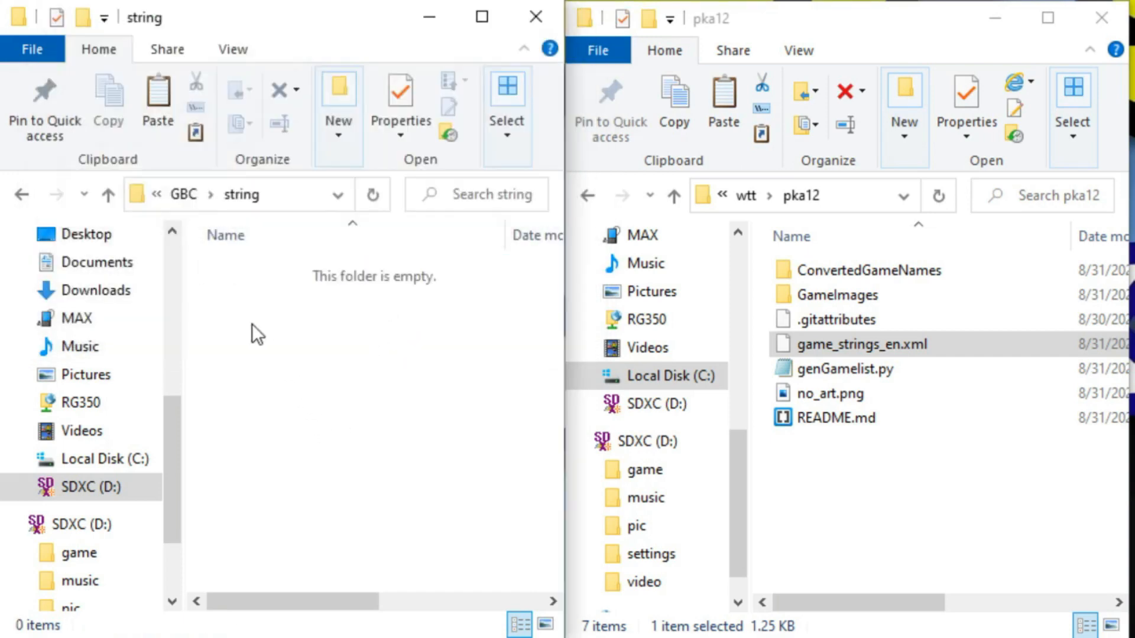
Paste game_strings_en.xml into the string folder and go back to GBC
right_click(257, 333)
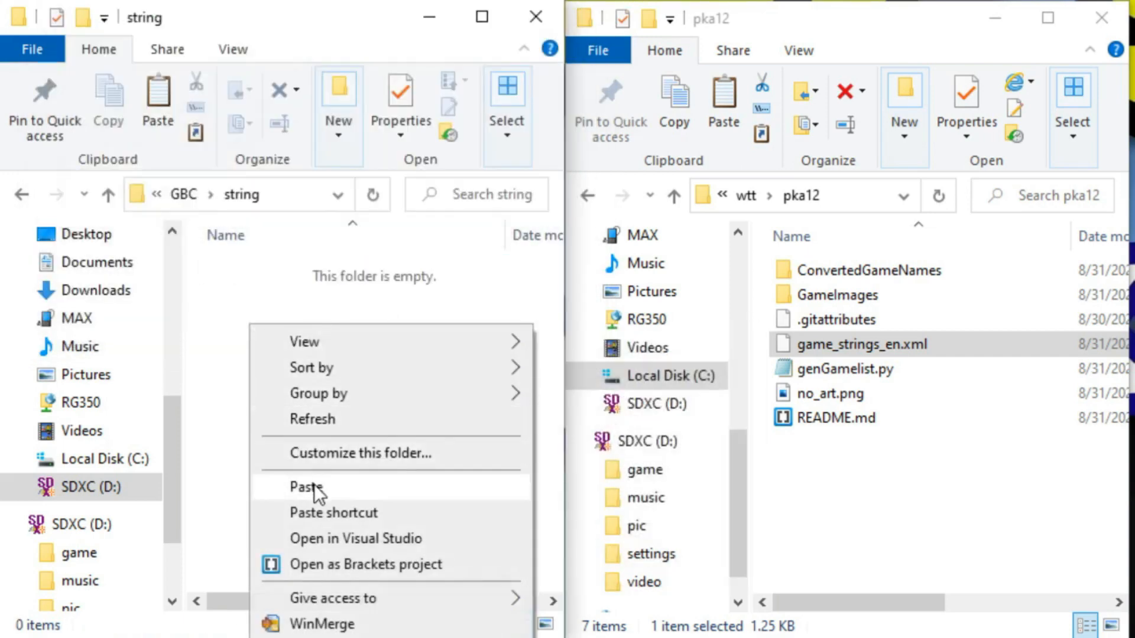
left_click(305, 486)
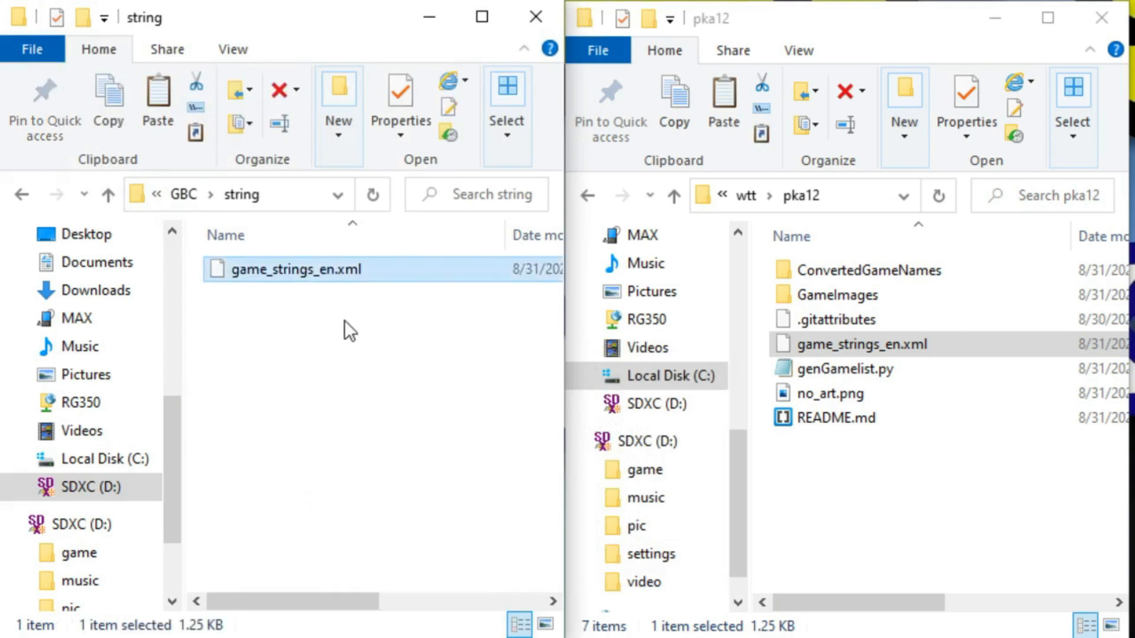
mouse_move(326, 282)
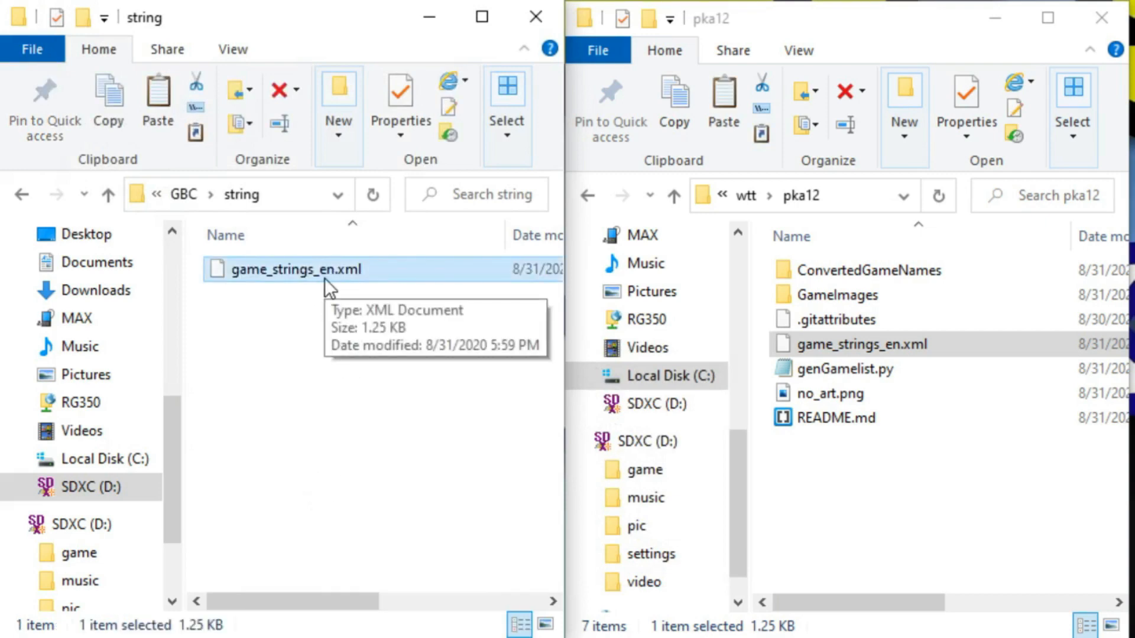
mouse_move(231, 234)
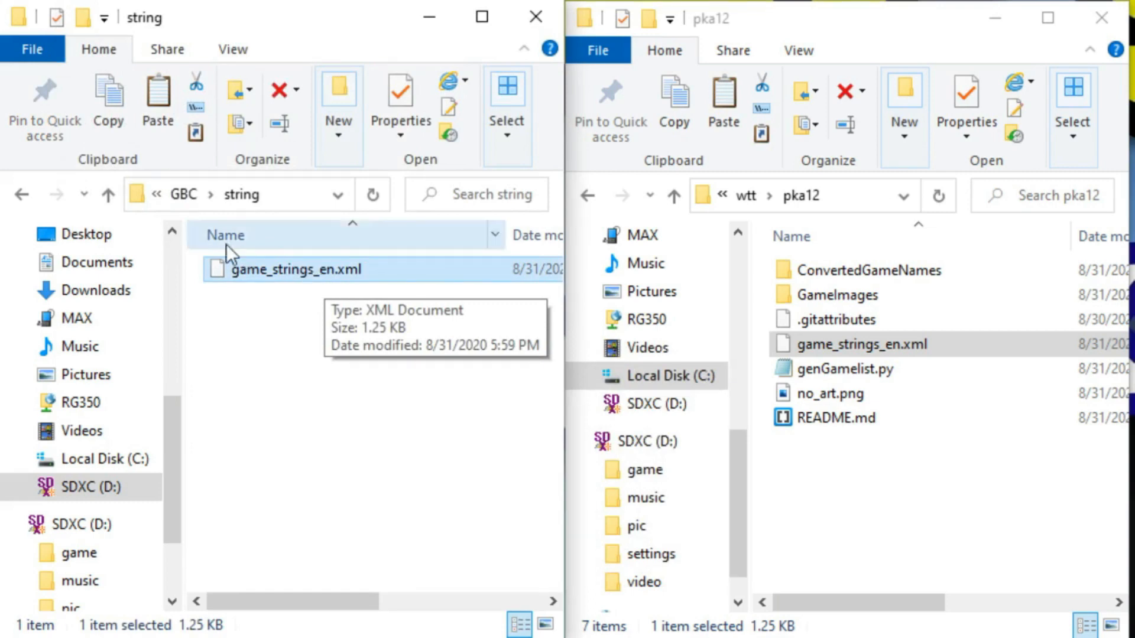
left_click(109, 194)
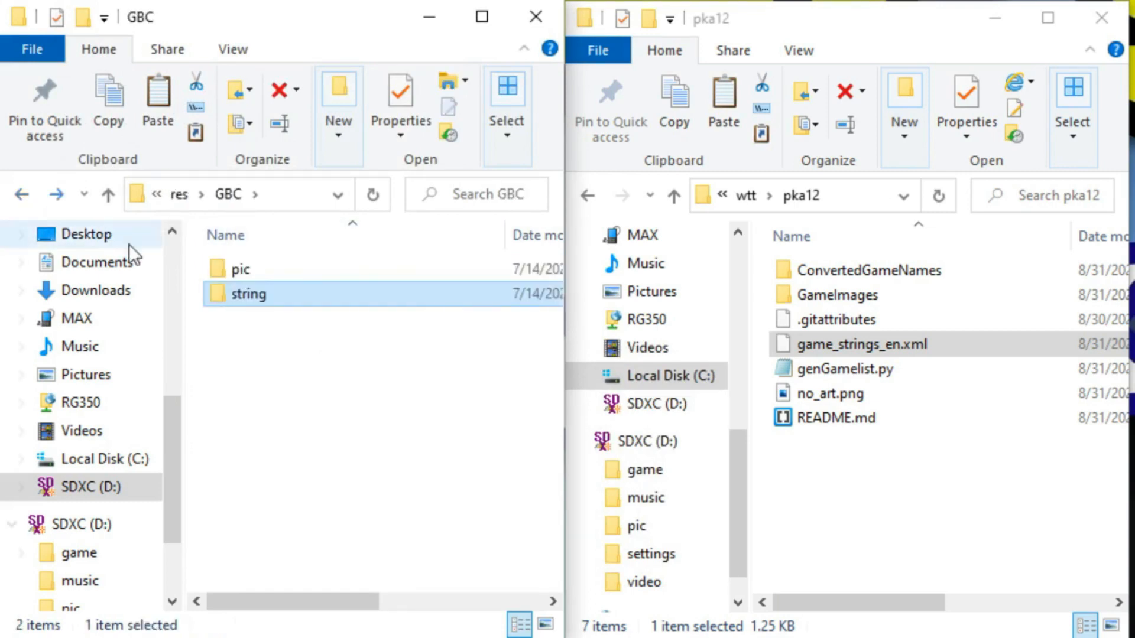
mouse_move(238, 270)
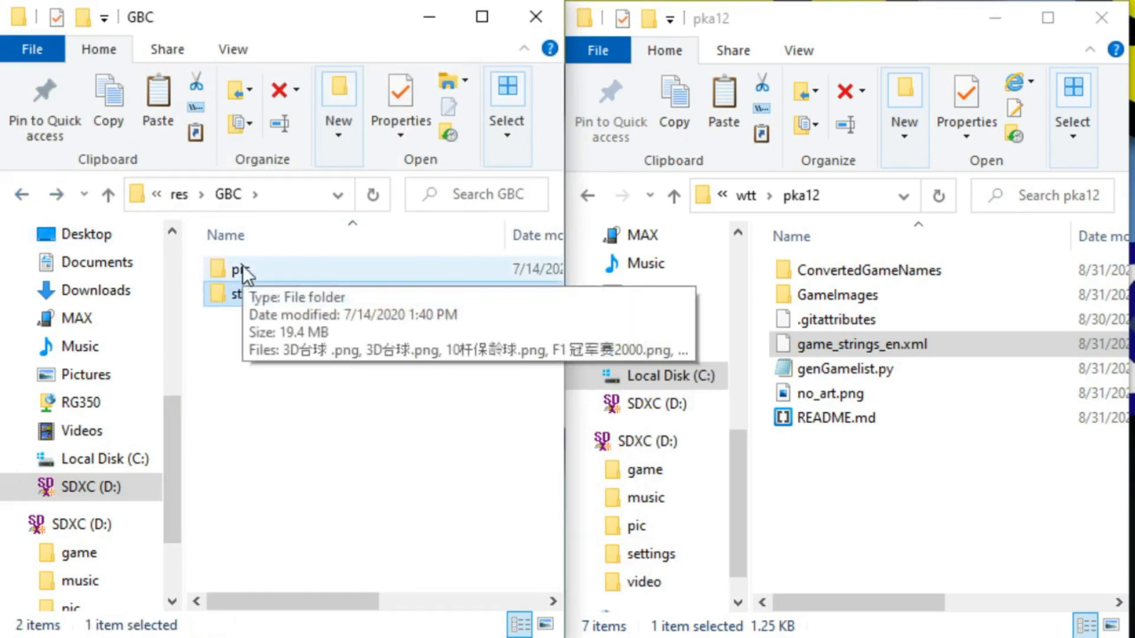
Open the GBC pic folder and permanently delete all 170 old box art images
double_click(231, 268)
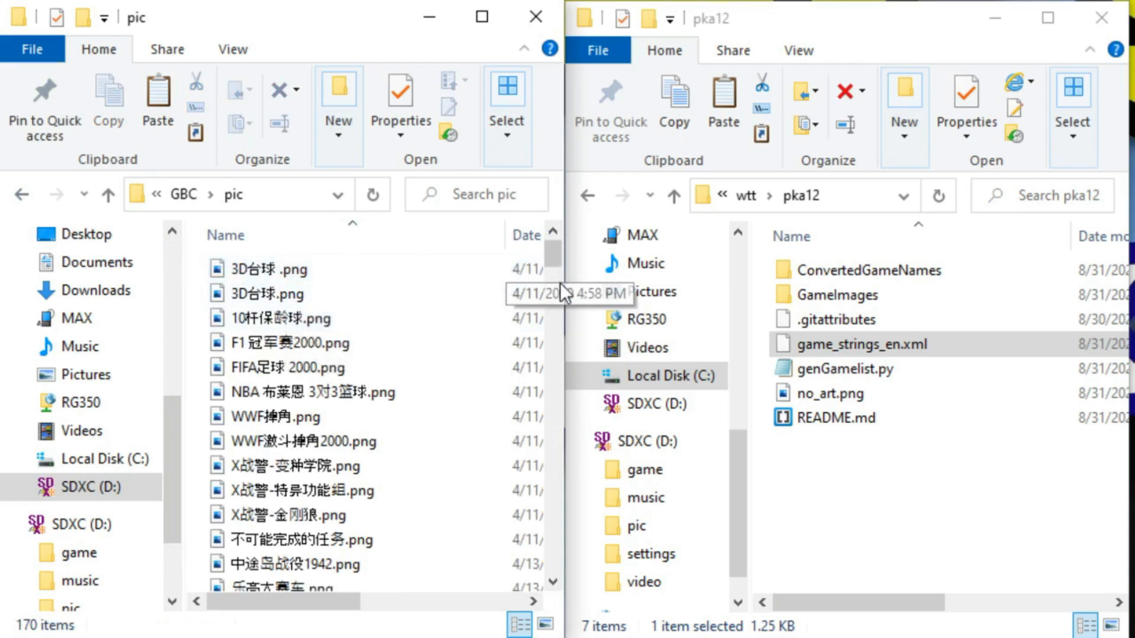
scroll("down", 3)
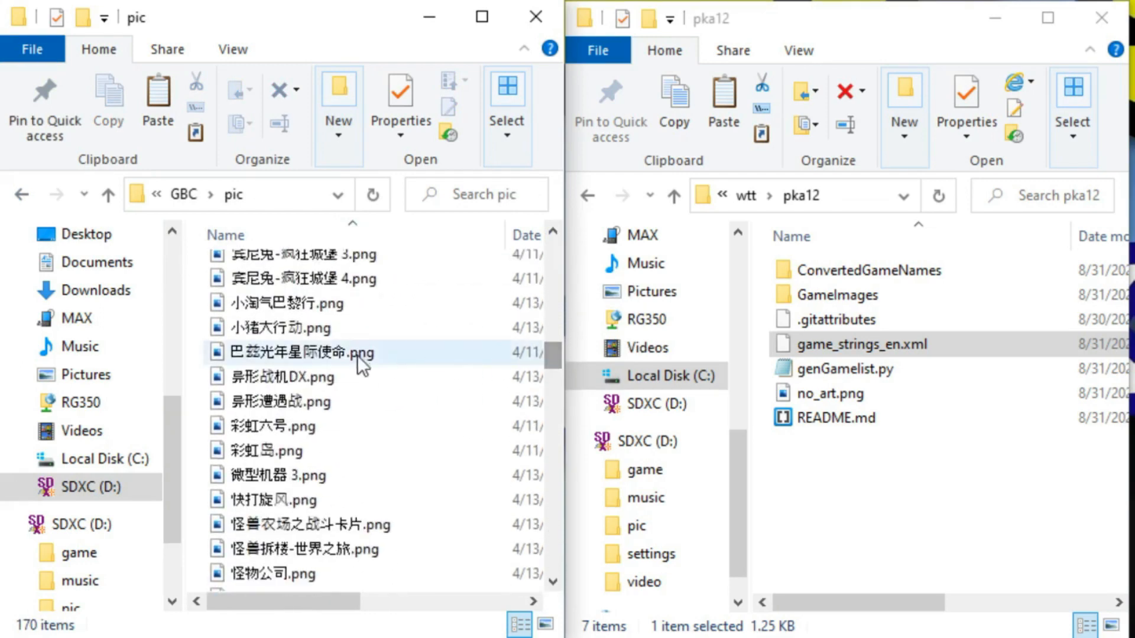
left_click(304, 352)
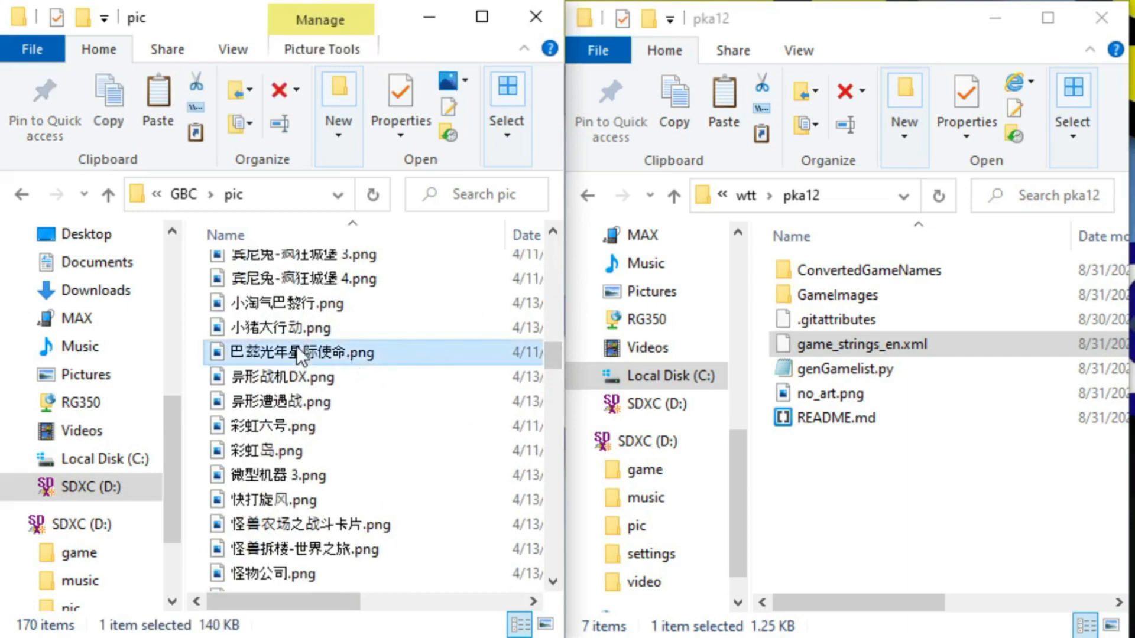
key("ctrl+a")
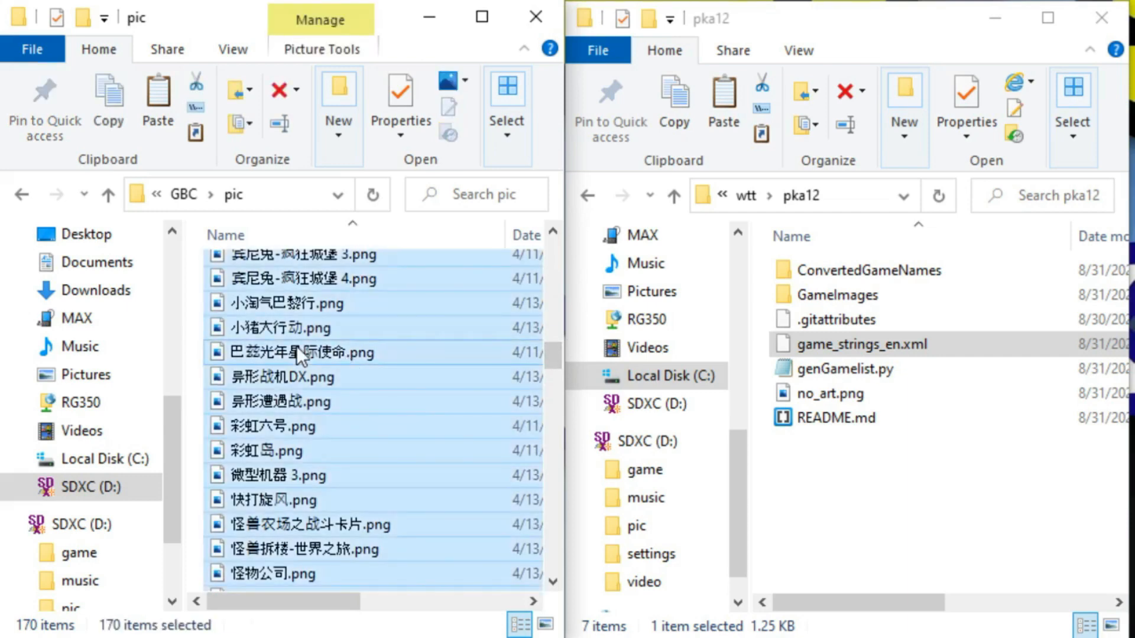
right_click(325, 352)
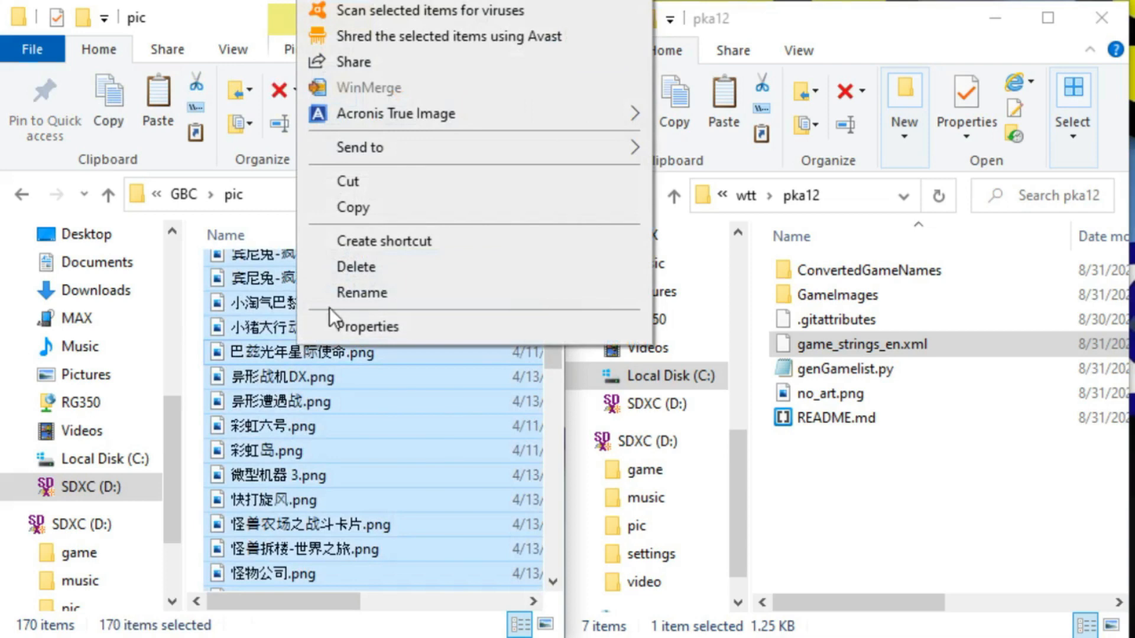
left_click(355, 266)
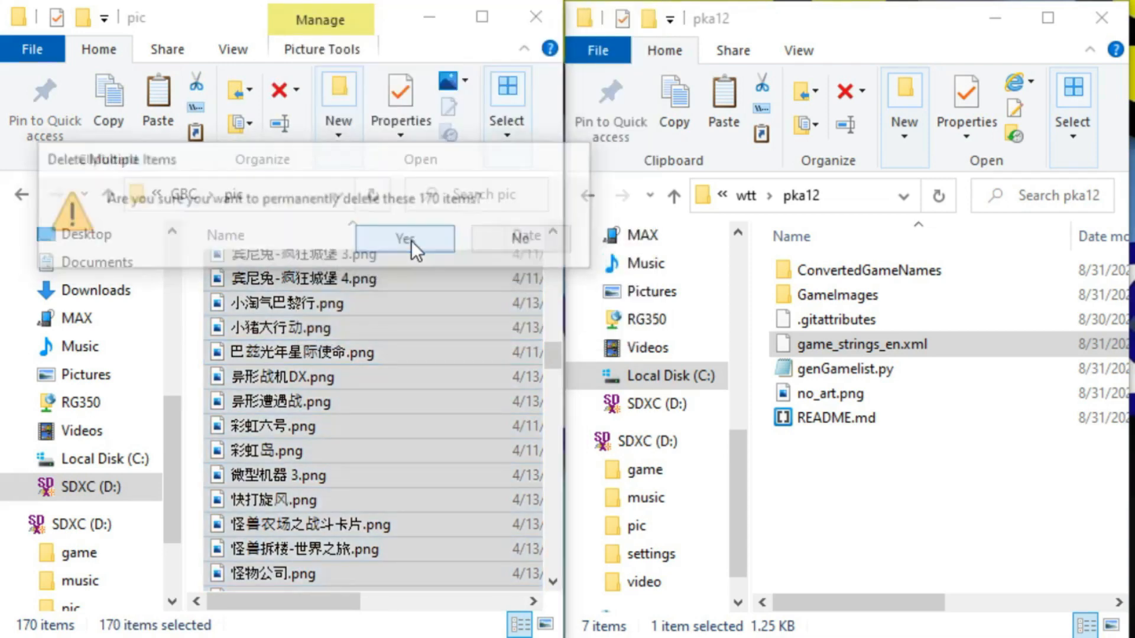
left_click(402, 238)
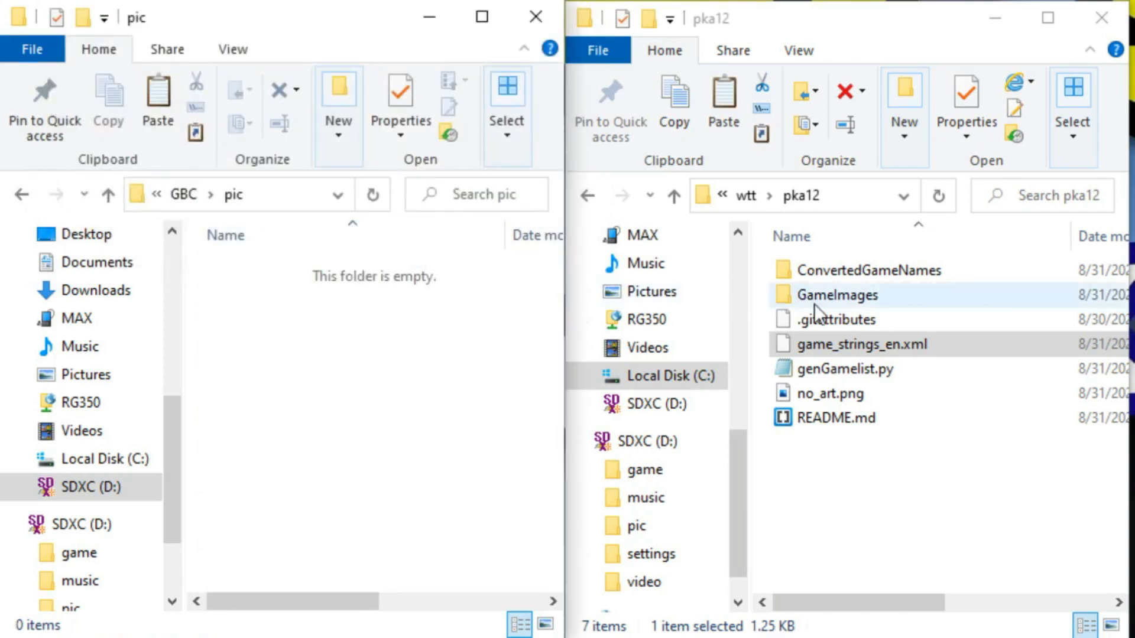
Paste the nine GameImages box art images into pic and return to pka12
double_click(835, 295)
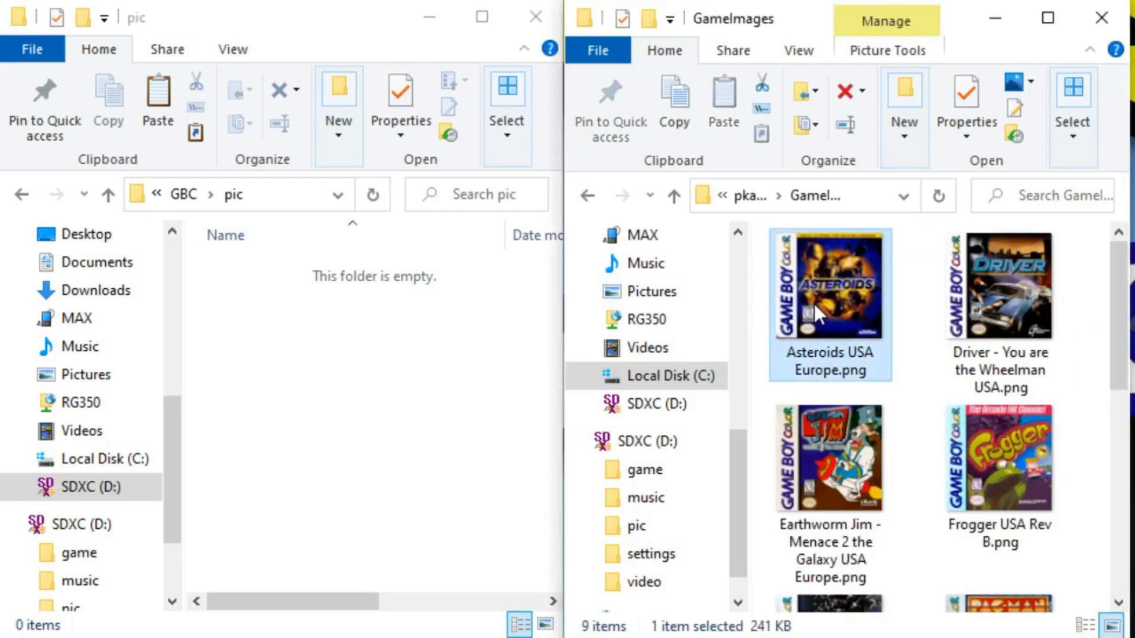
key("ctrl+a")
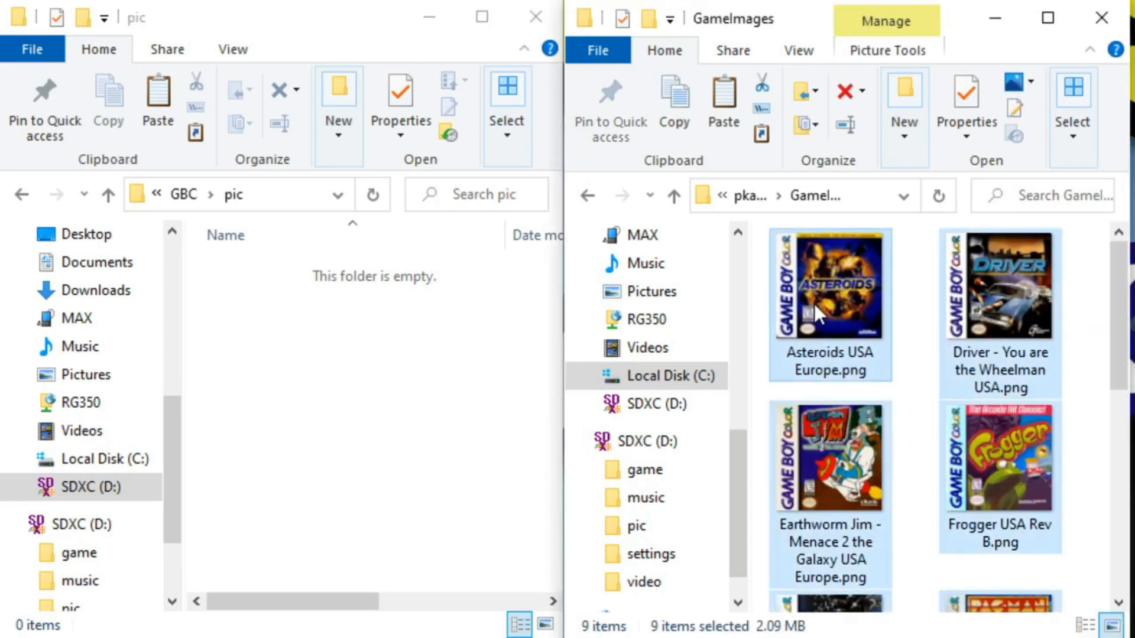
mouse_move(821, 344)
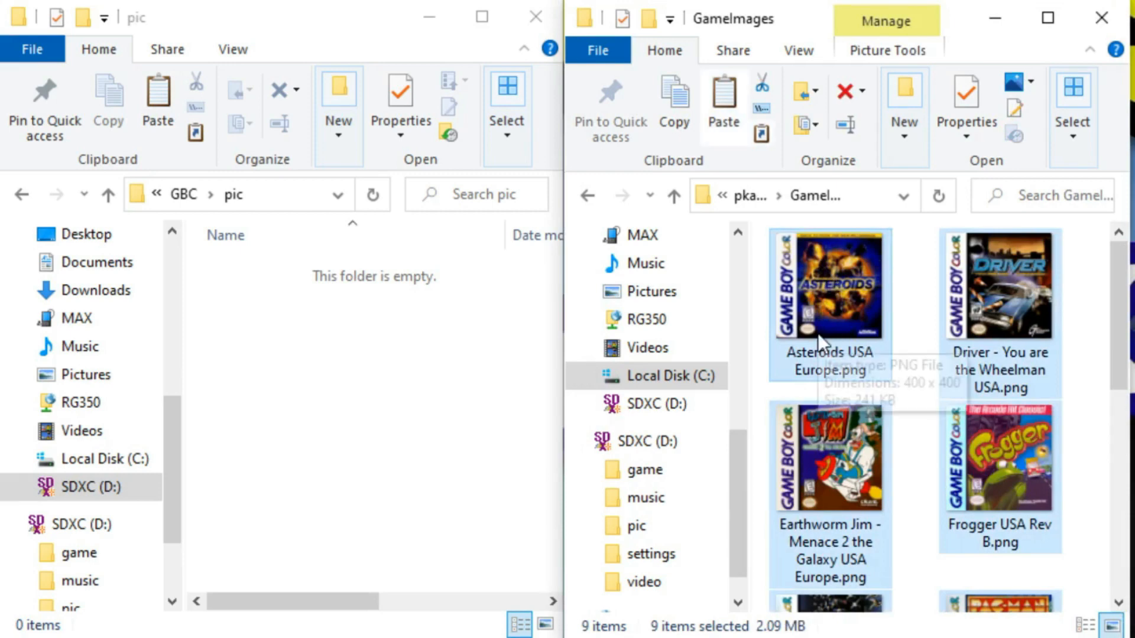
mouse_move(313, 319)
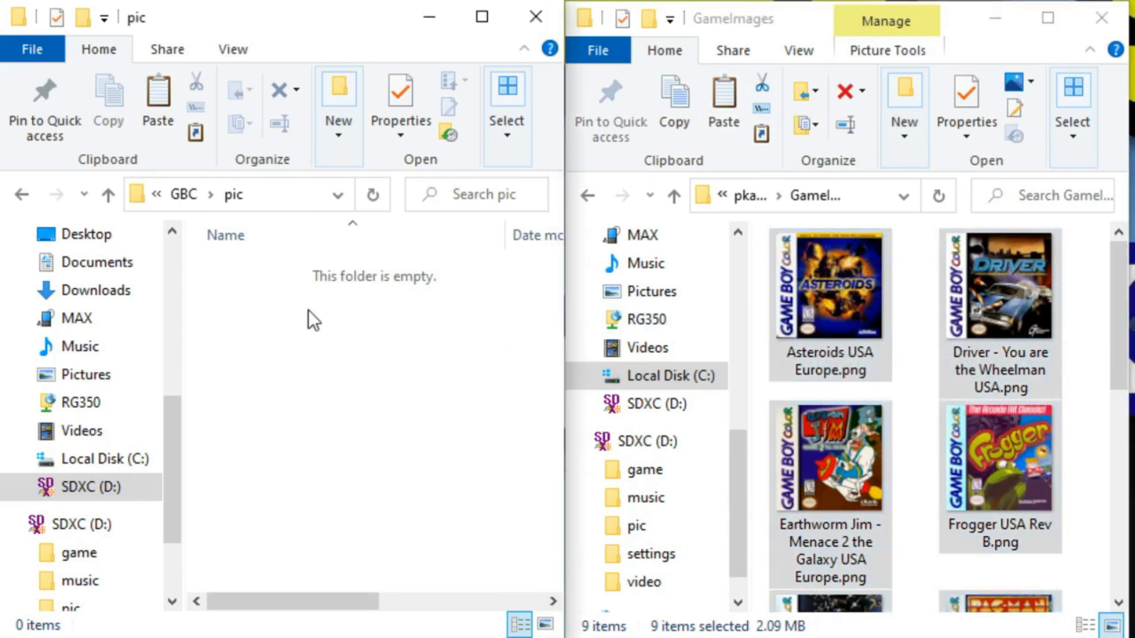
right_click(307, 319)
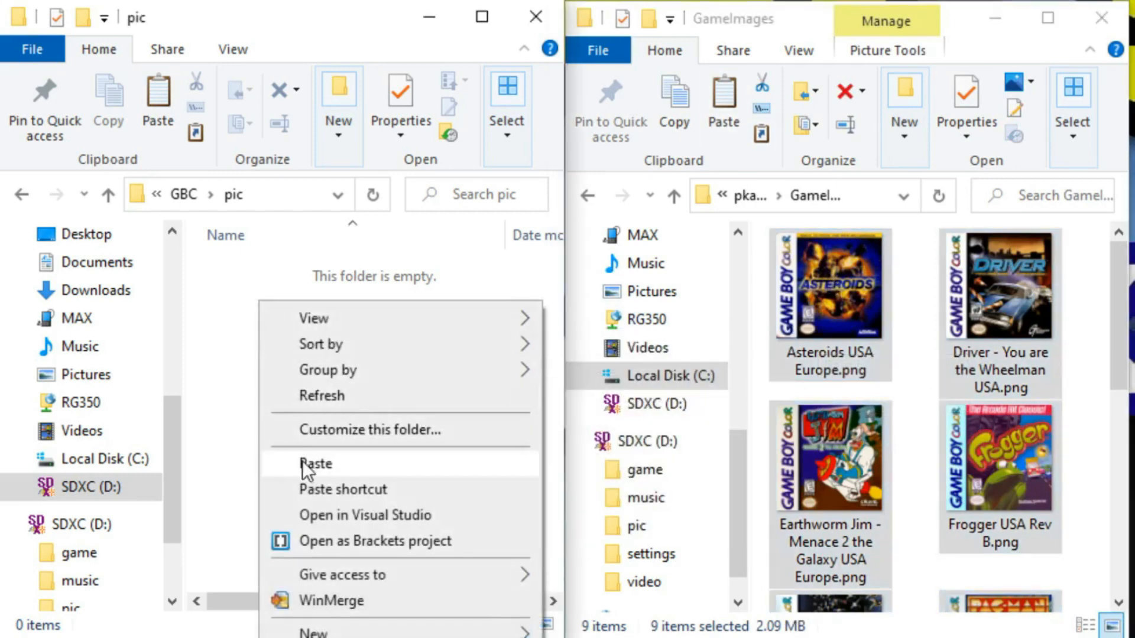
left_click(315, 464)
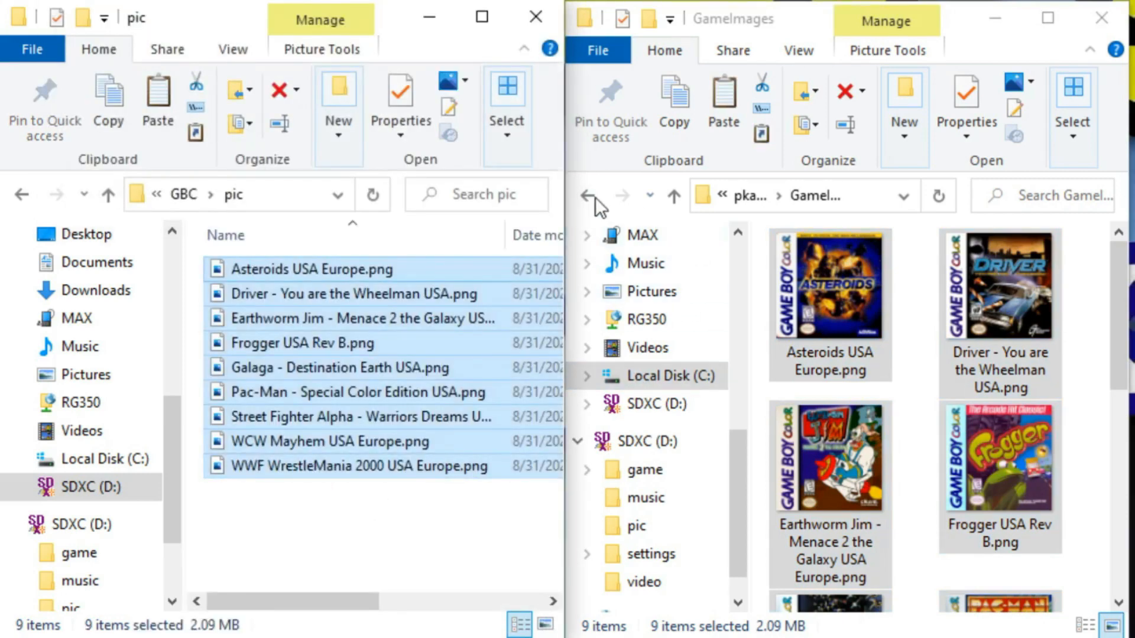
left_click(587, 196)
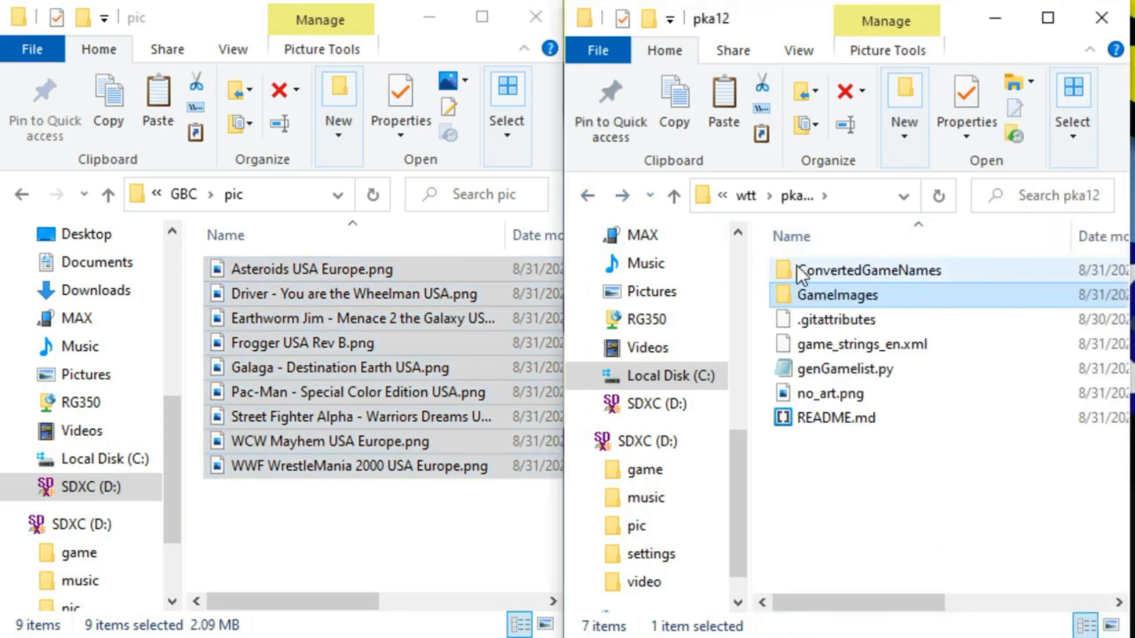
Go to the SD card's game/GBC folder and permanently delete its 164 old games
left_click(187, 196)
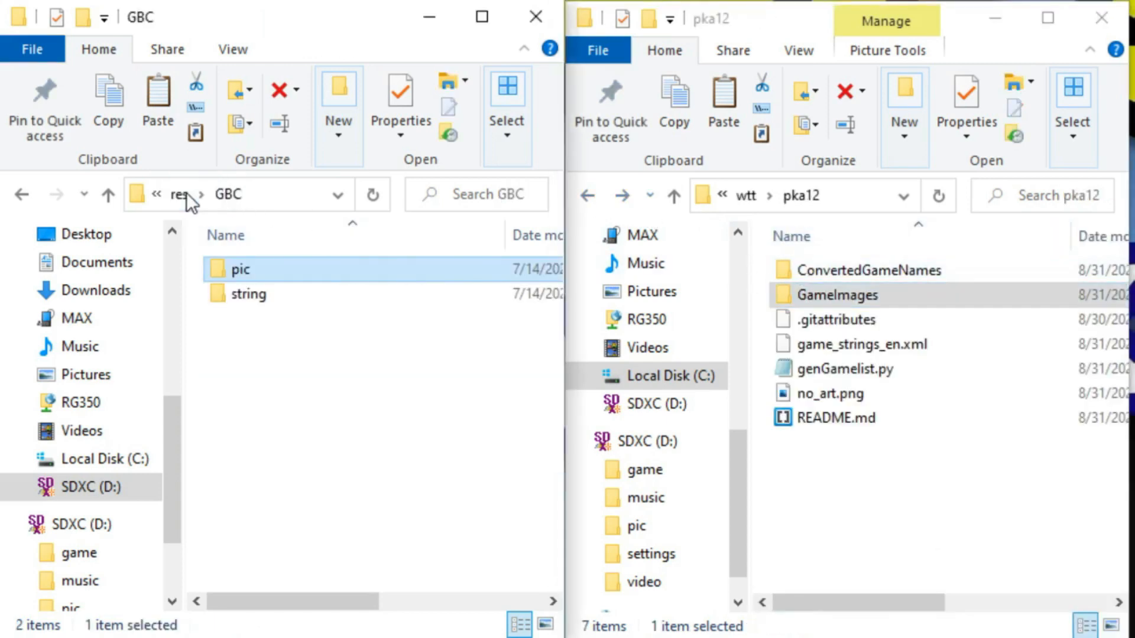
left_click(175, 194)
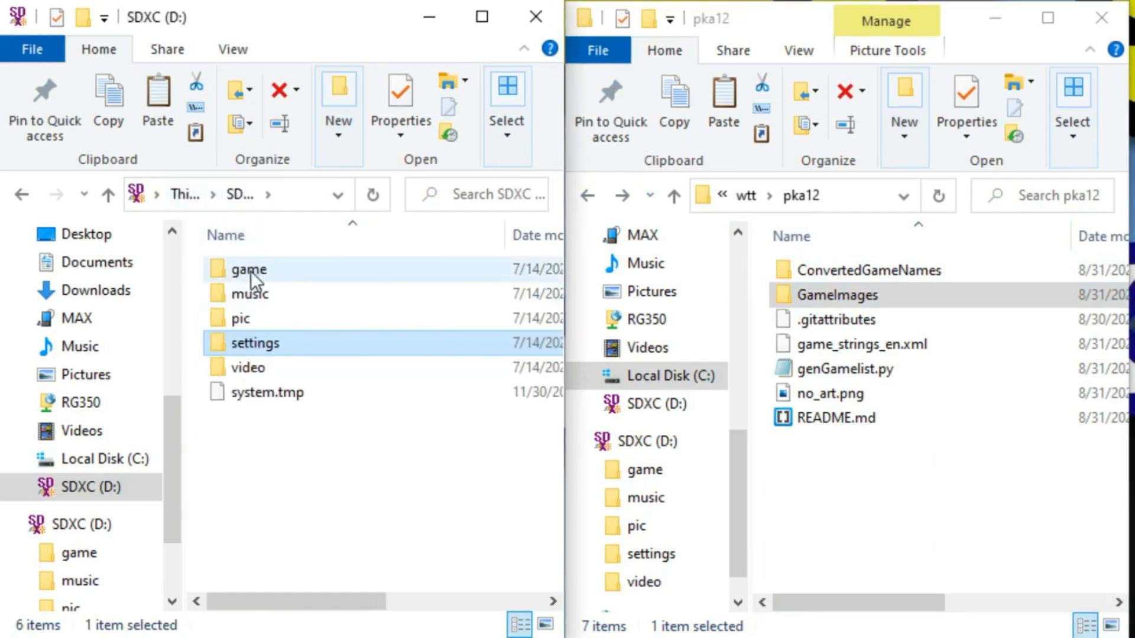
double_click(248, 270)
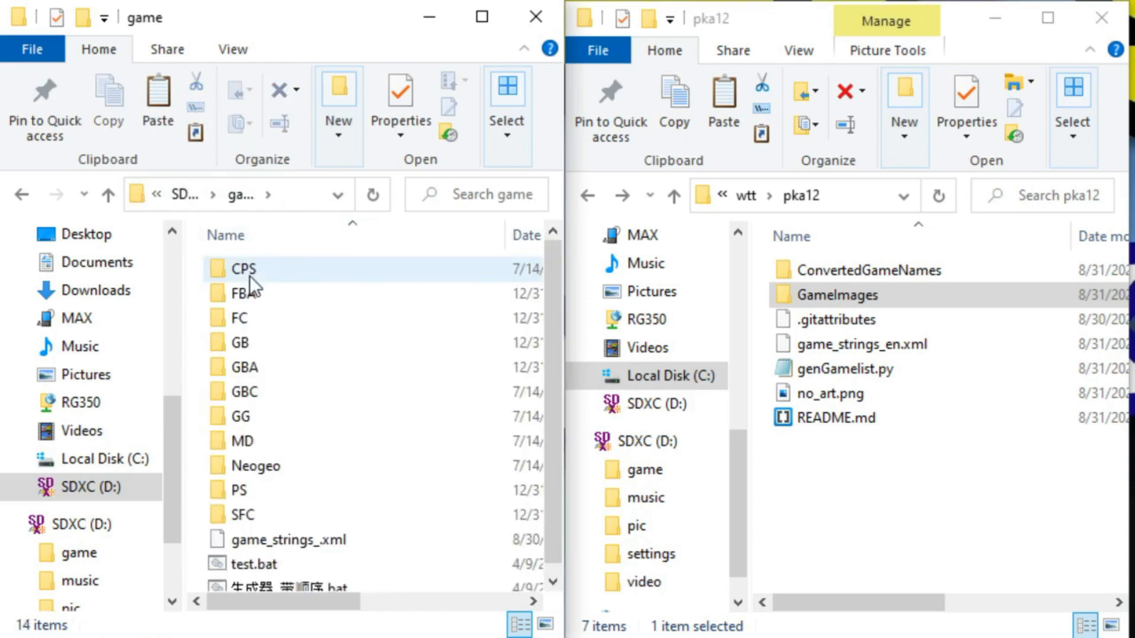
mouse_move(250, 390)
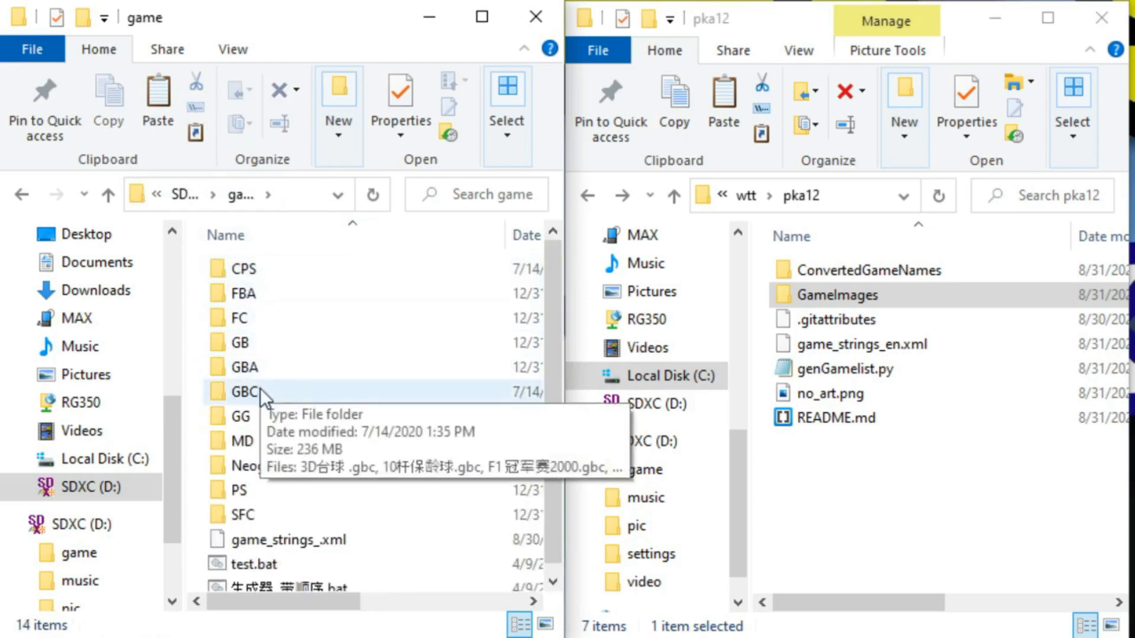
double_click(244, 391)
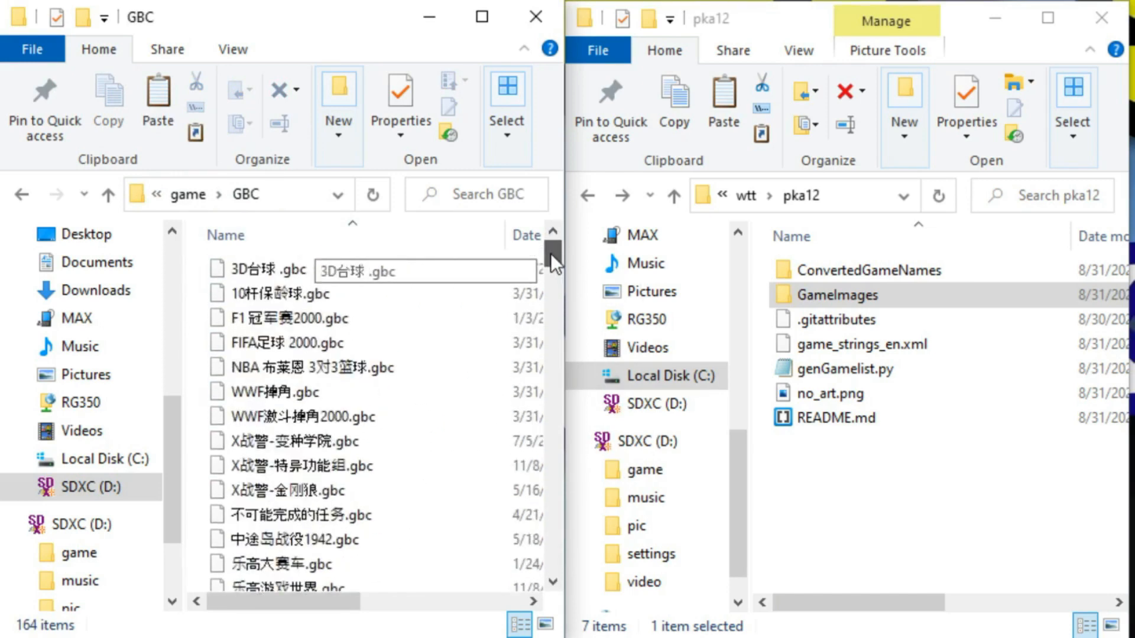
left_click(304, 342)
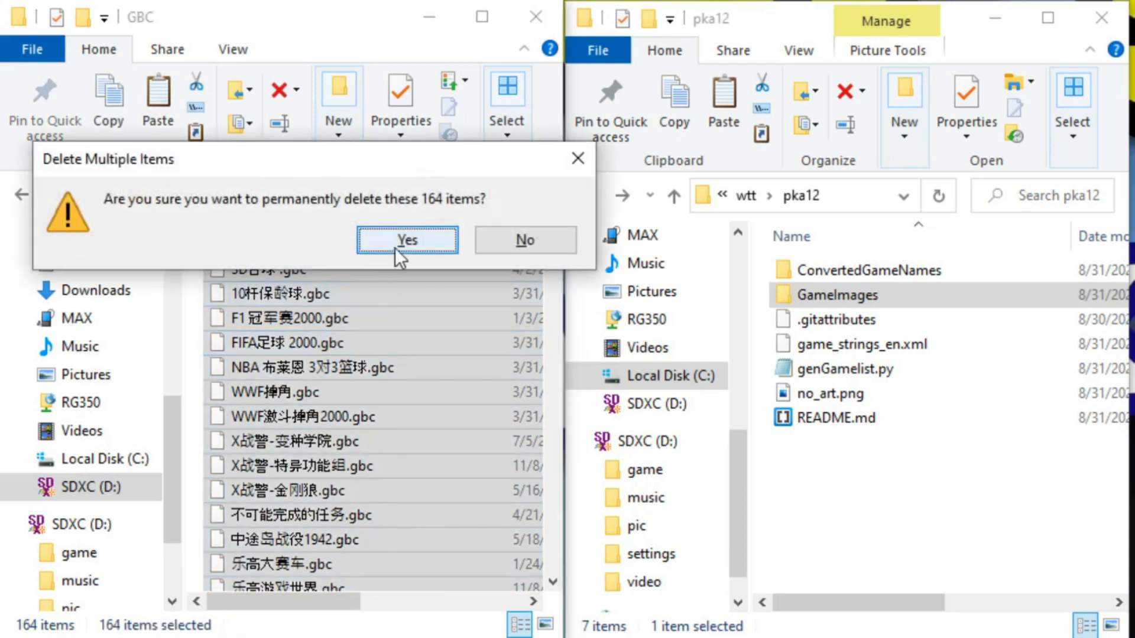
left_click(407, 239)
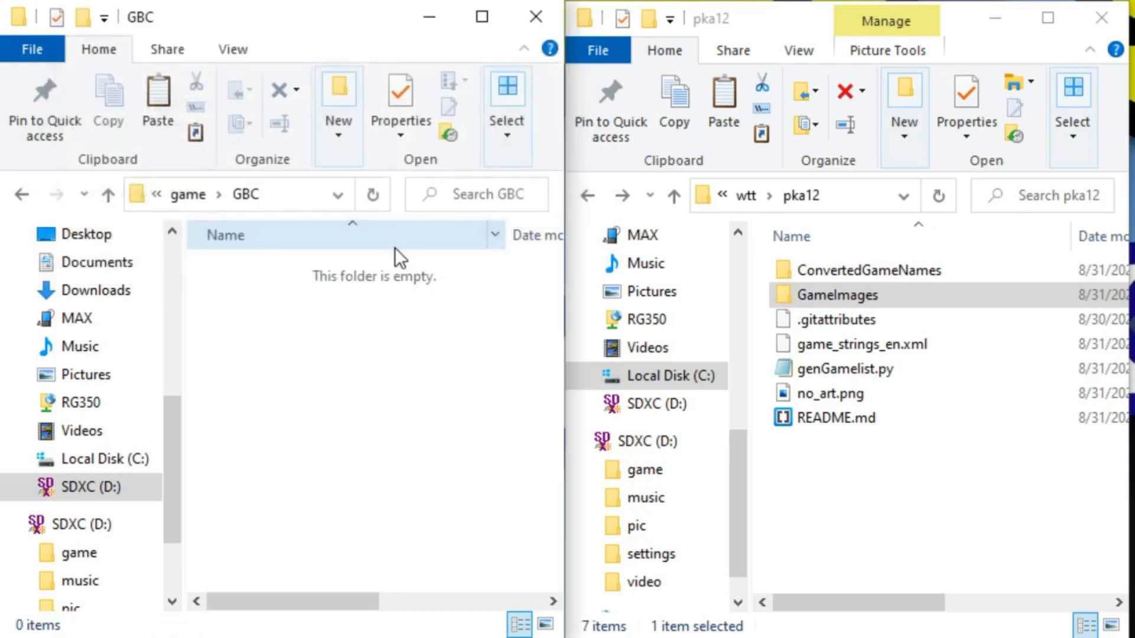
Select all nine renamed zips in ConvertedGameNames and bring up their copy options
double_click(864, 270)
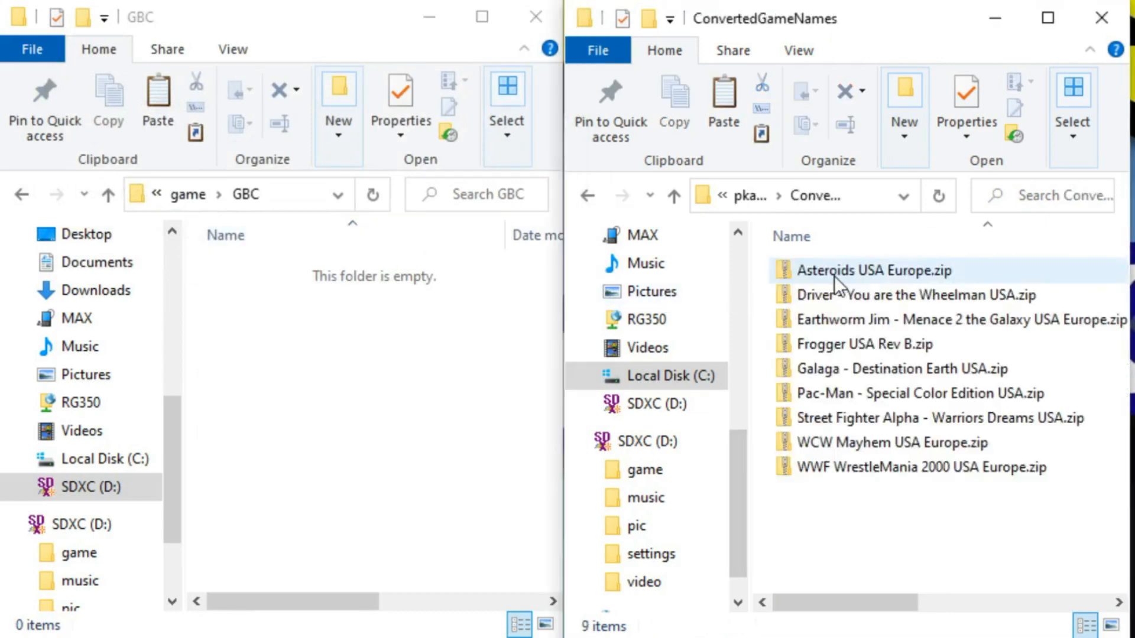
left_click(900, 368)
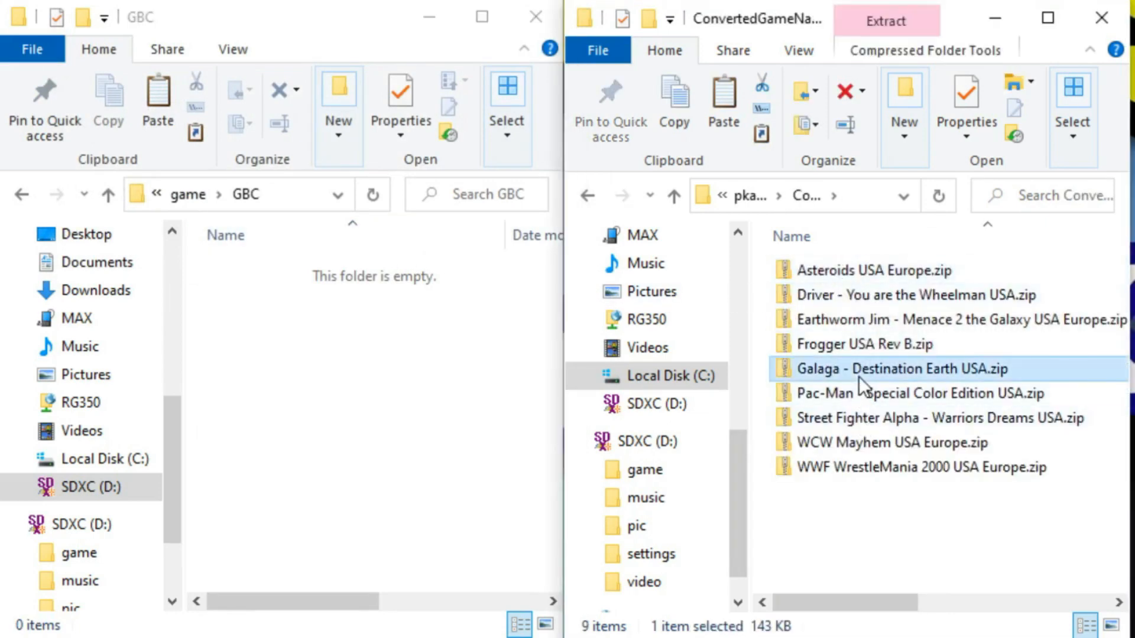
key("ctrl+a")
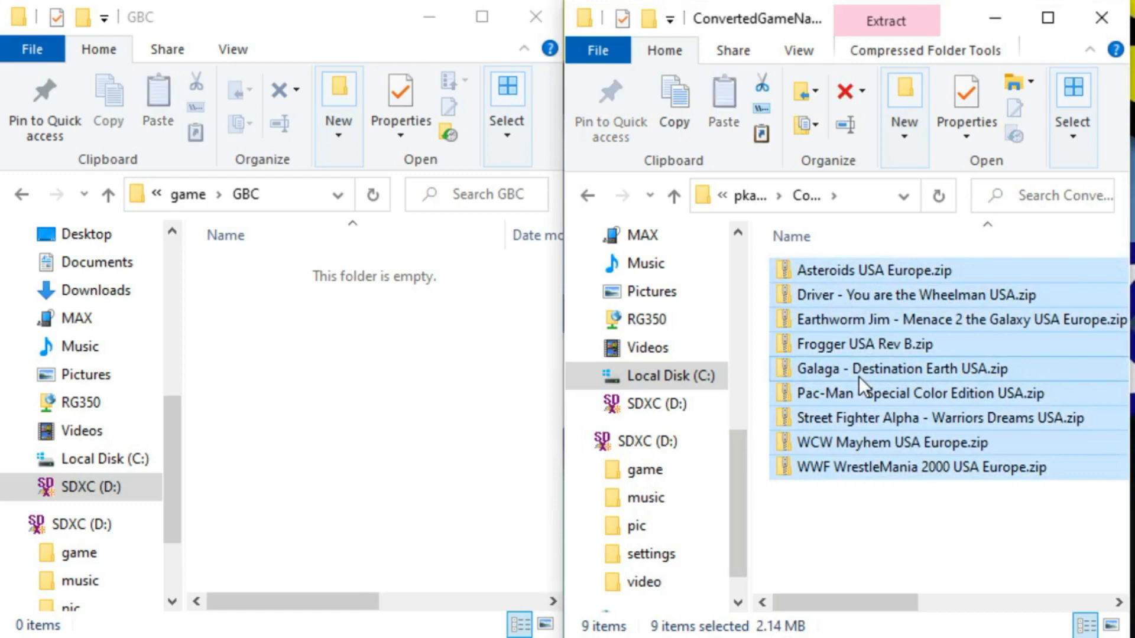
right_click(307, 338)
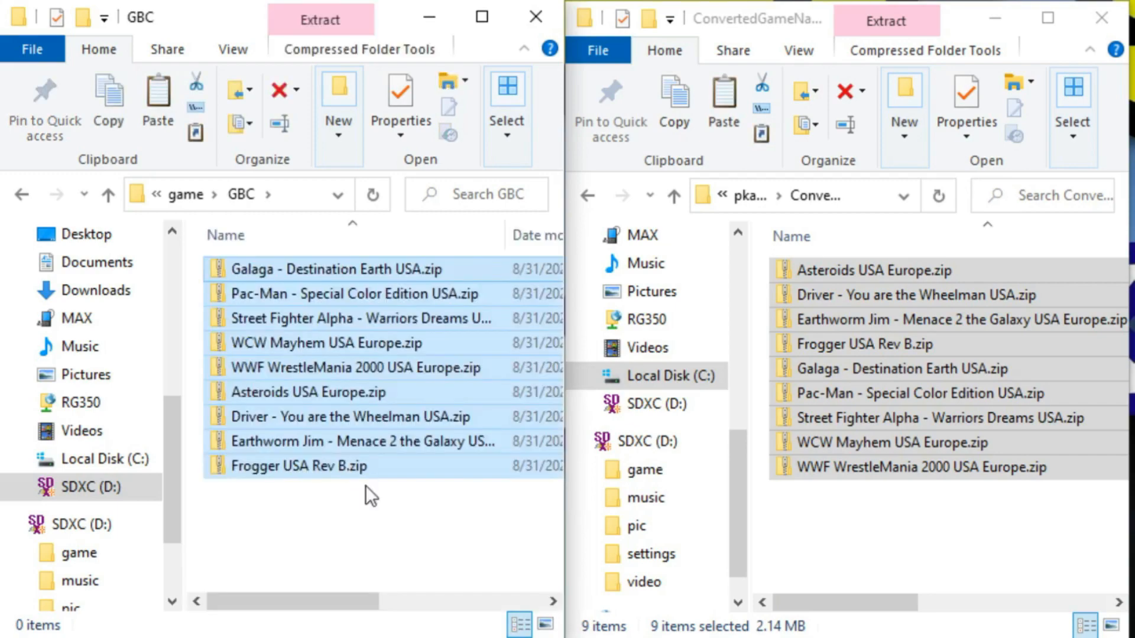
left_click(361, 522)
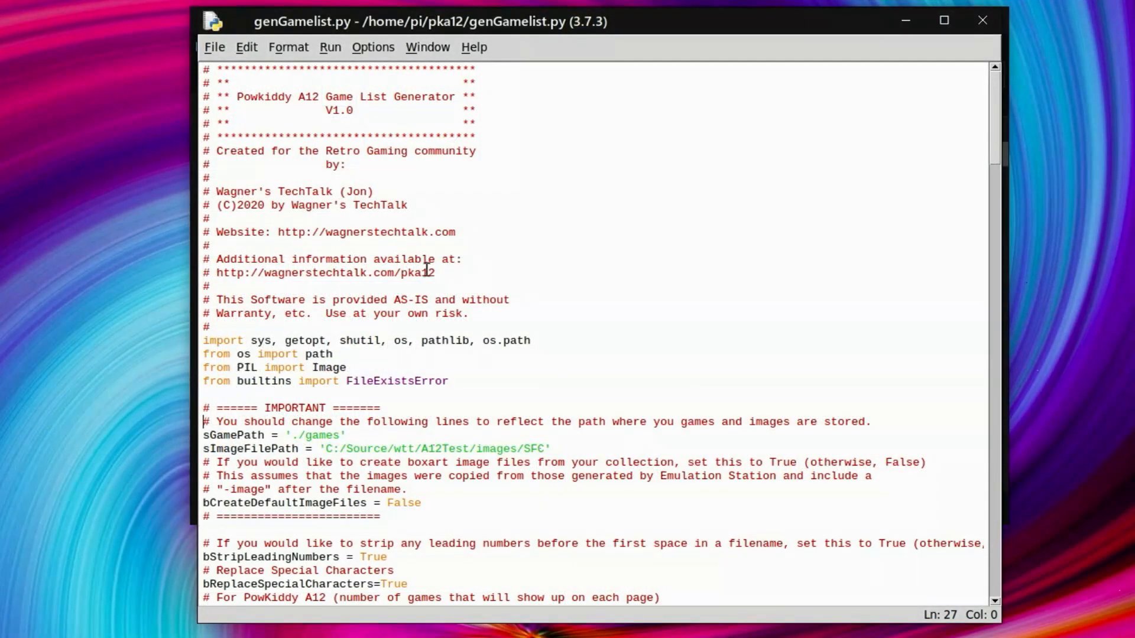
Review sGamePath and bCreateDefaultImageFiles = False in genGamelist.py, then run the module
scroll("down", 3)
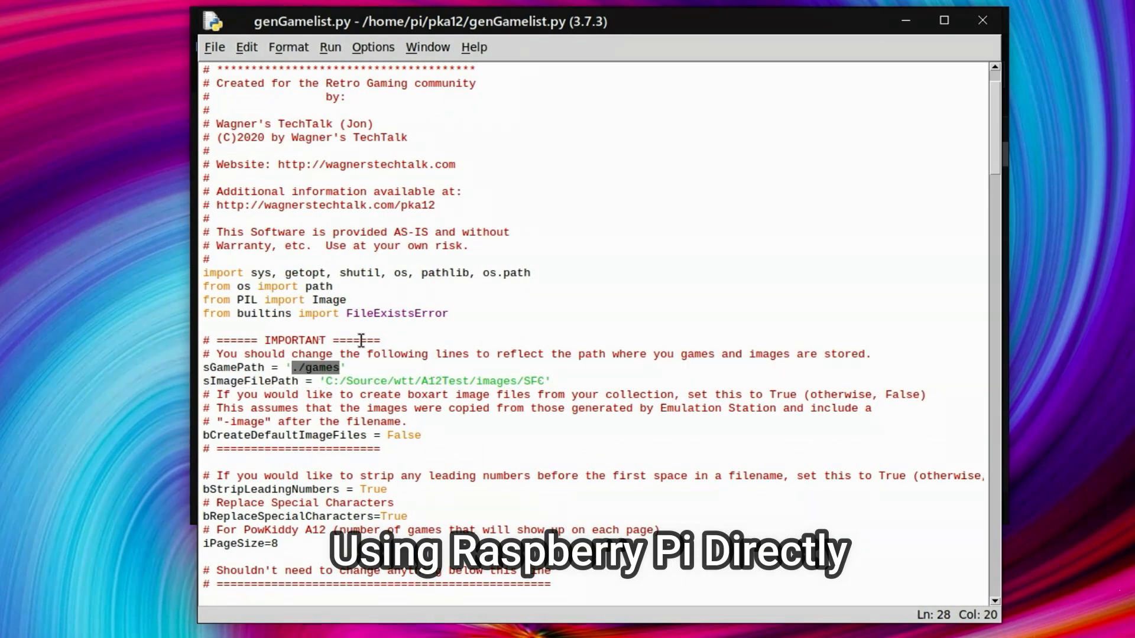
left_click(397, 430)
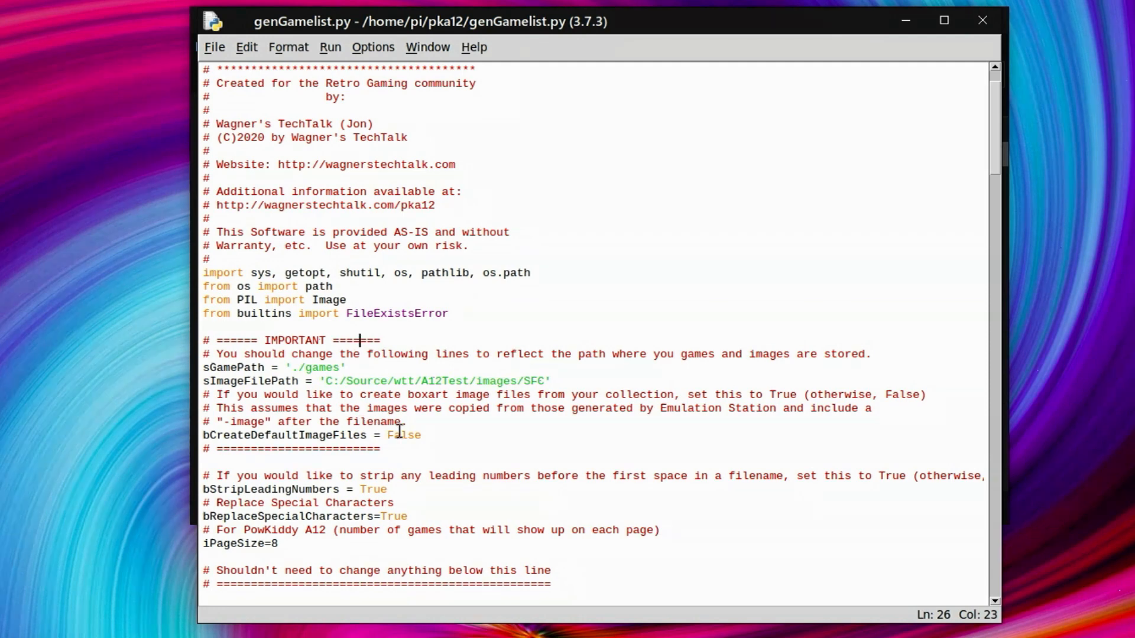
left_click(409, 435)
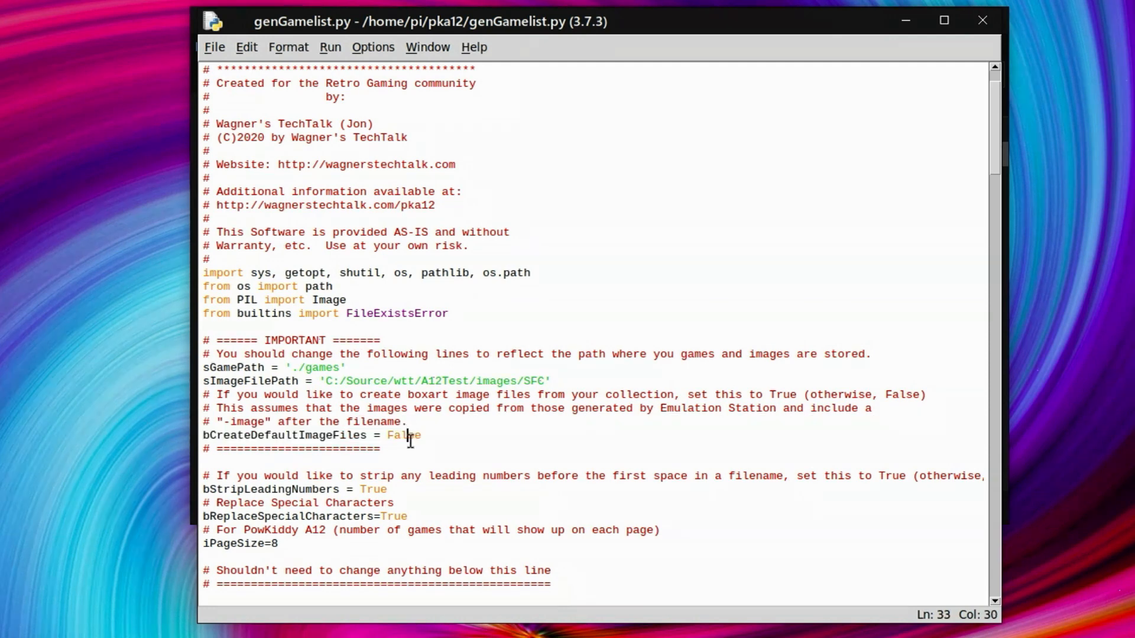
double_click(403, 434)
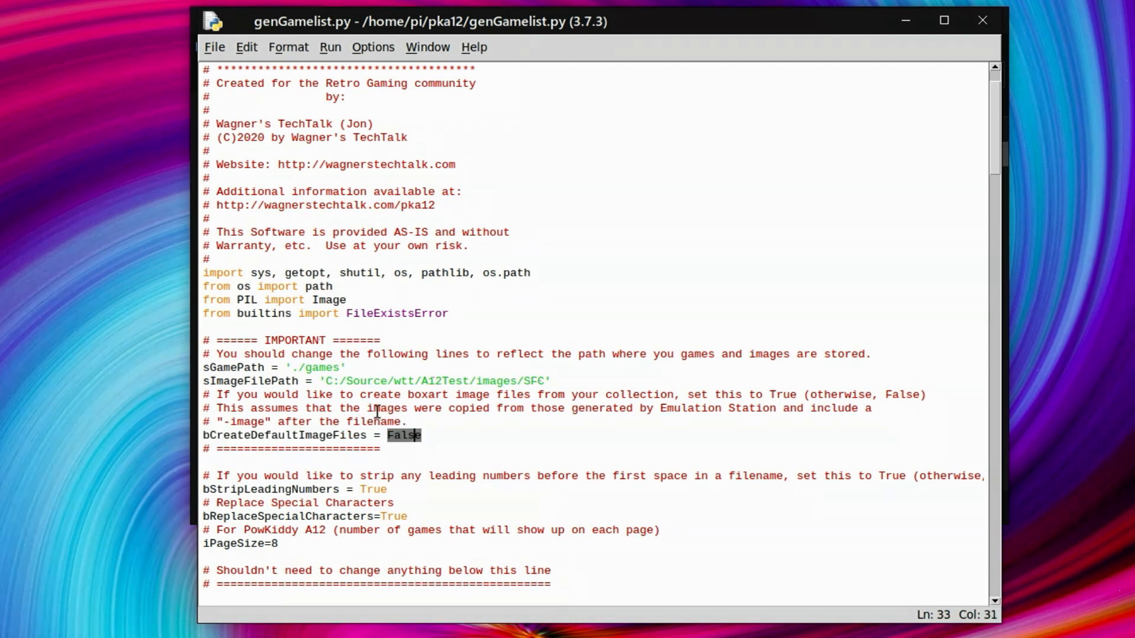
left_click(444, 122)
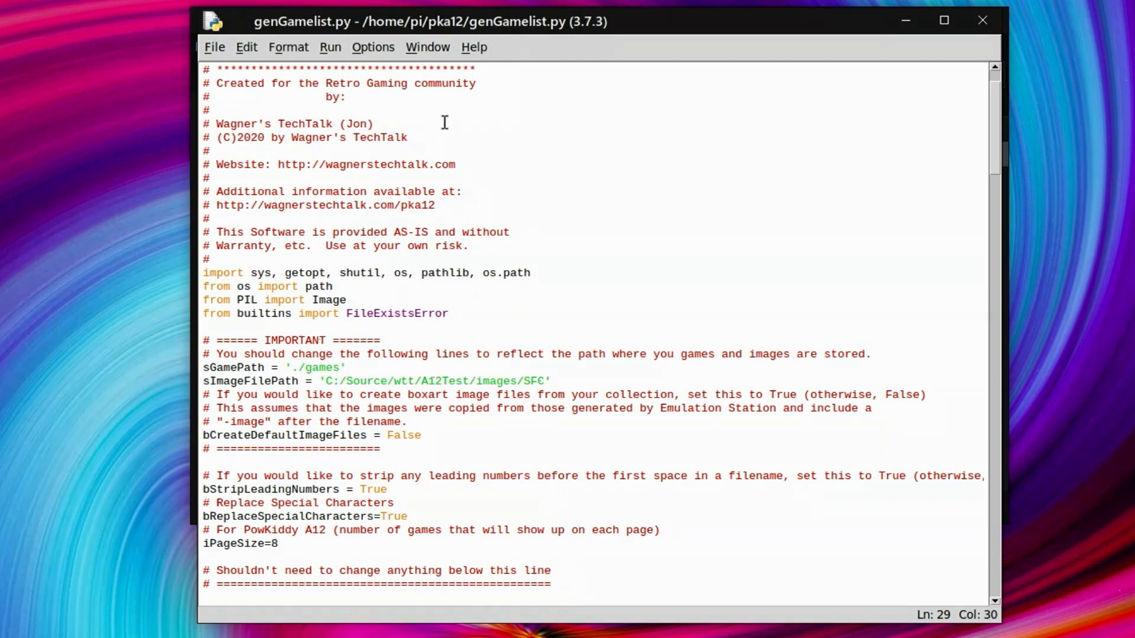
left_click(329, 47)
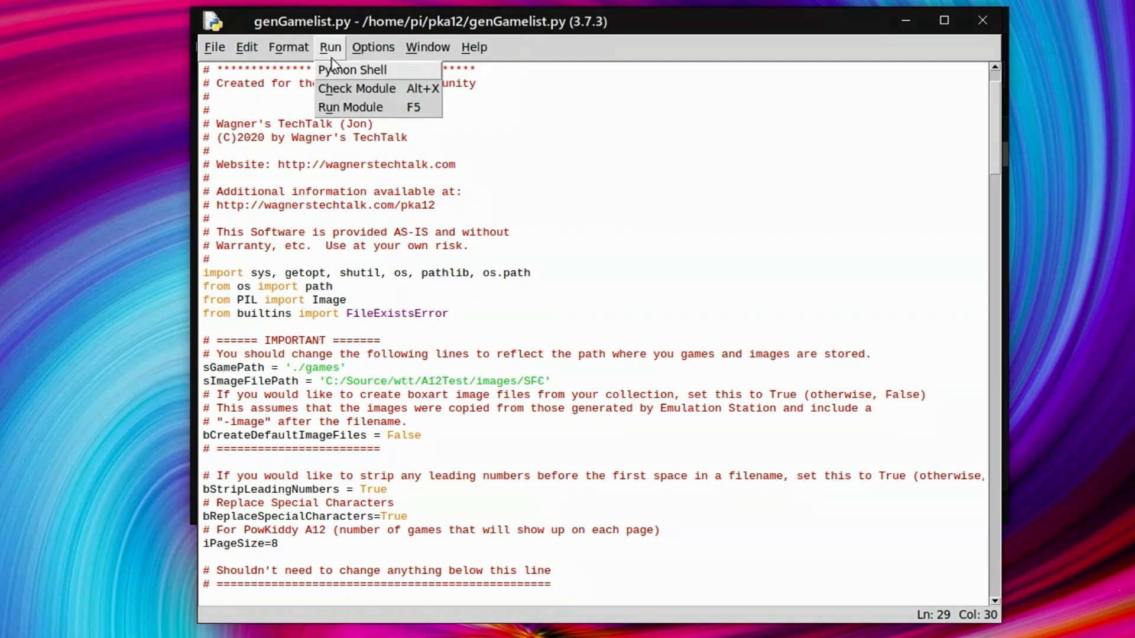
left_click(349, 107)
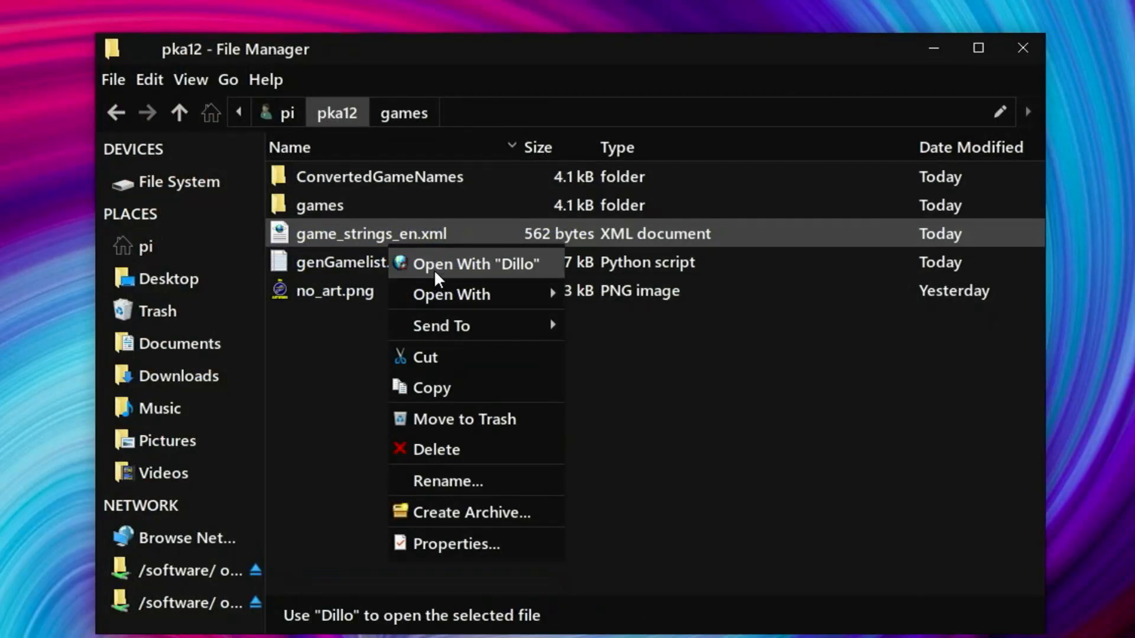
Open game_strings_en.xml from pka12 in the Dillo browser
left_click(474, 264)
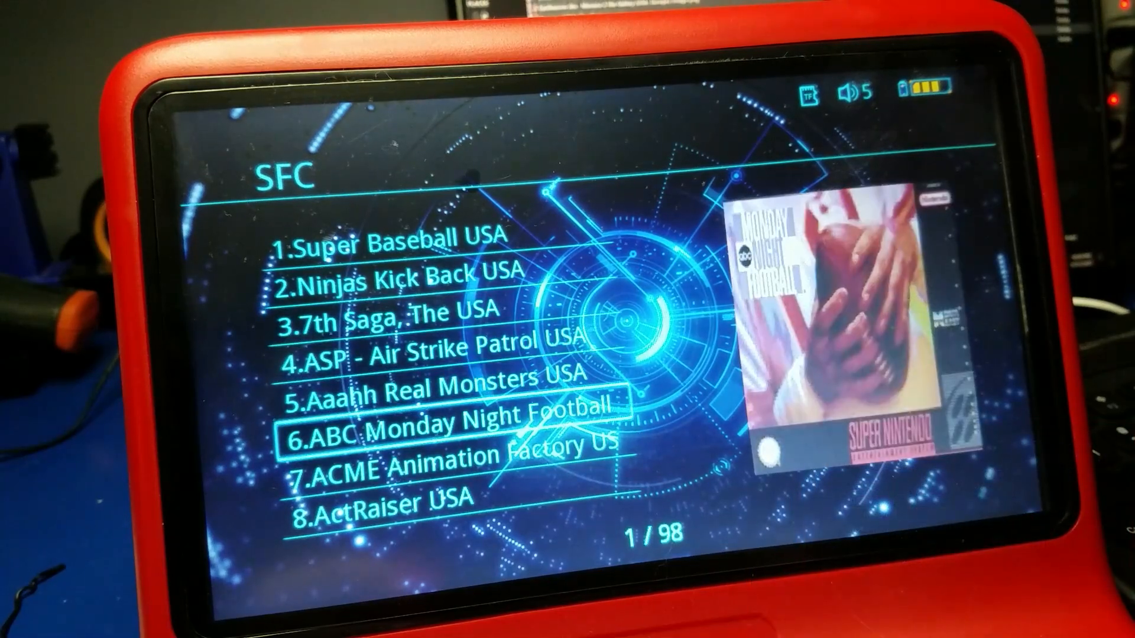
Move the SFC list selection down from ABC Monday Night Football to ActRaiser USA
key("down")
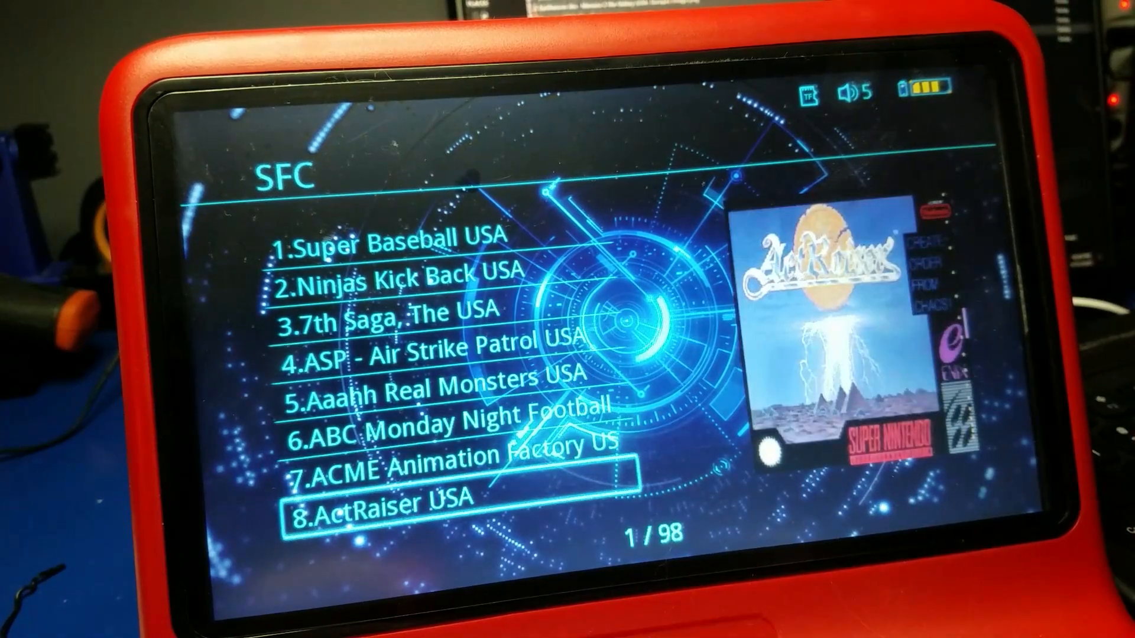